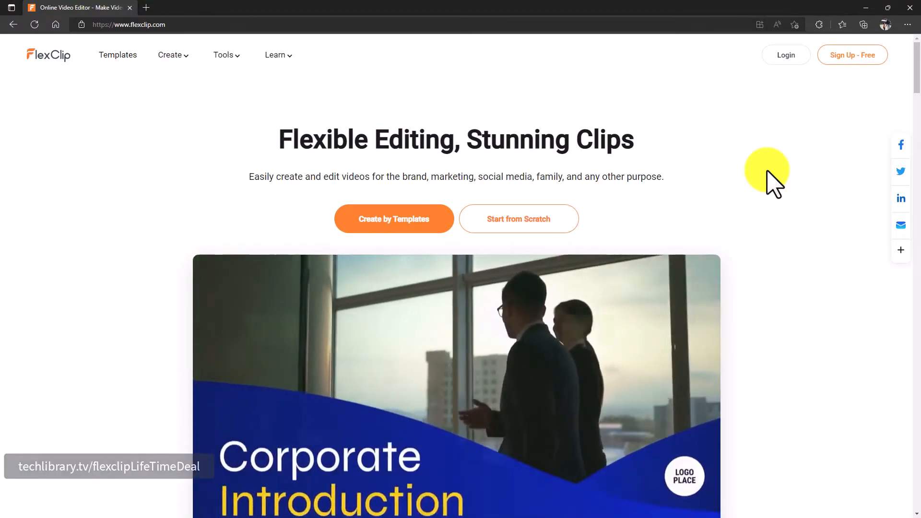
Preview and close the YouTube Intro for Fitness template, then log in to FlexClip
scroll("down", 3)
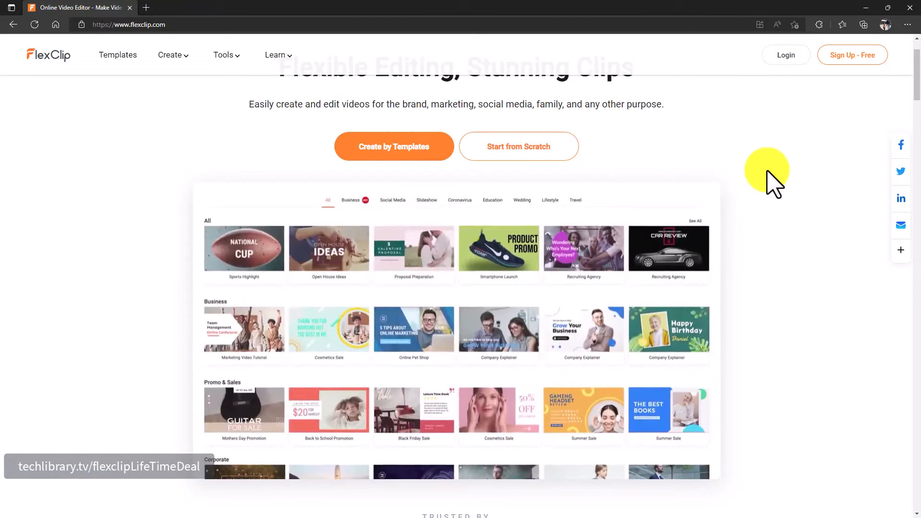
scroll("down", 3)
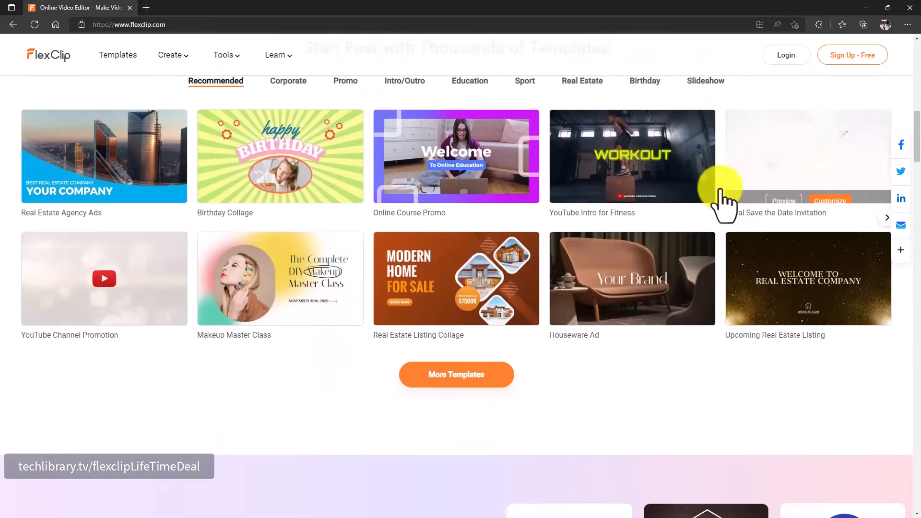
left_click(782, 201)
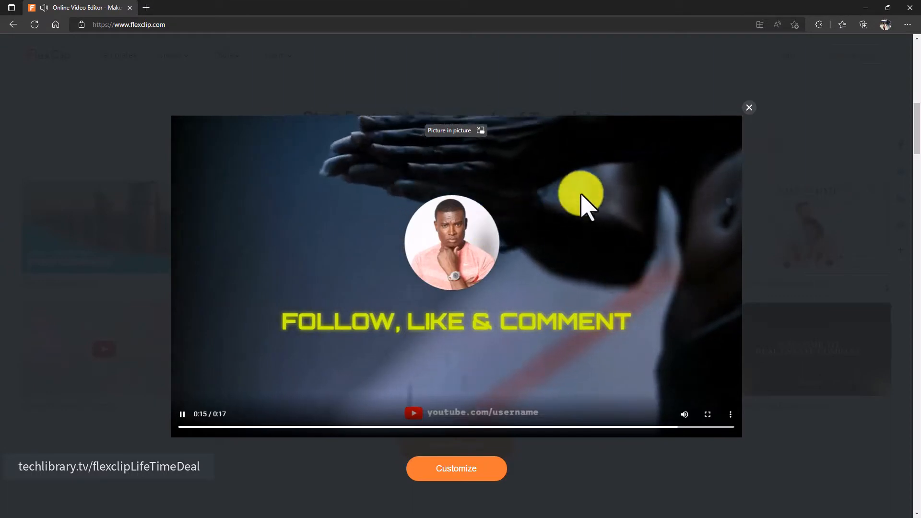
left_click(748, 107)
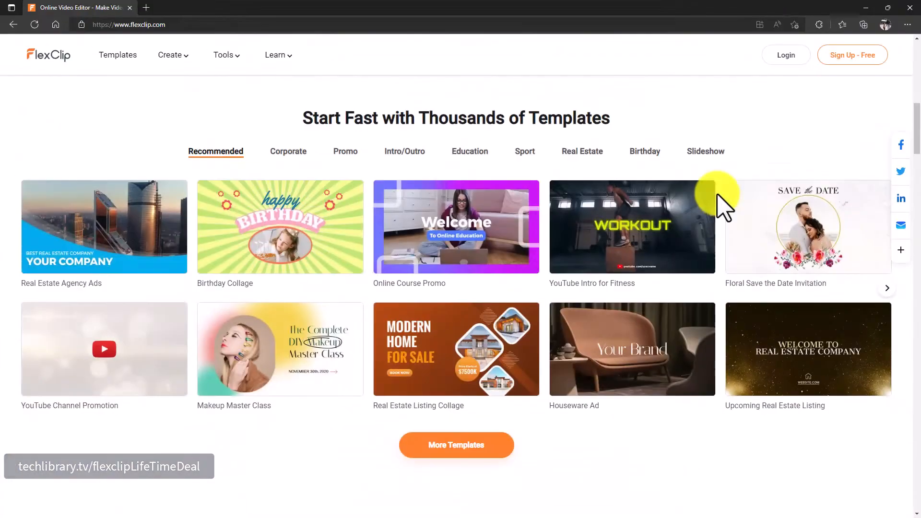
scroll("up", 3)
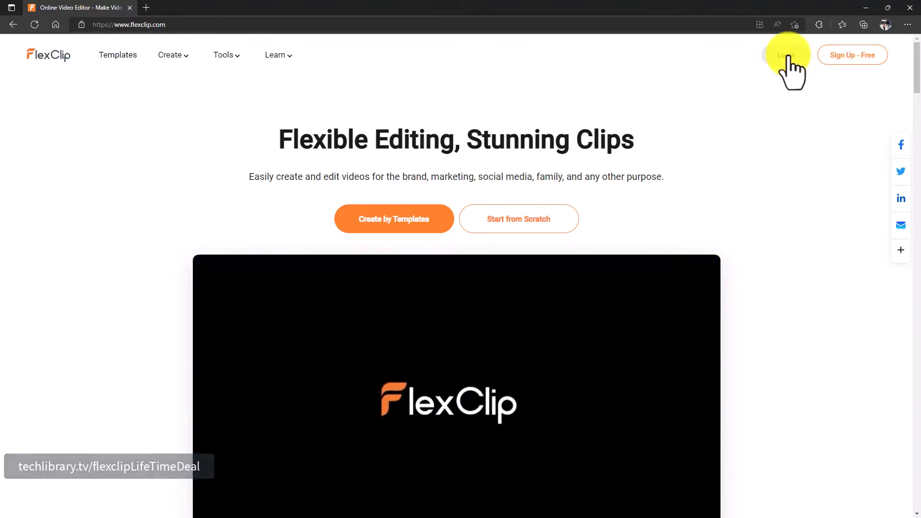
left_click(784, 55)
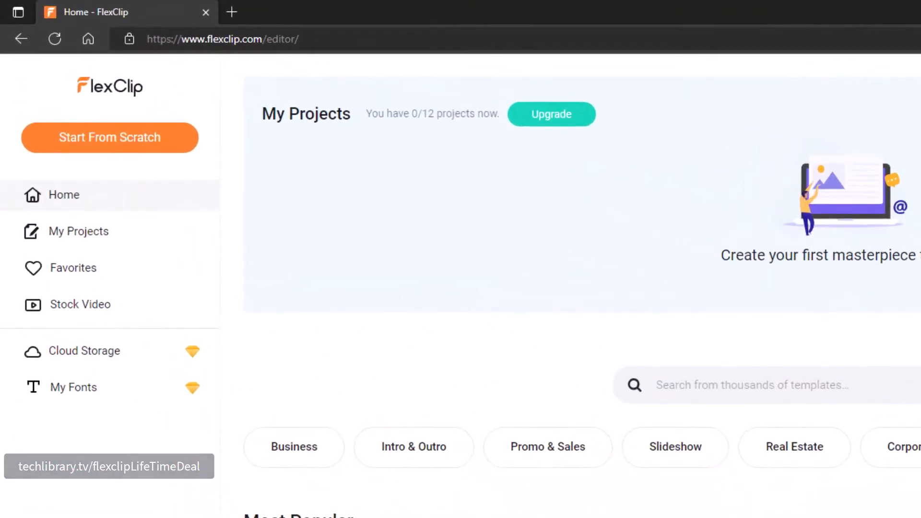
mouse_move(129, 141)
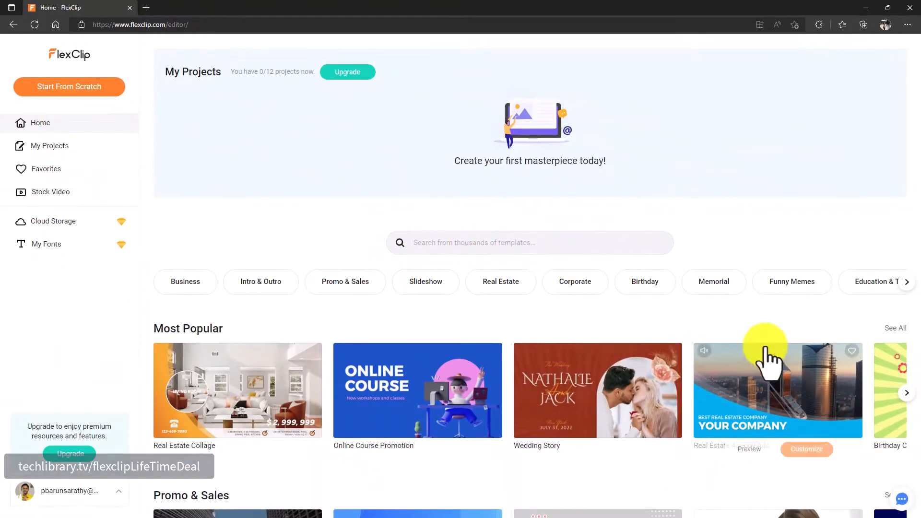
scroll("down", 3)
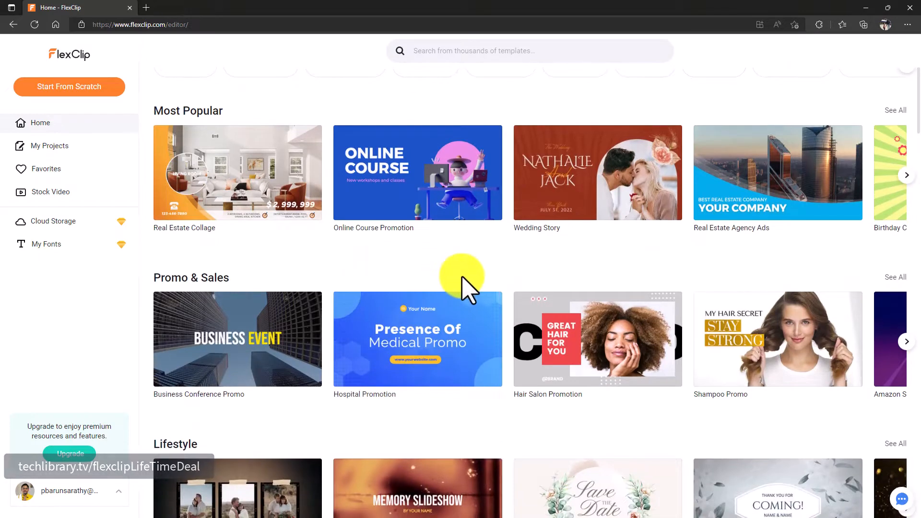
mouse_move(82, 89)
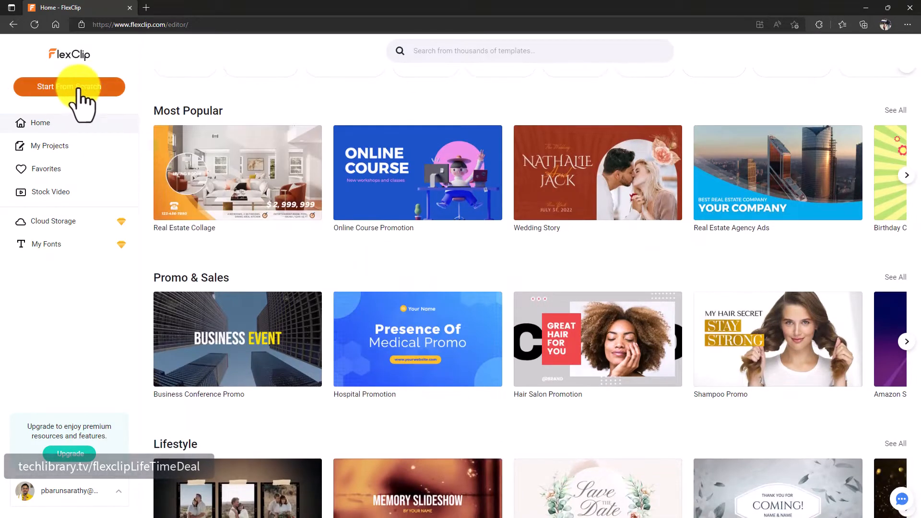
mouse_move(49, 146)
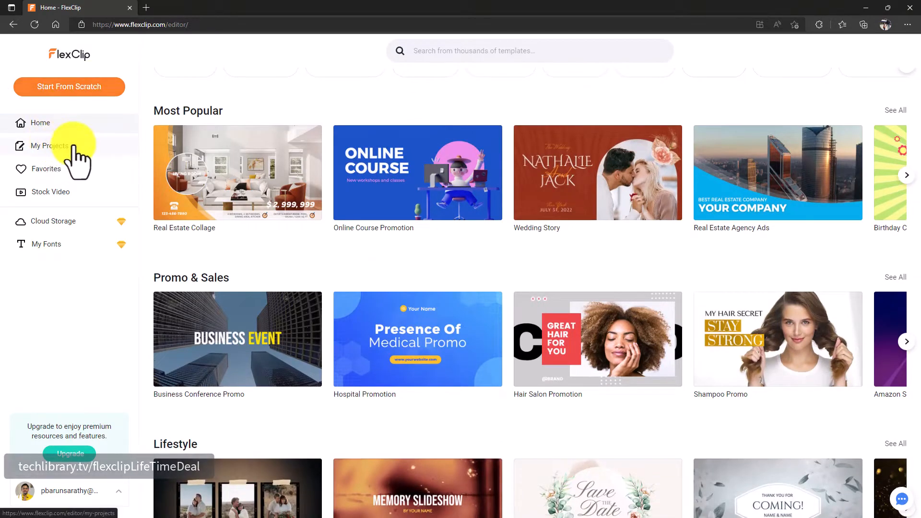
mouse_move(502, 364)
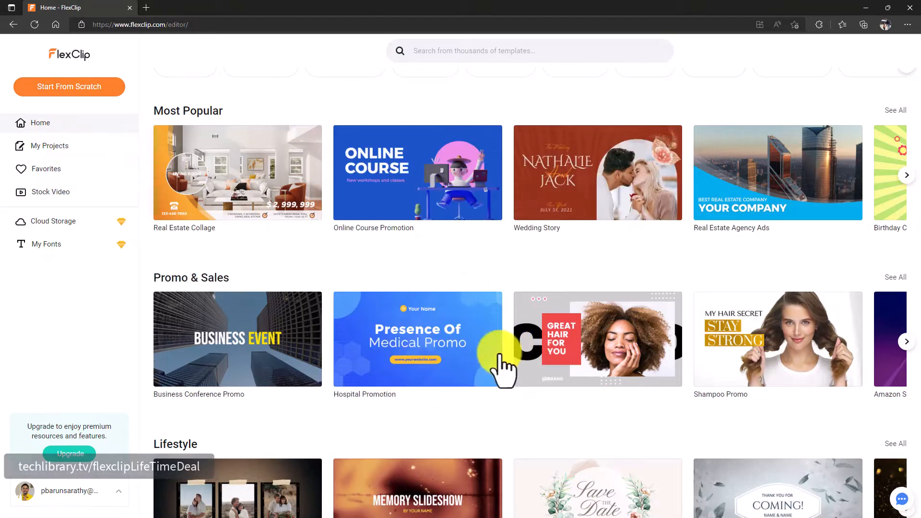
mouse_move(188, 212)
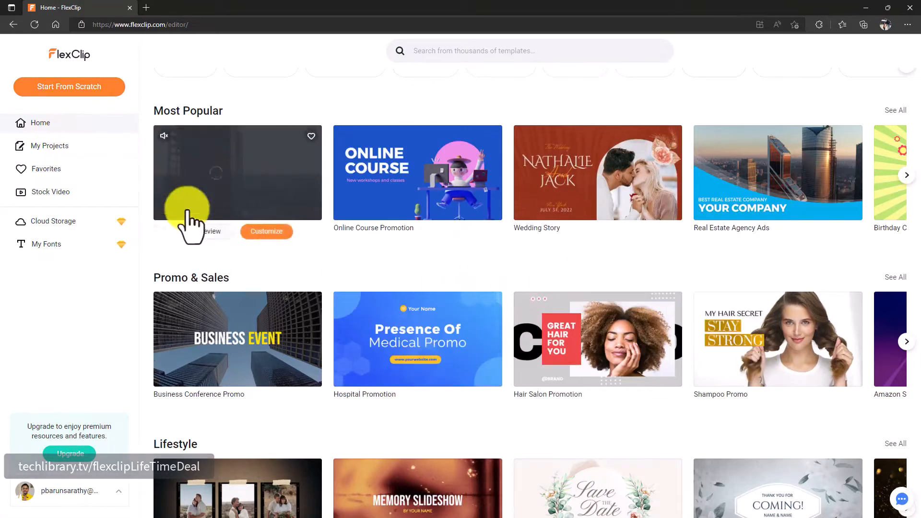
left_click(48, 146)
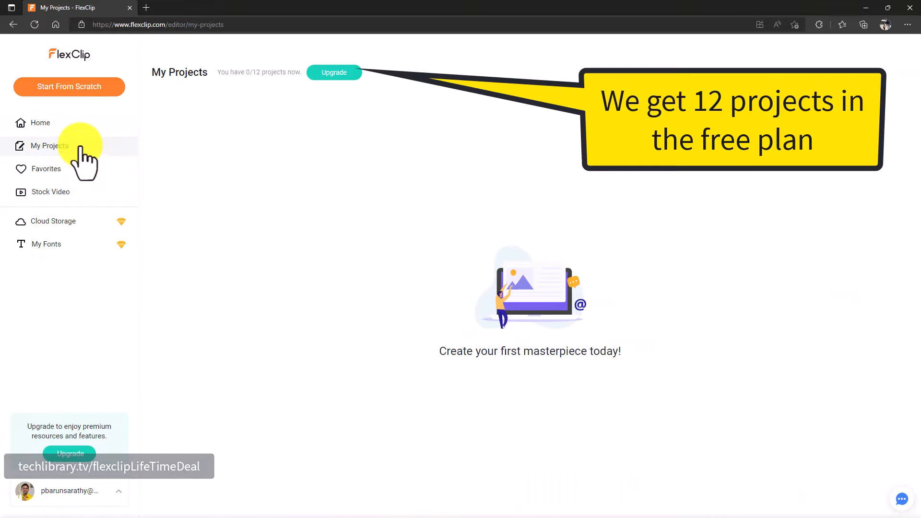
mouse_move(47, 168)
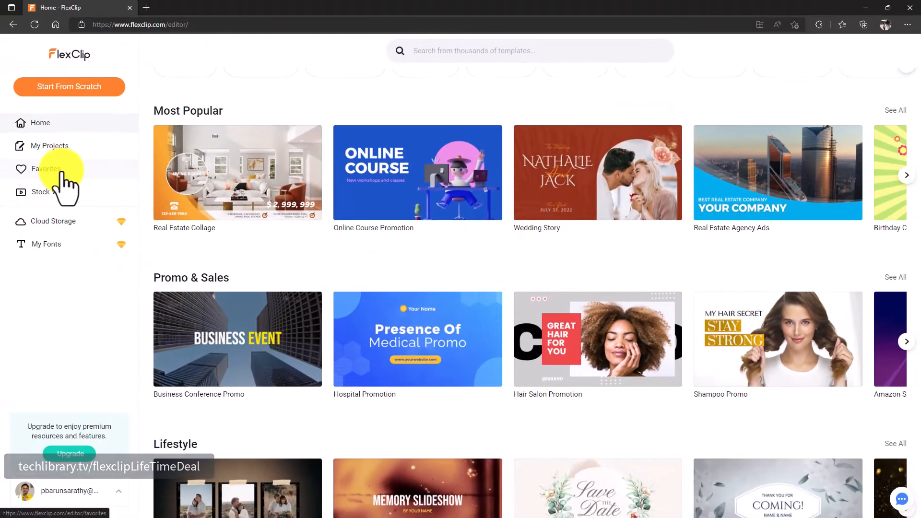
Browse the Birthday stock video category and show its sort options
left_click(41, 191)
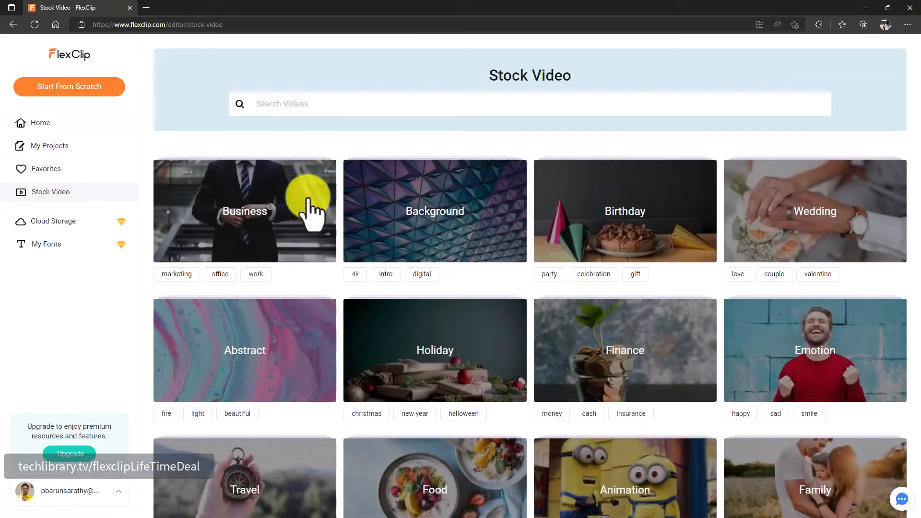
mouse_move(584, 238)
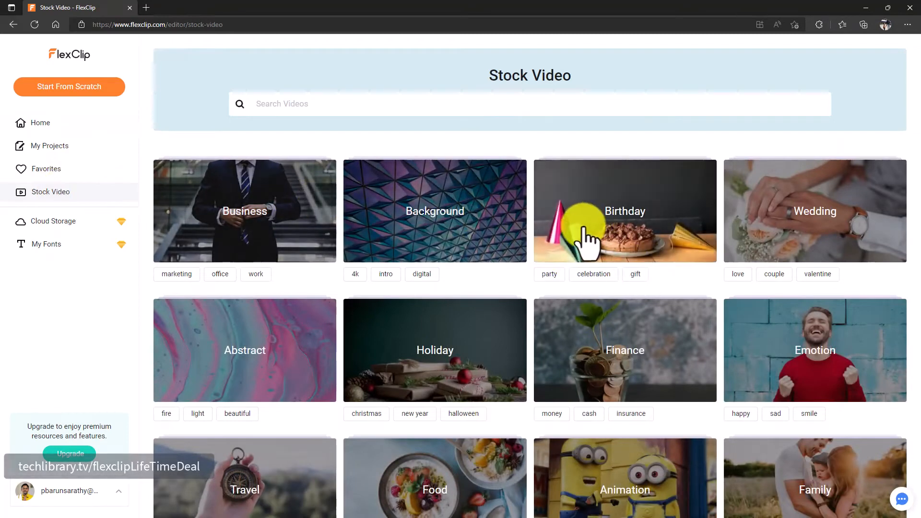
mouse_move(620, 238)
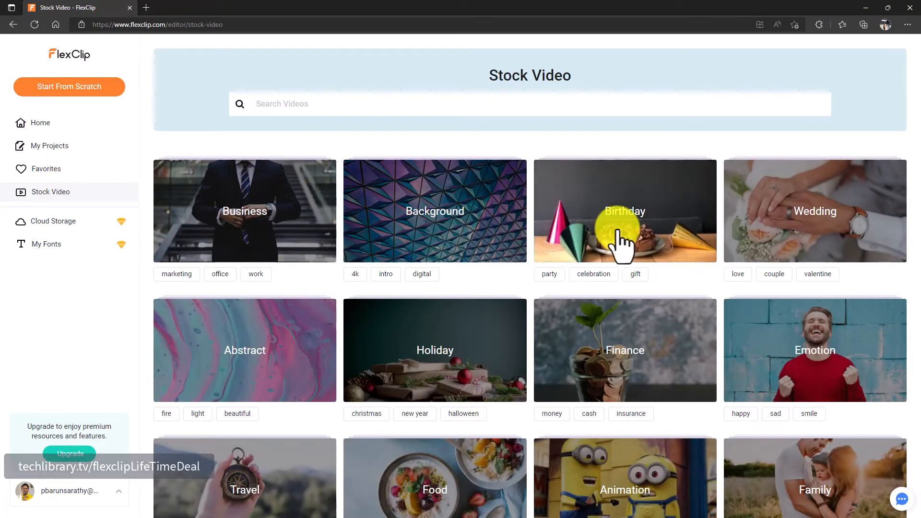
left_click(623, 211)
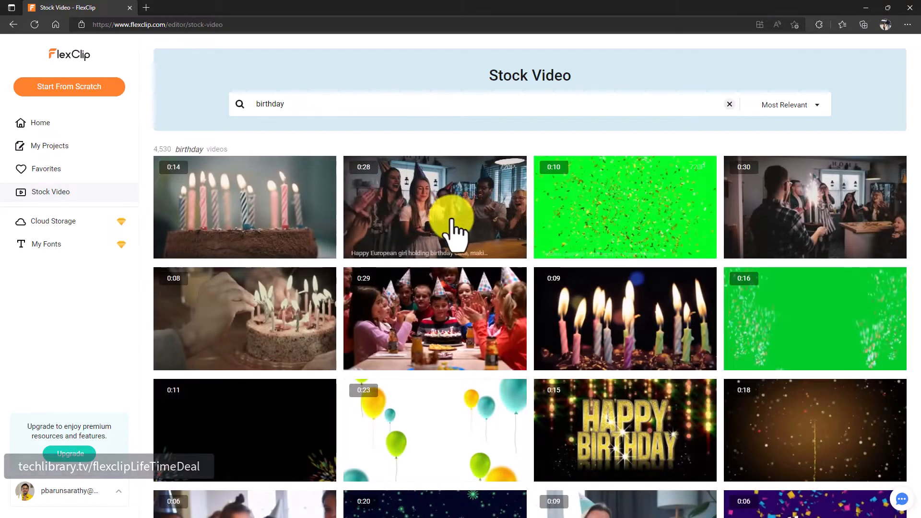
mouse_move(596, 438)
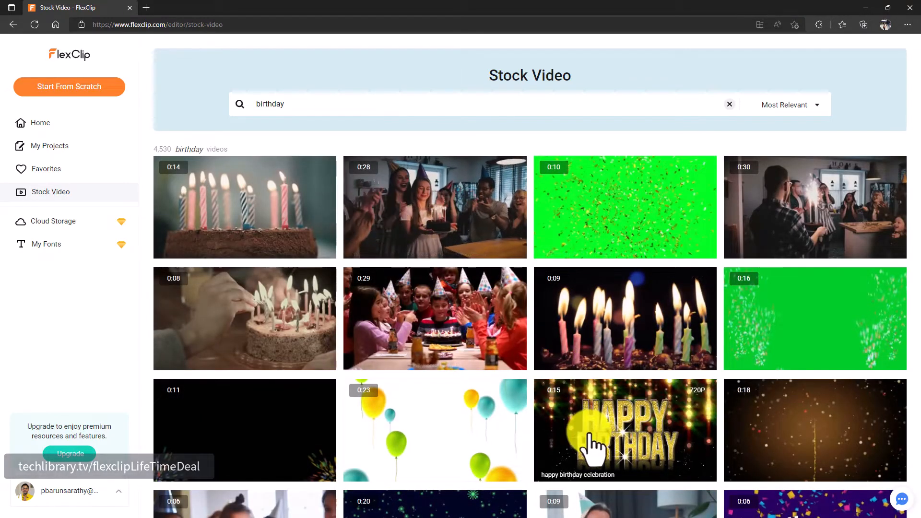
mouse_move(634, 341)
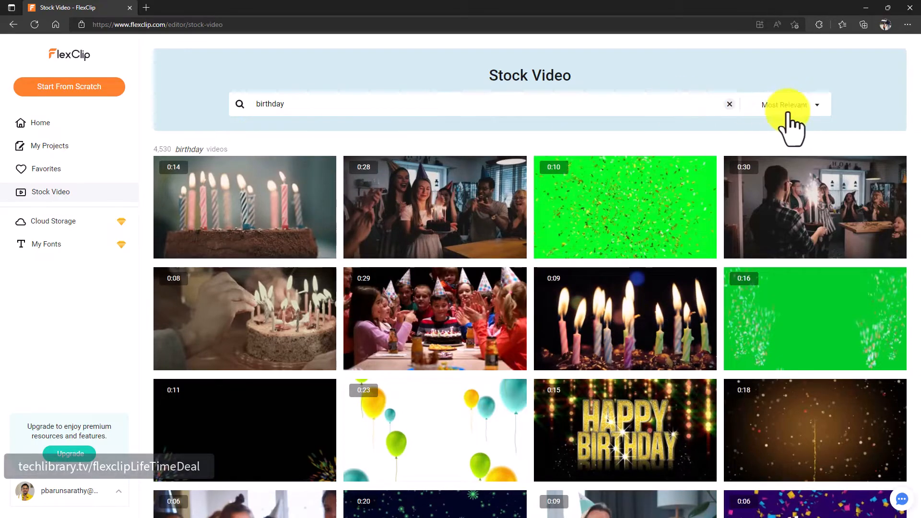
left_click(786, 104)
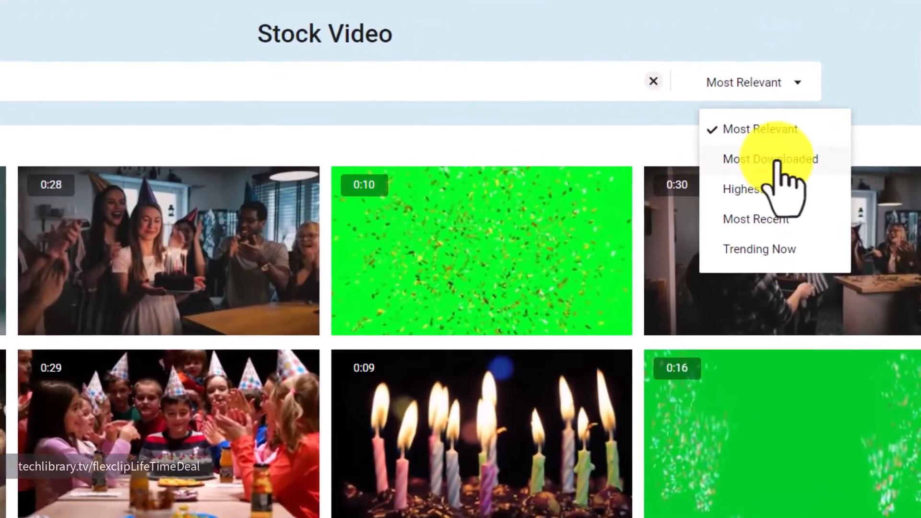
mouse_move(775, 329)
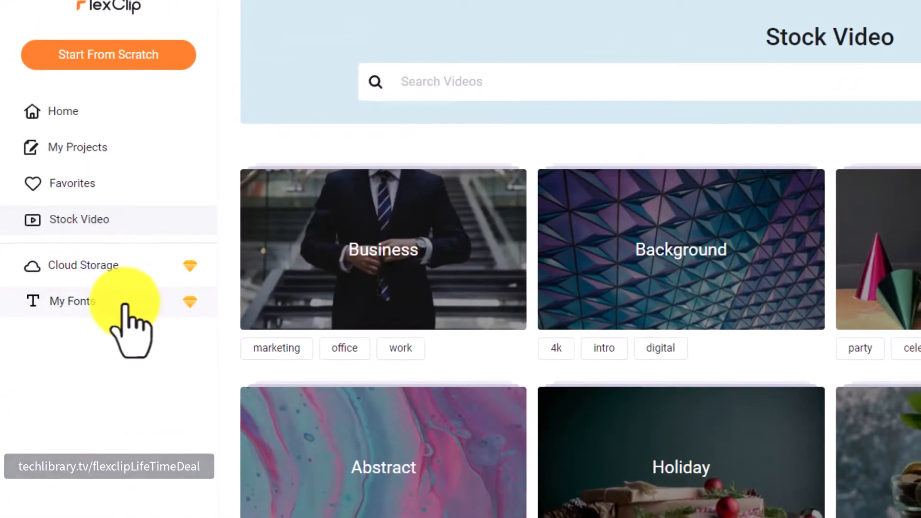
type("teaching")
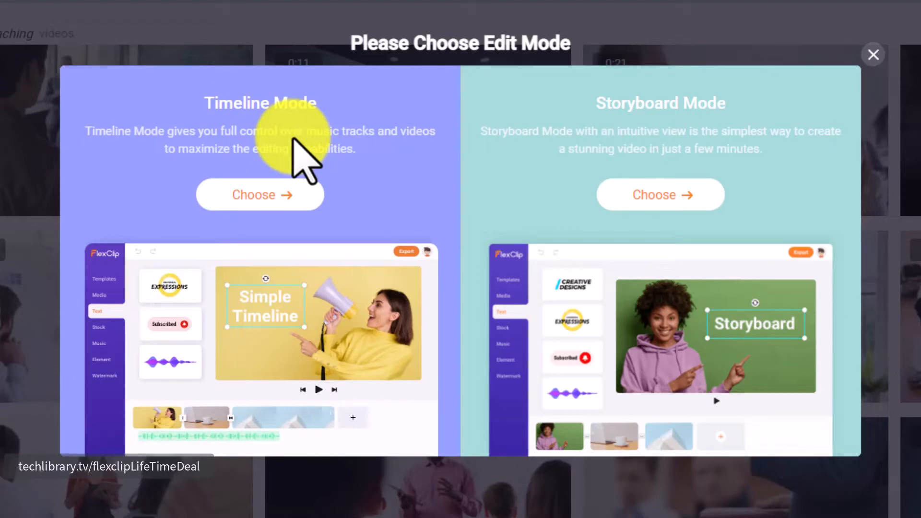
mouse_move(335, 176)
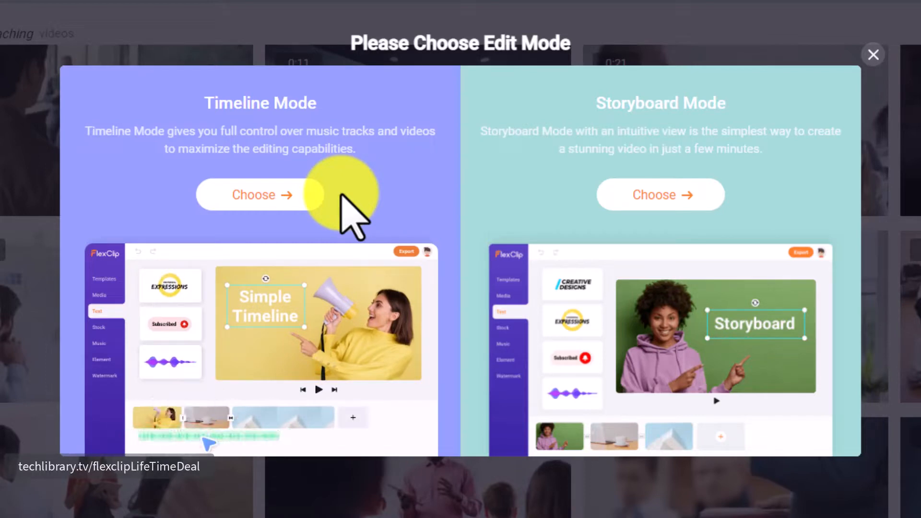
mouse_move(426, 443)
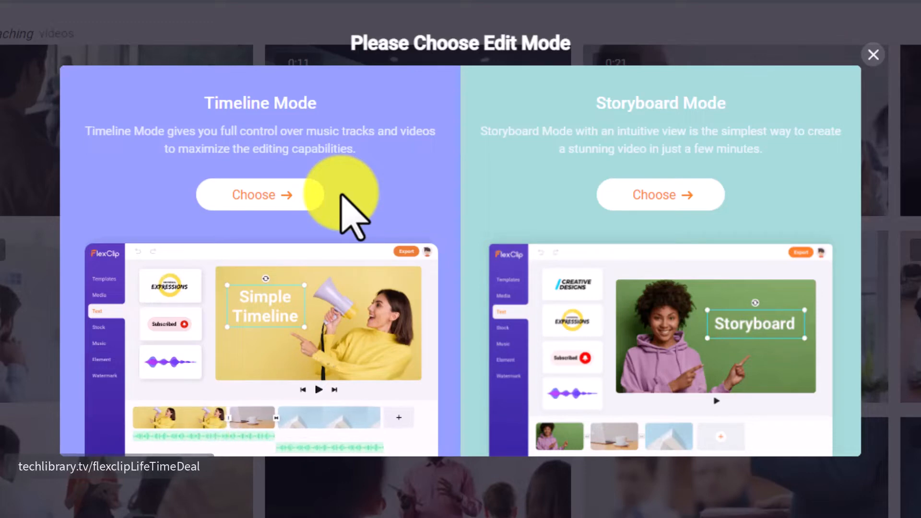
mouse_move(660, 195)
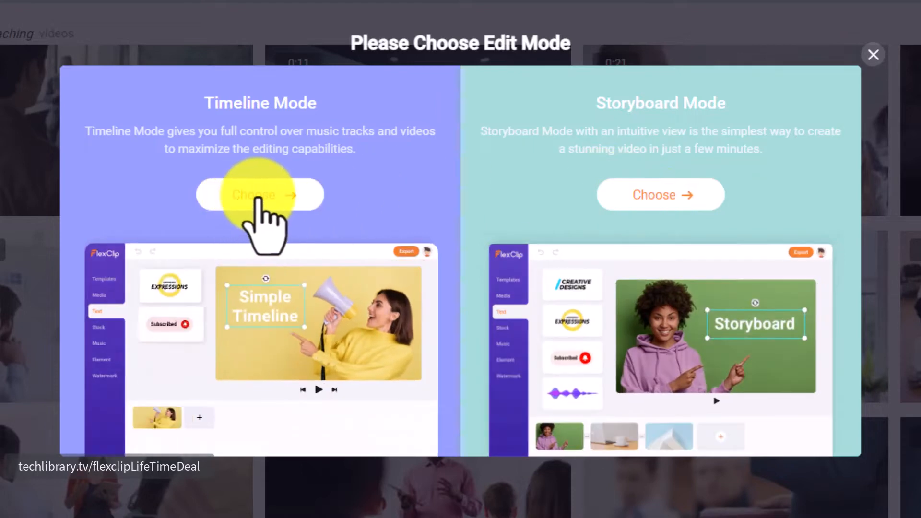
Pick Timeline Mode as the edit mode for the classroom clip
left_click(259, 194)
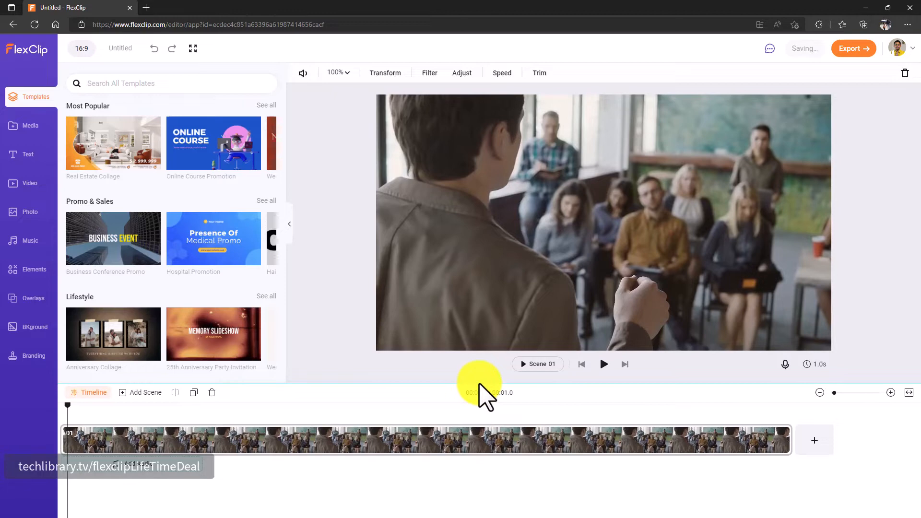
mouse_move(94, 143)
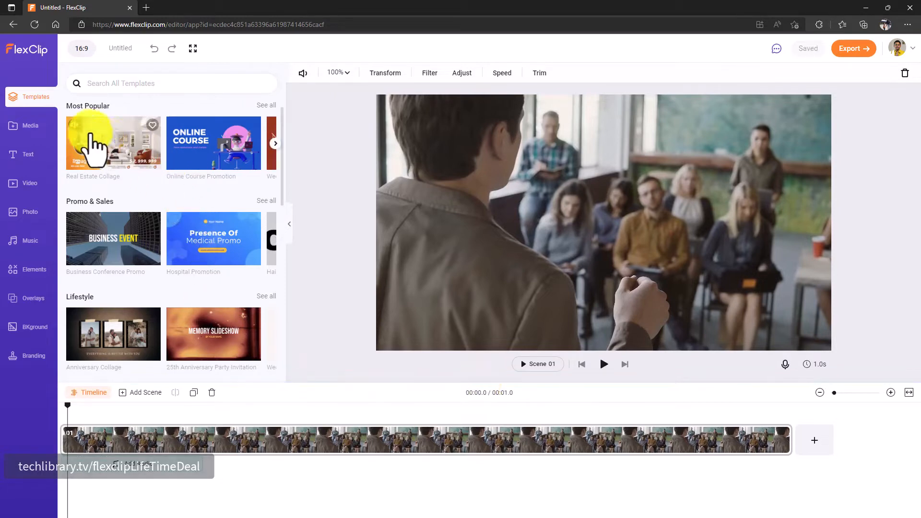
mouse_move(268, 163)
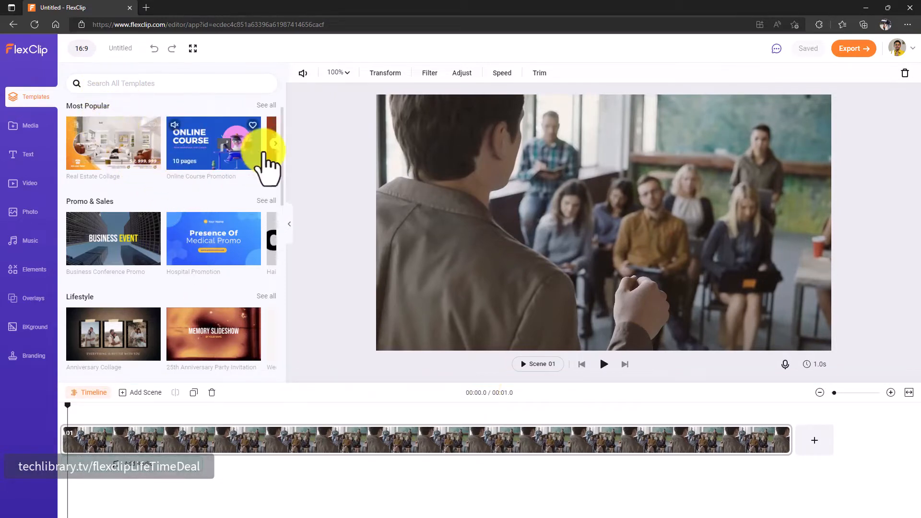
scroll("down", 3)
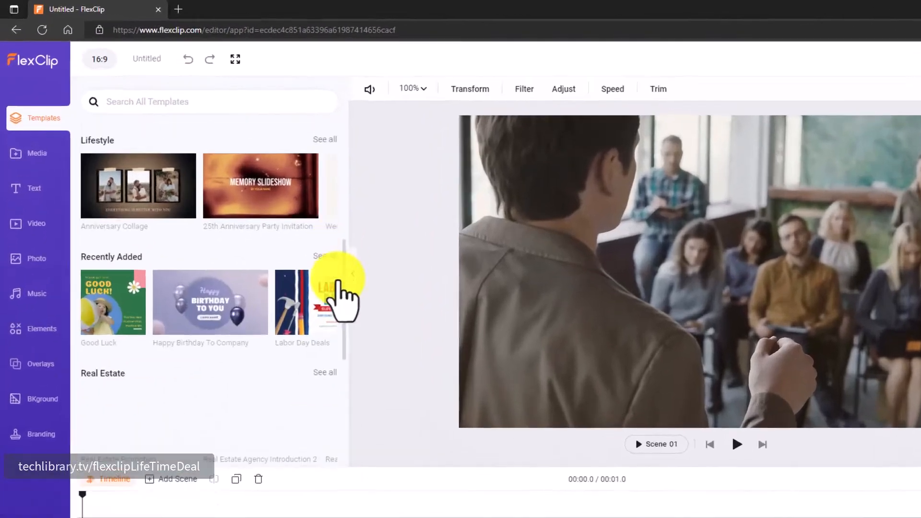
Open Media, view the From Phone upload QR code, and go back to the media list
left_click(37, 153)
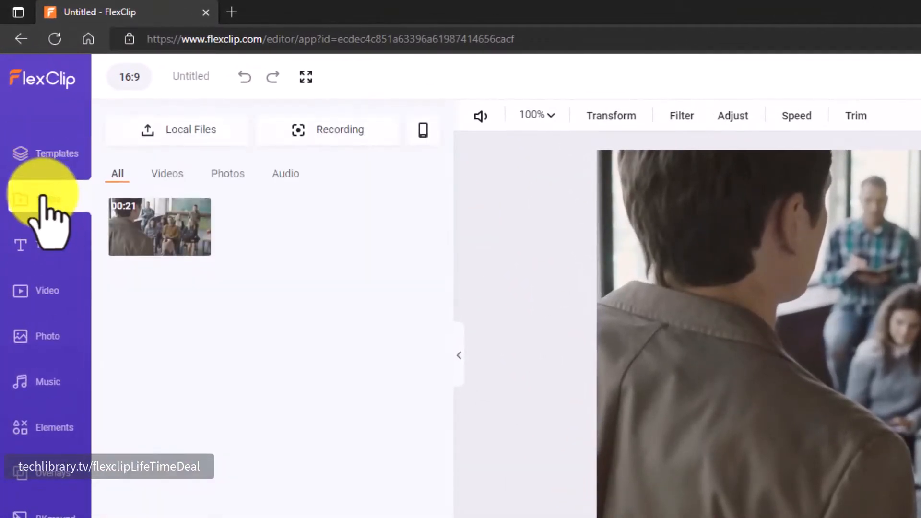
left_click(48, 199)
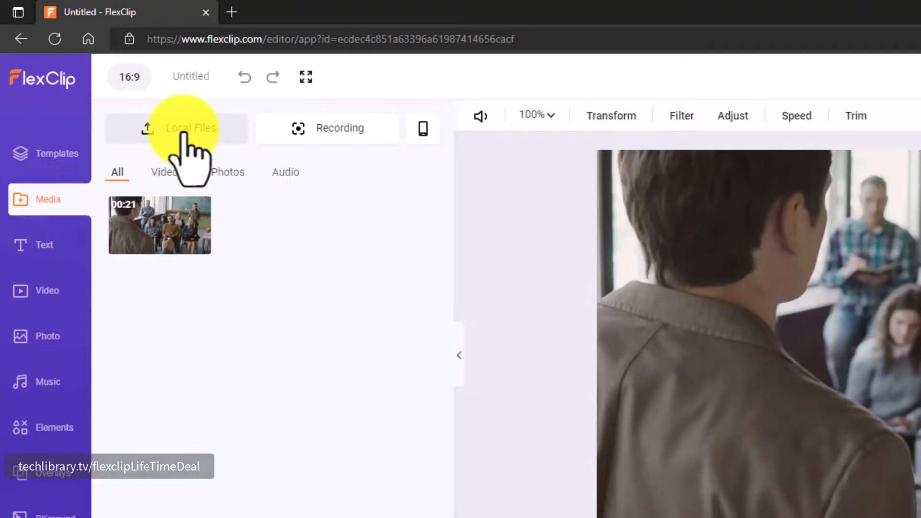
mouse_move(340, 128)
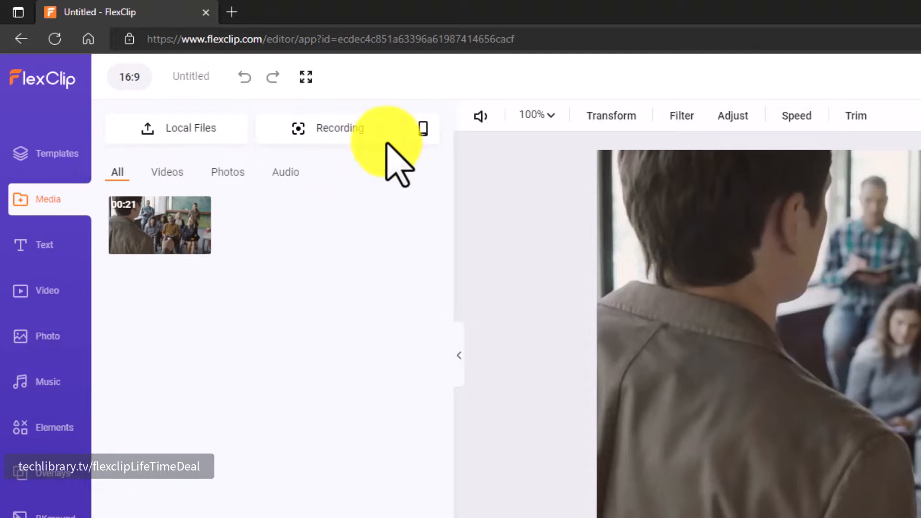
mouse_move(423, 129)
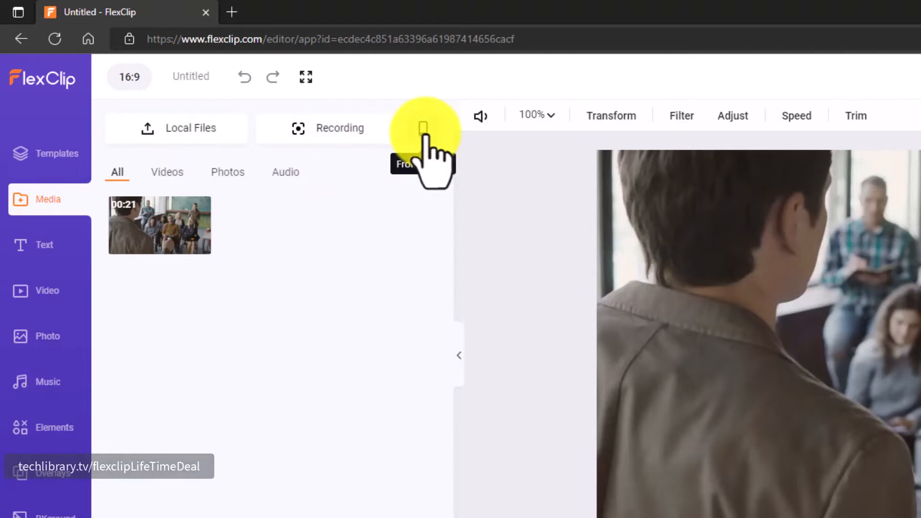
left_click(423, 126)
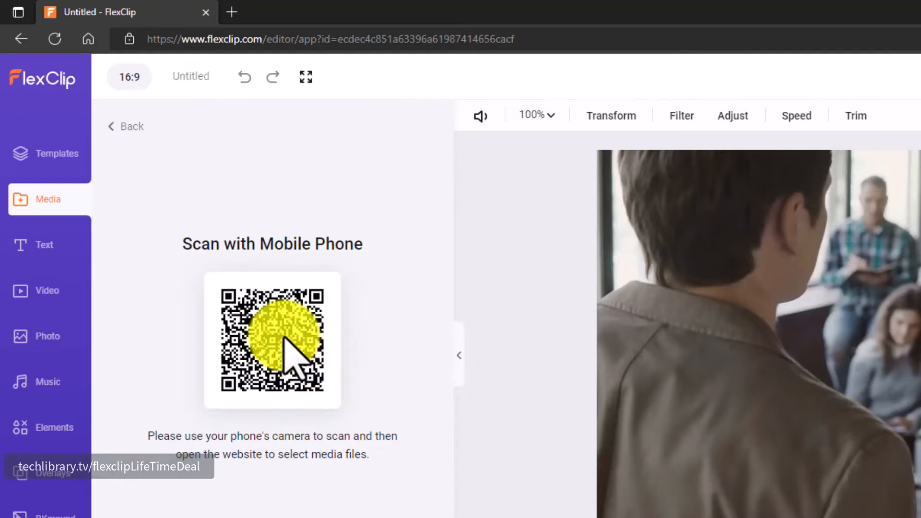
left_click(125, 126)
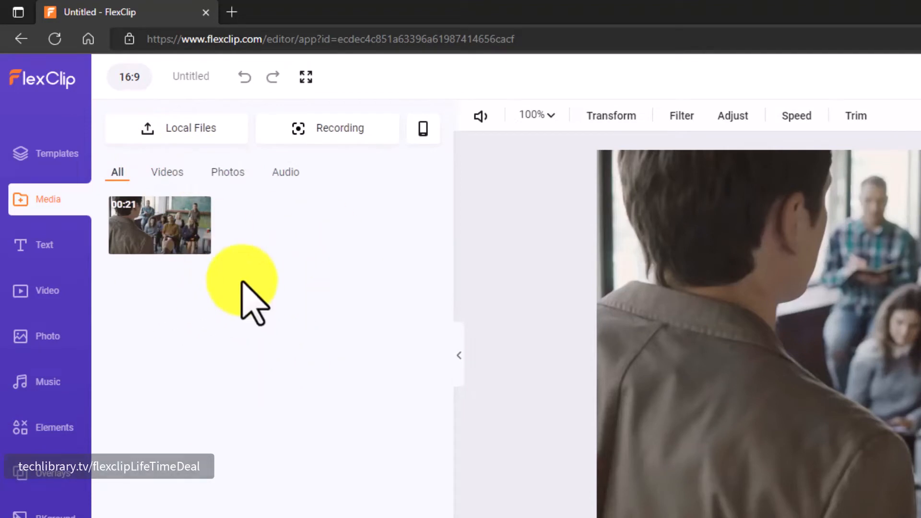
mouse_move(47, 253)
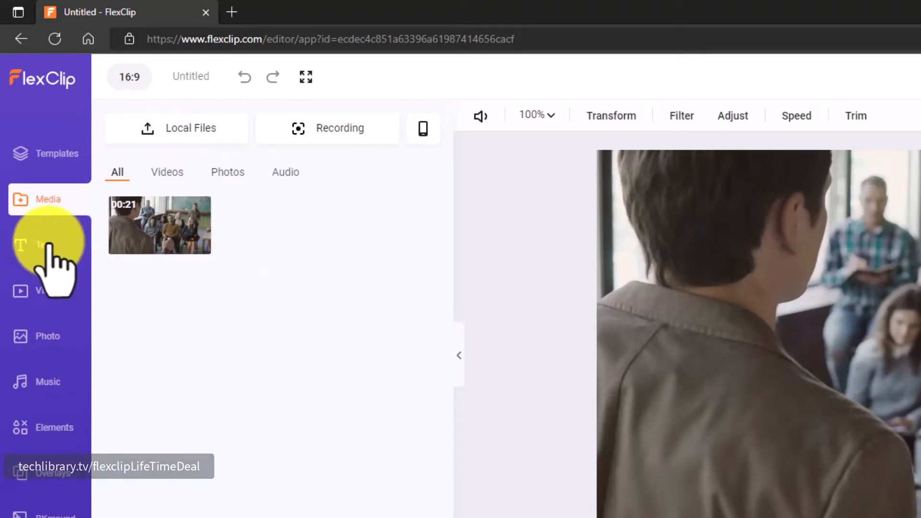
Add the 'Olivia Johnson – Marketing Director' lower-third title from the Text panel
left_click(47, 245)
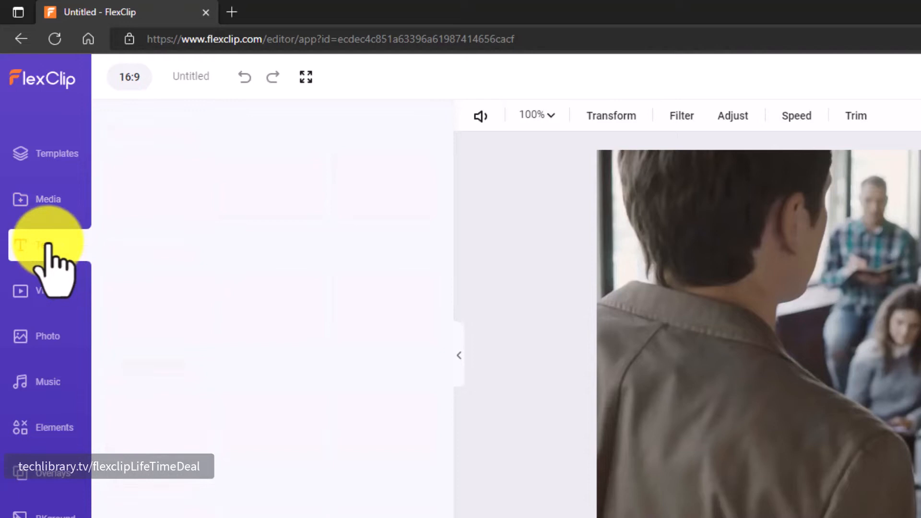
left_click(44, 245)
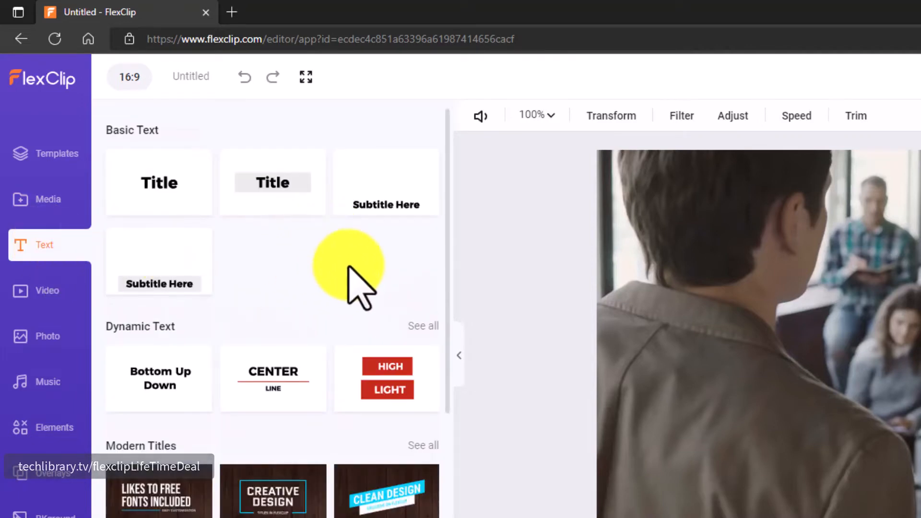
scroll("down", 3)
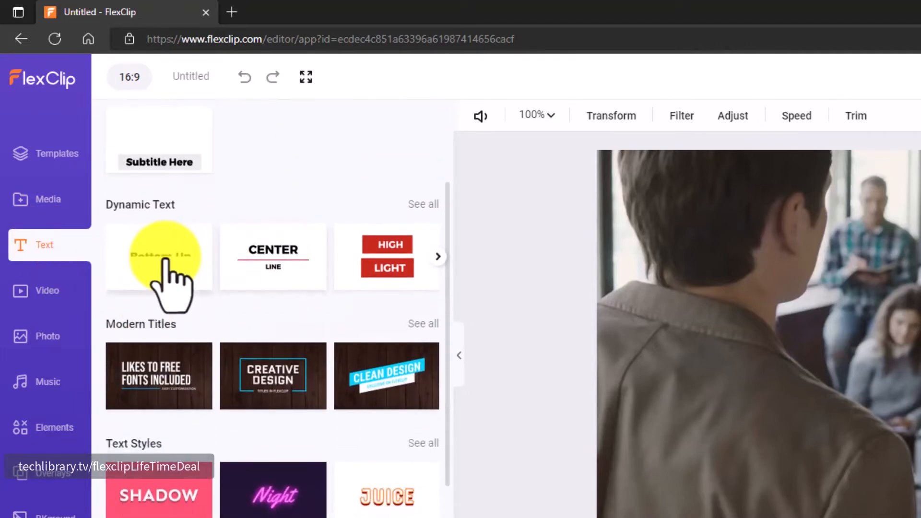
scroll("down", 3)
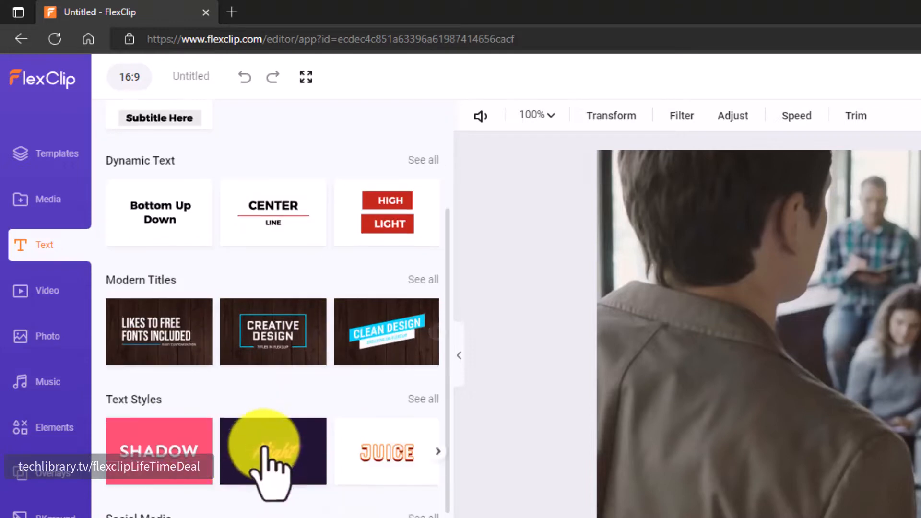
scroll("down", 3)
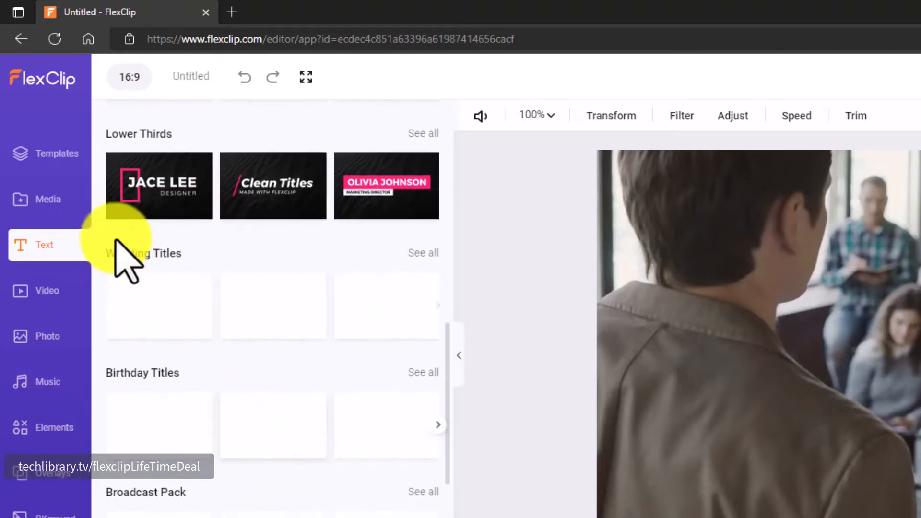
scroll("up", 3)
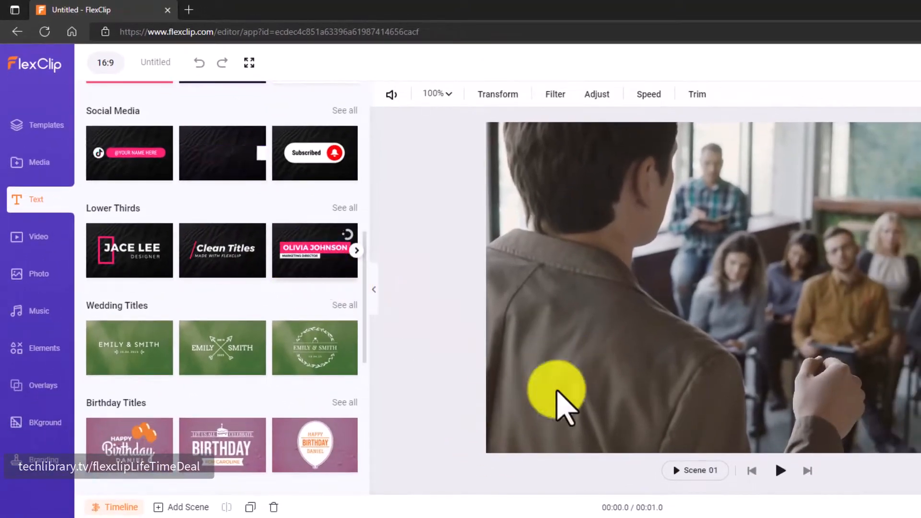
left_click(314, 249)
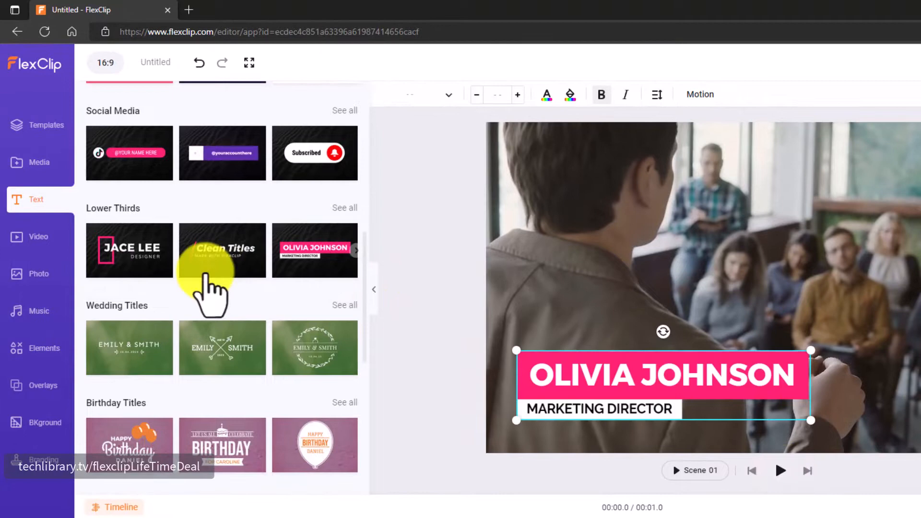
scroll("down", 3)
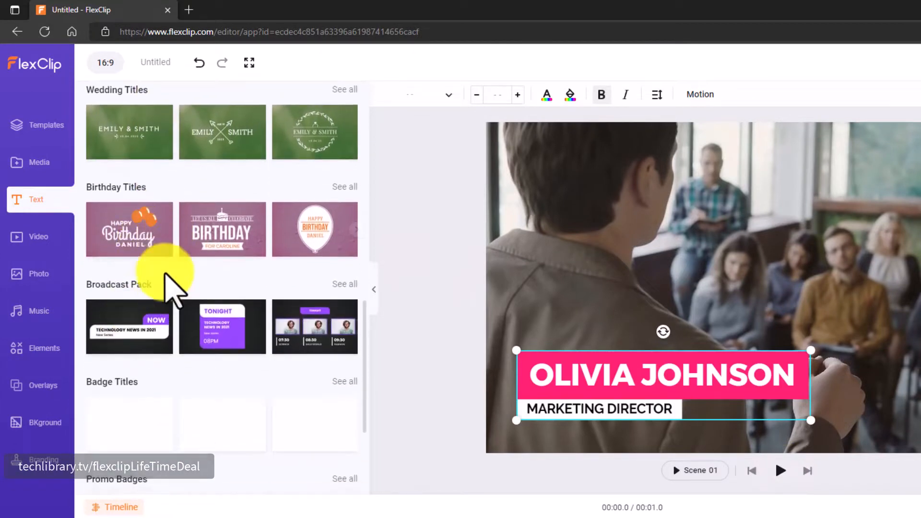
scroll("down", 3)
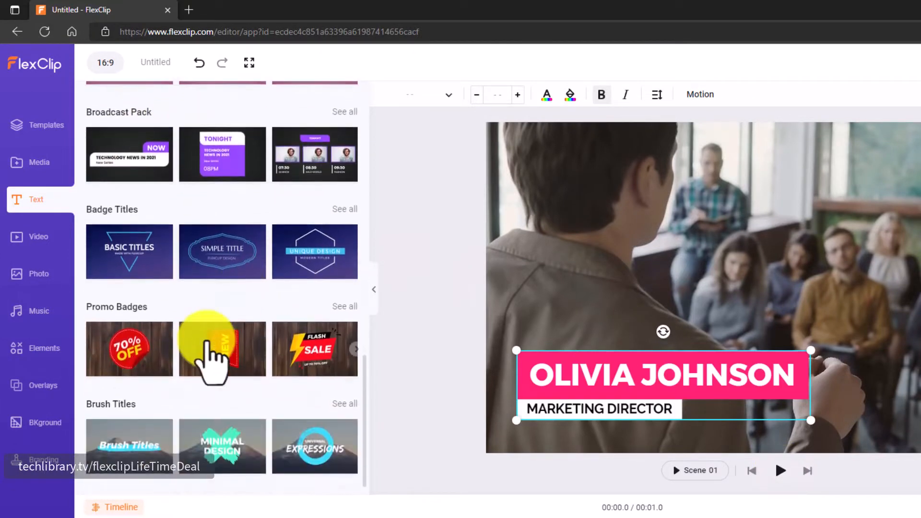
scroll("down", 3)
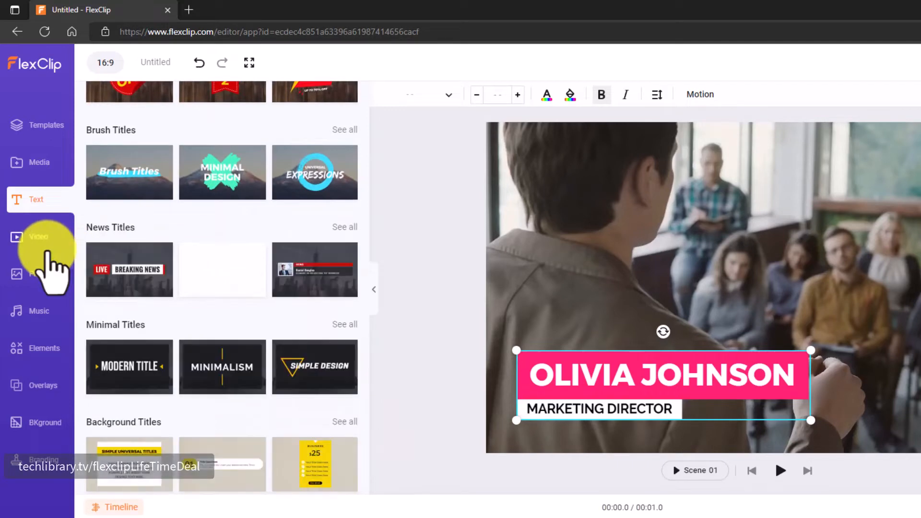
Browse stock videos and photos, then open Music showing Happy, Epic and Love tracks
left_click(38, 238)
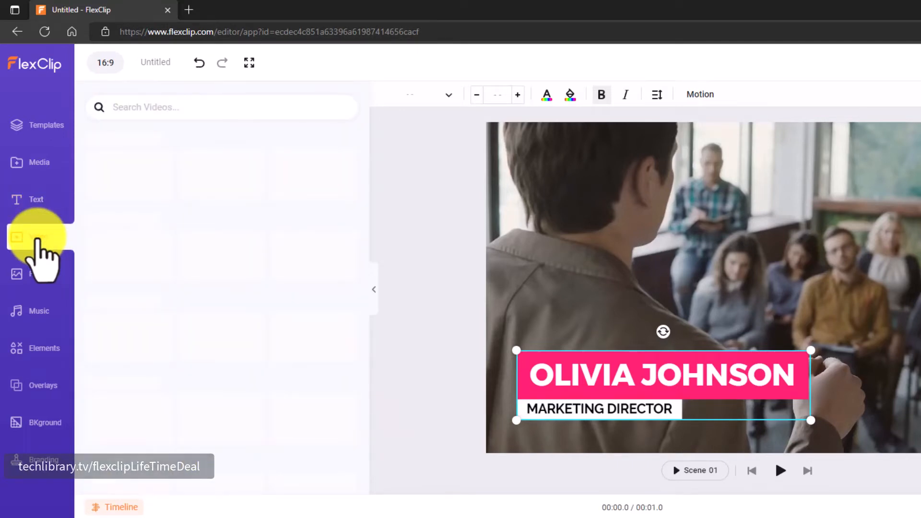
left_click(38, 236)
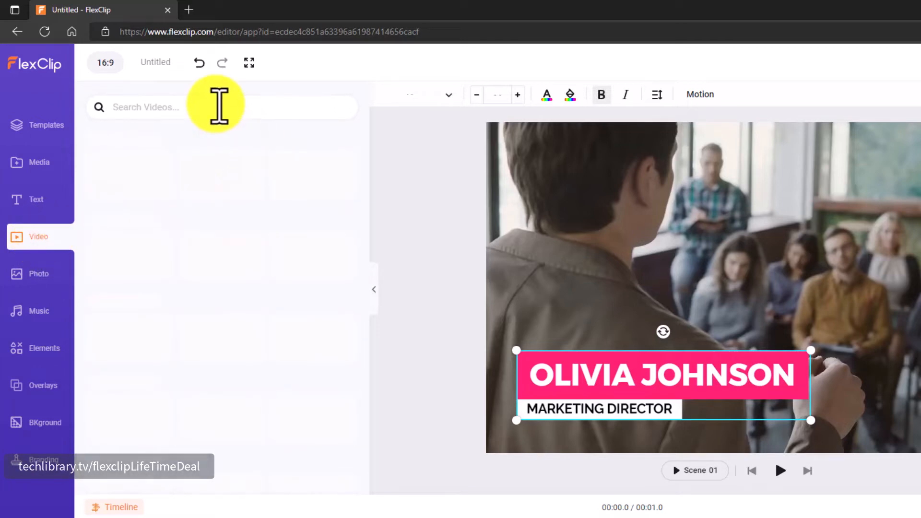
left_click(37, 236)
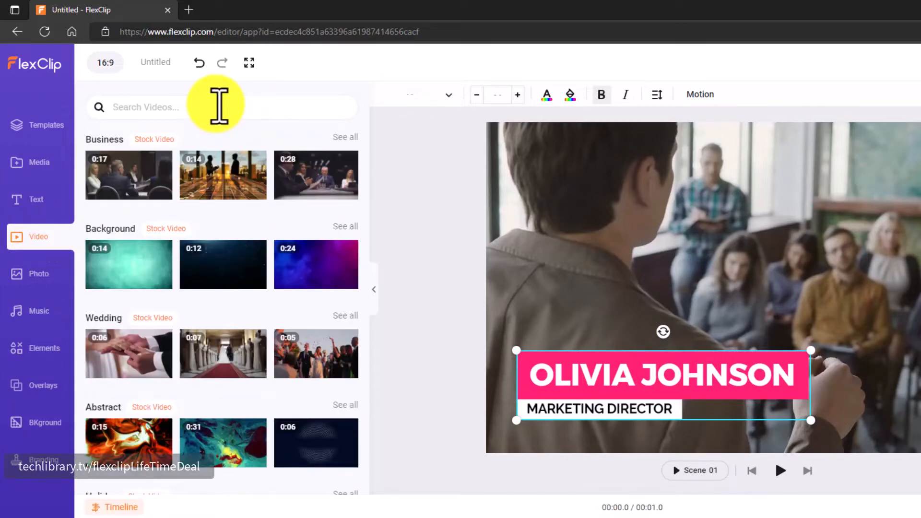
left_click(39, 274)
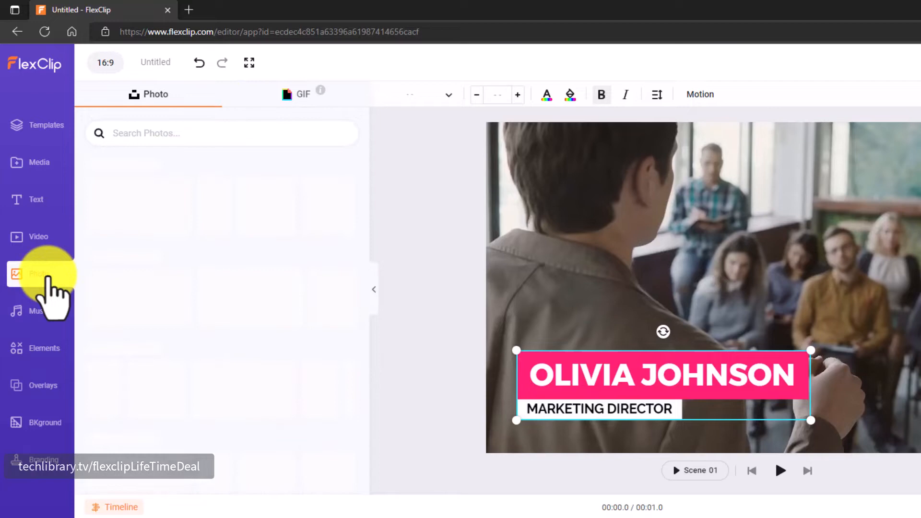
left_click(38, 274)
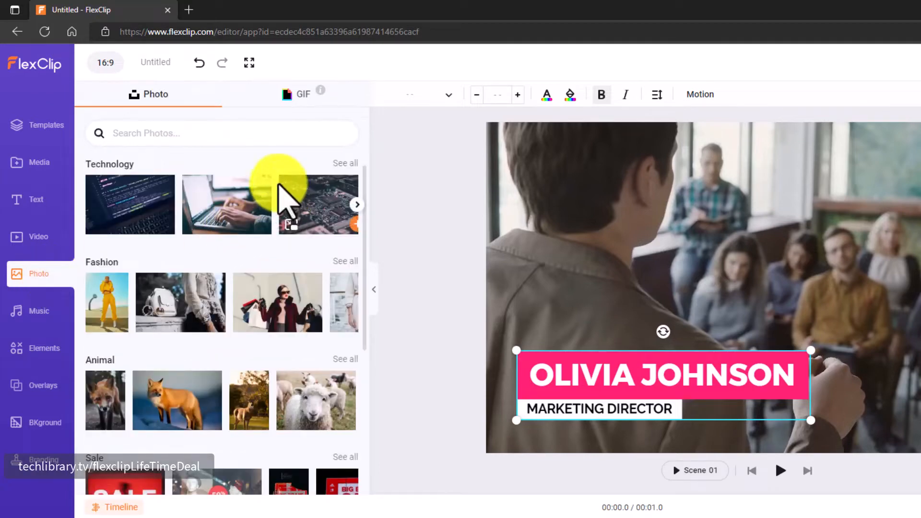
scroll("down", 3)
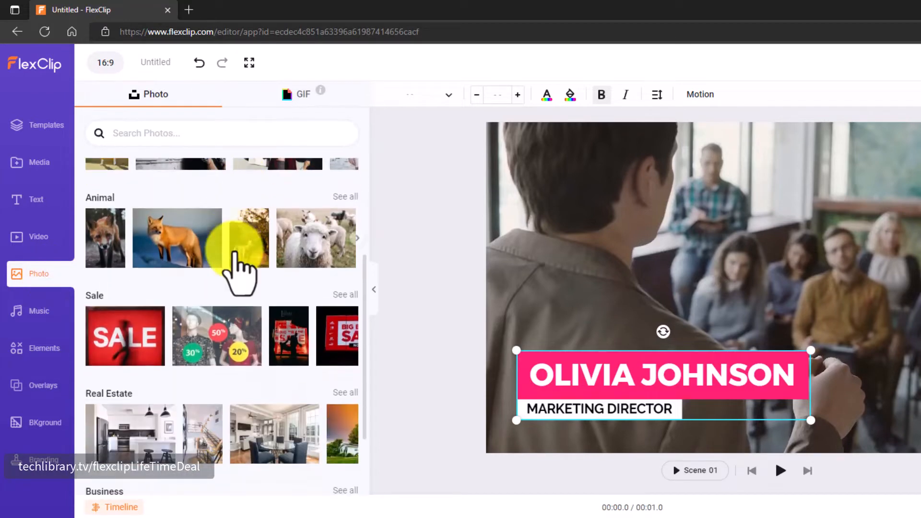
scroll("down", 3)
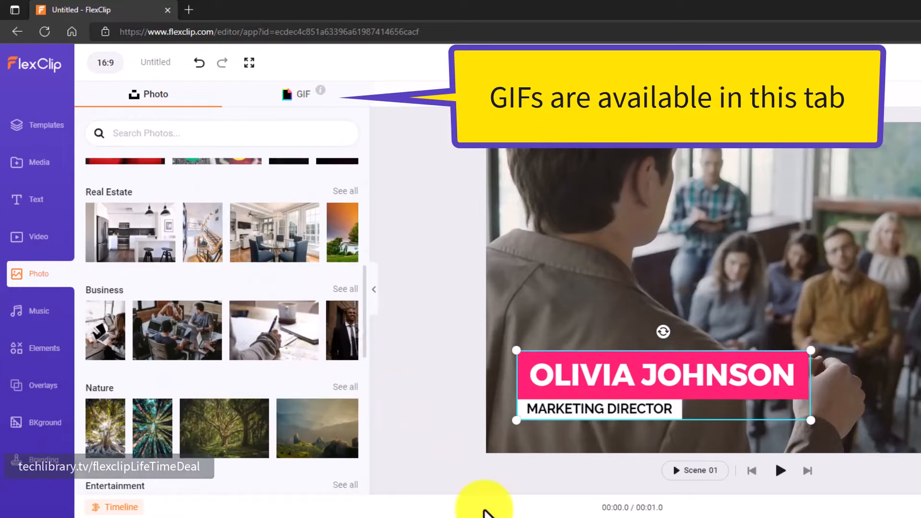
mouse_move(53, 349)
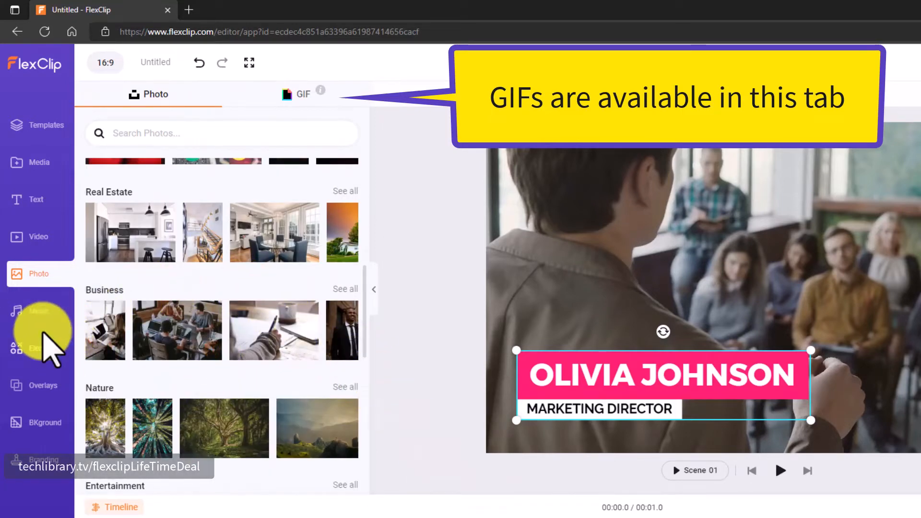
left_click(38, 311)
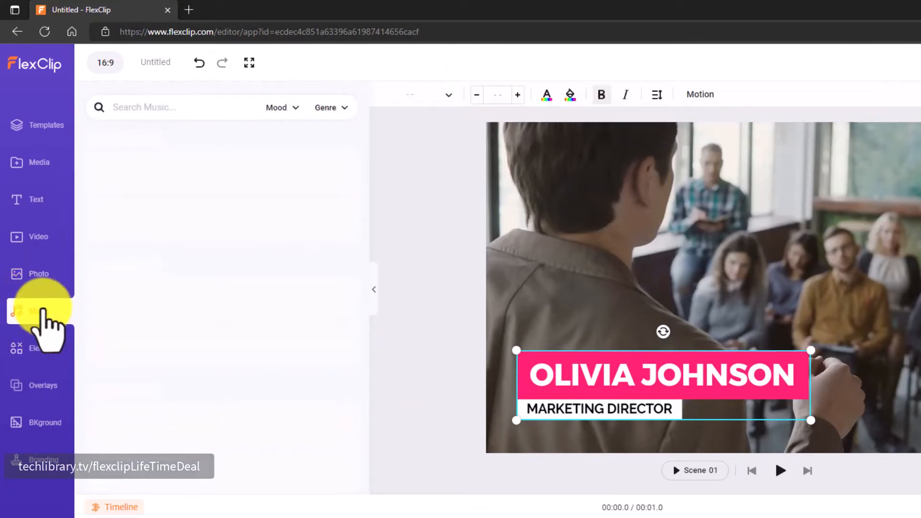
left_click(37, 310)
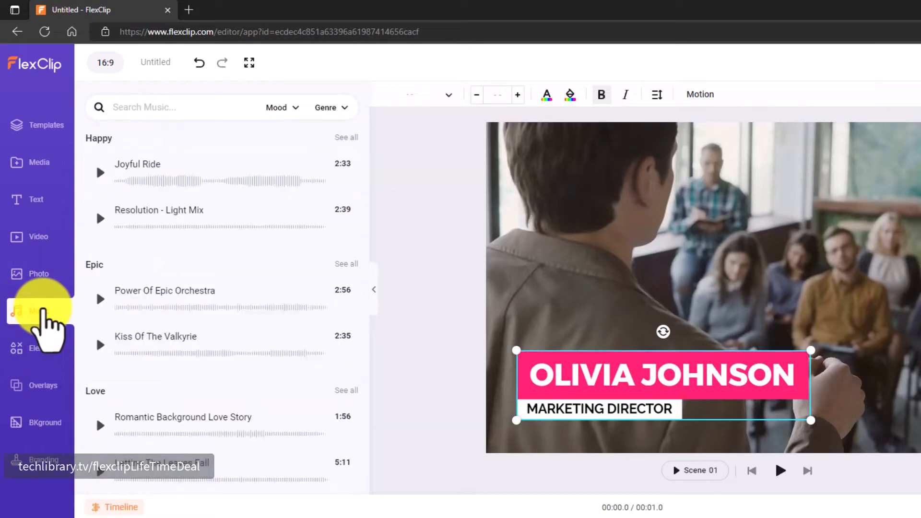
mouse_move(664, 276)
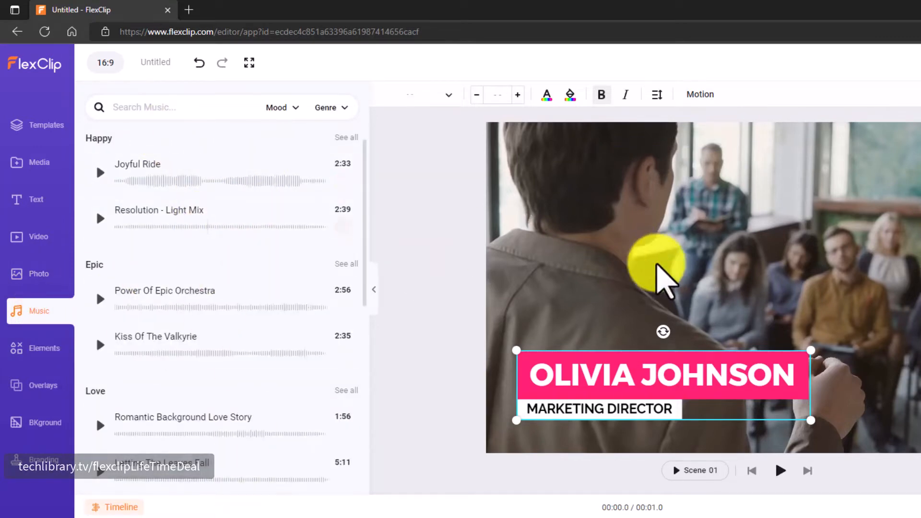
mouse_move(29, 353)
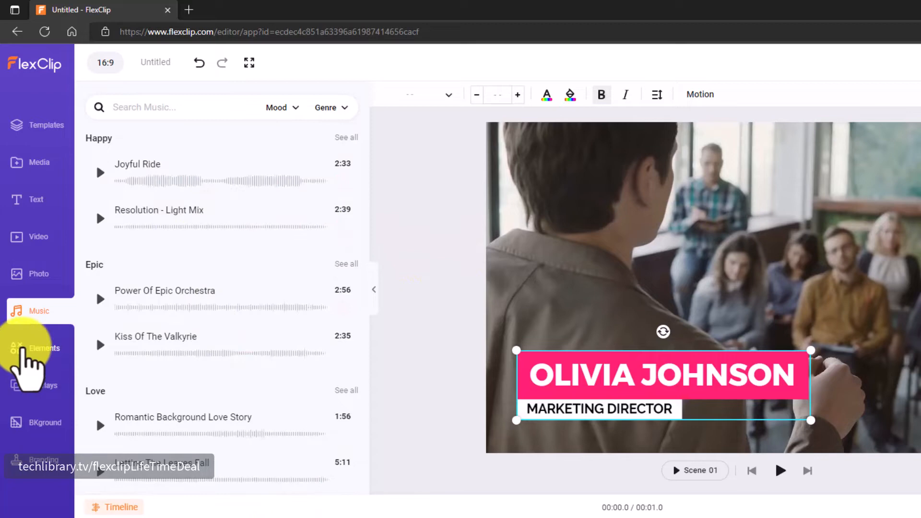
Place the Subscribe sticker on the classroom clip and browse all Social elements
left_click(39, 348)
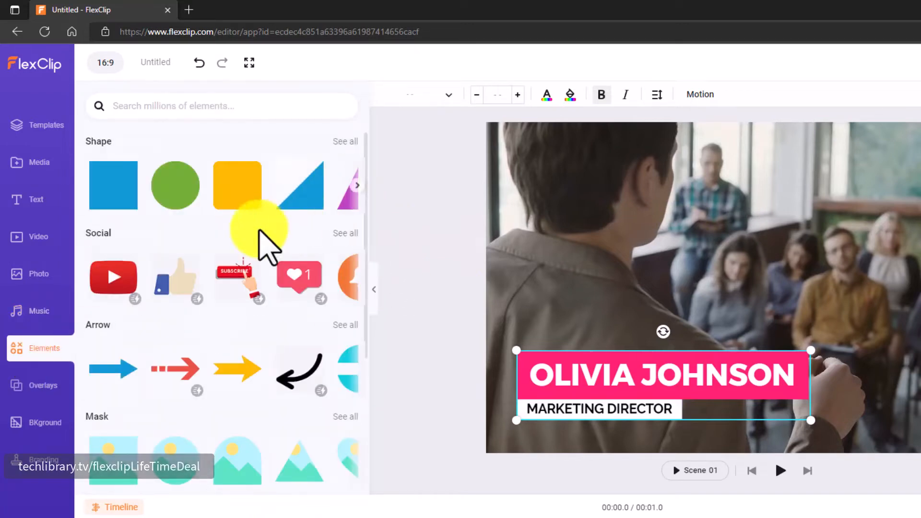
mouse_move(235, 276)
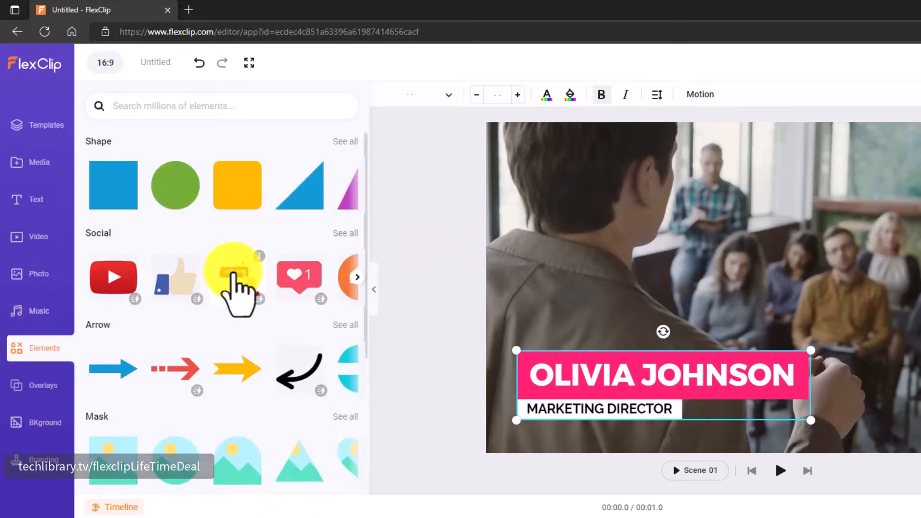
left_click(237, 276)
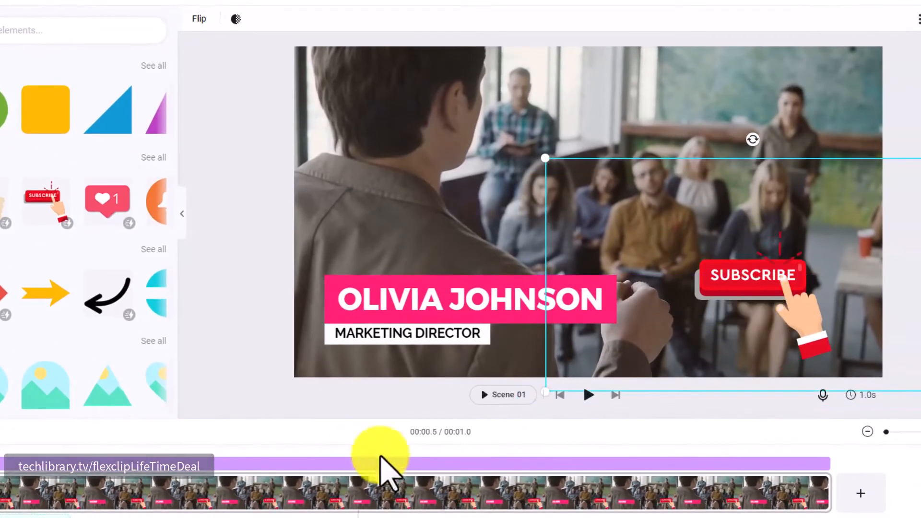
left_click(588, 394)
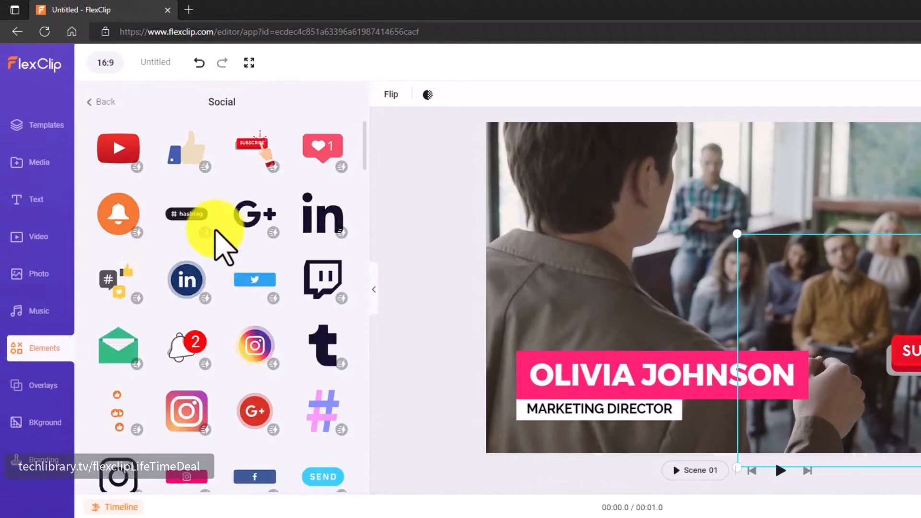
scroll("down", 3)
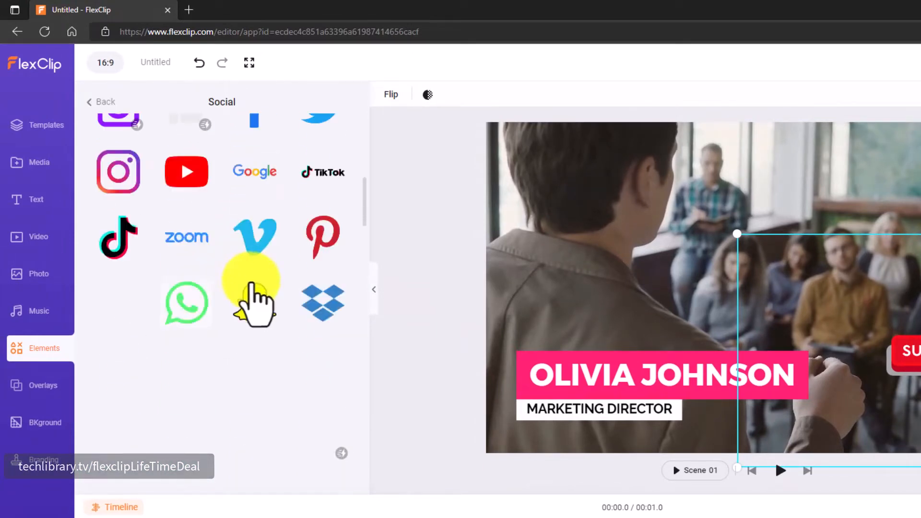
scroll("up", 3)
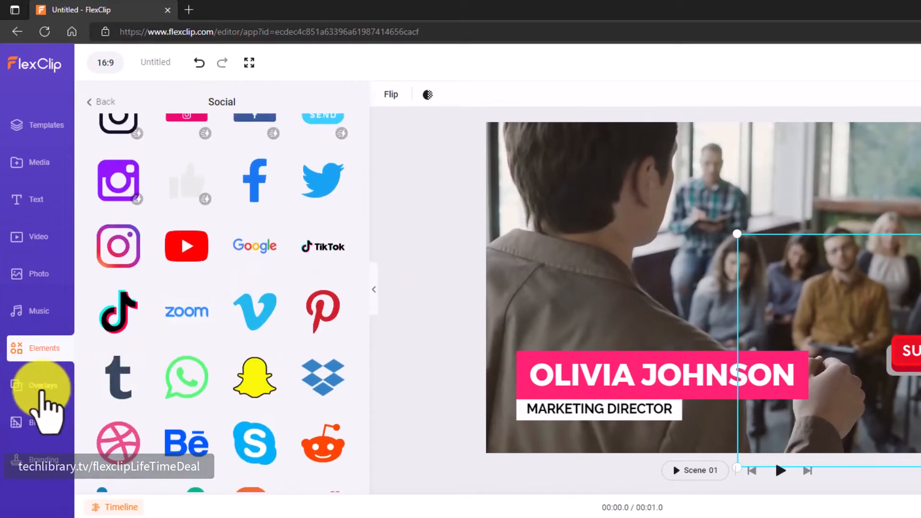
Look through the Overlays, Background and Branding panels, then return to Templates
left_click(40, 385)
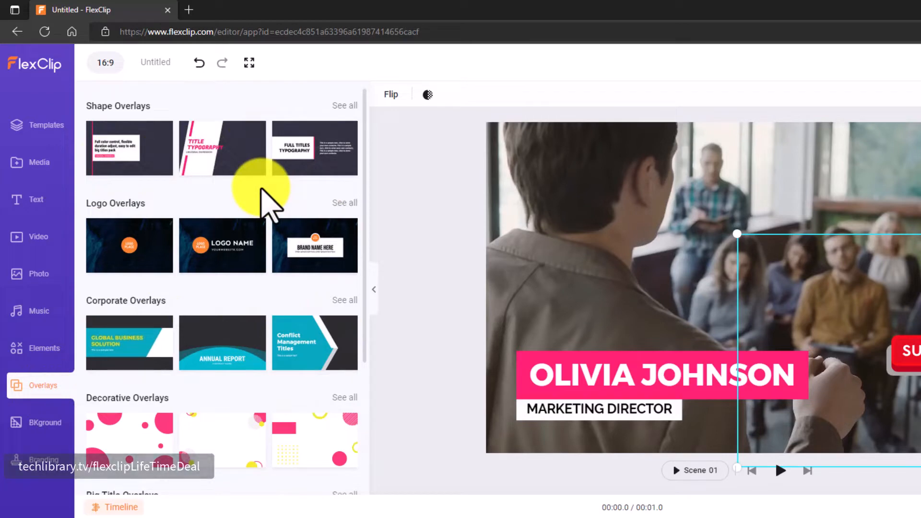
mouse_move(182, 294)
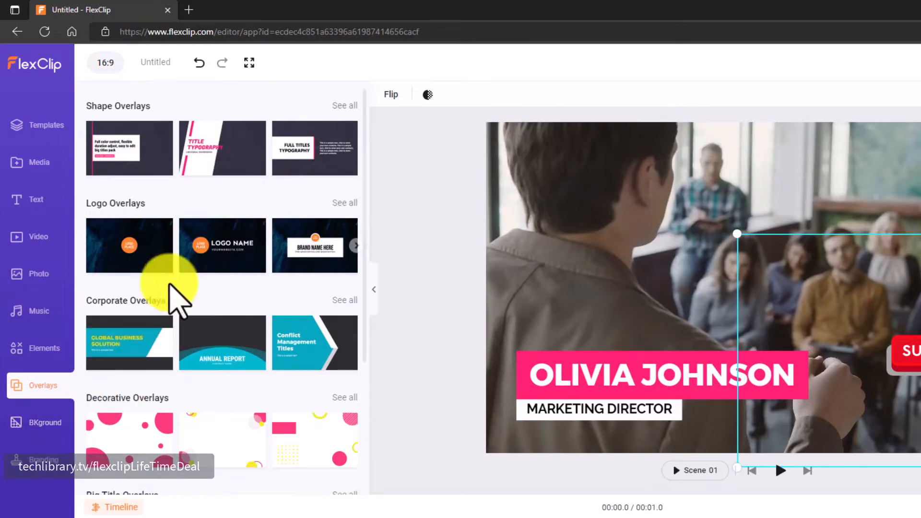
mouse_move(646, 346)
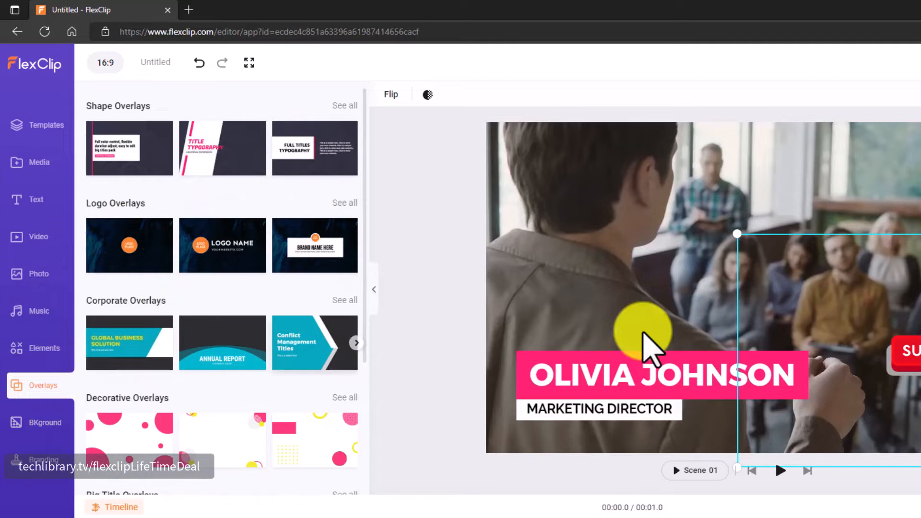
left_click(38, 421)
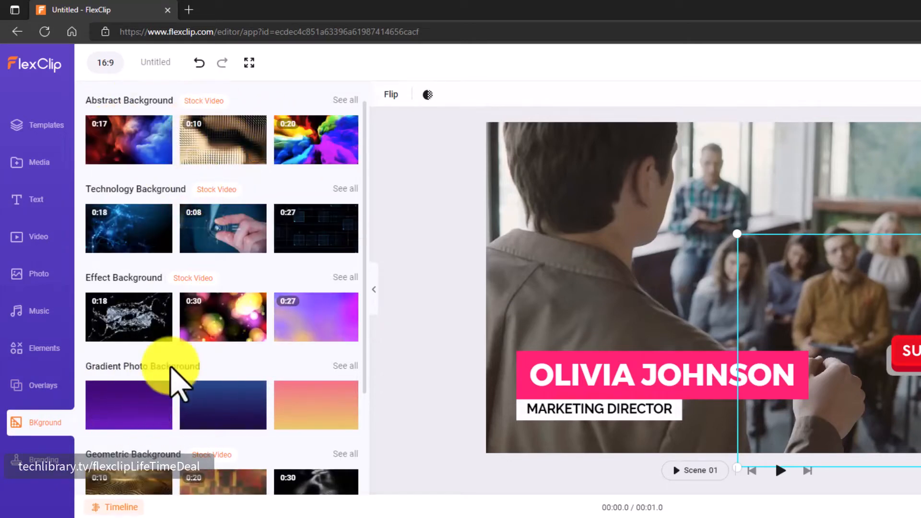
scroll("down", 3)
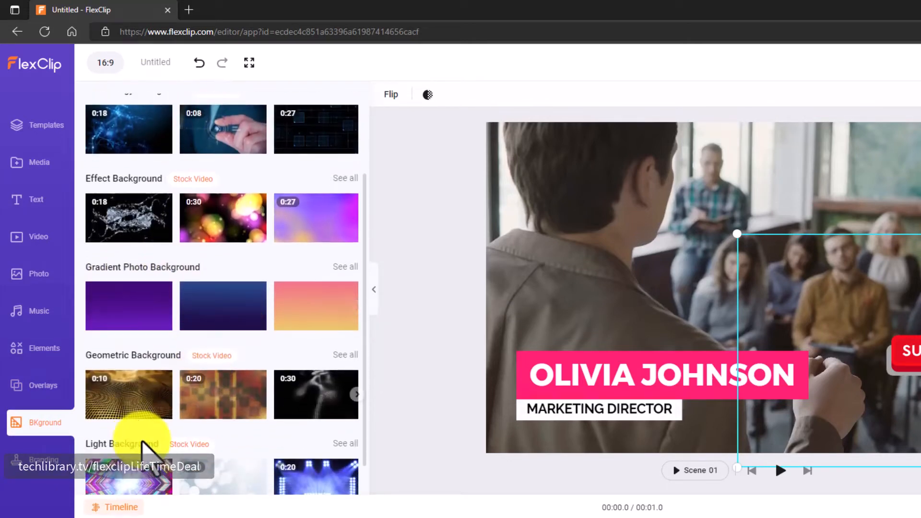
left_click(44, 460)
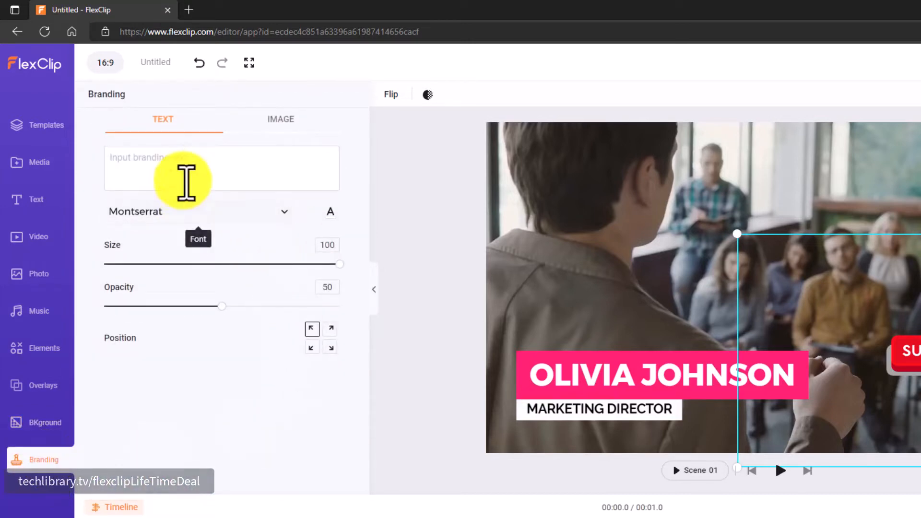
mouse_move(194, 173)
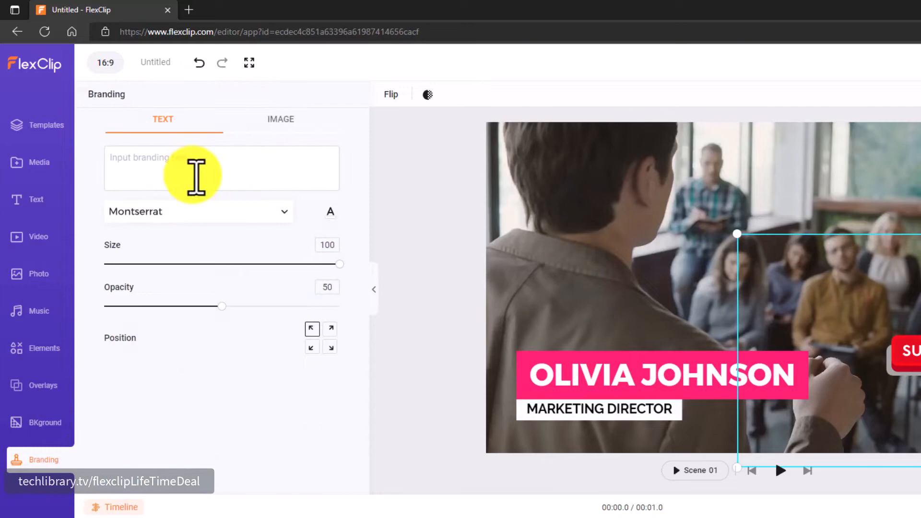
mouse_move(227, 405)
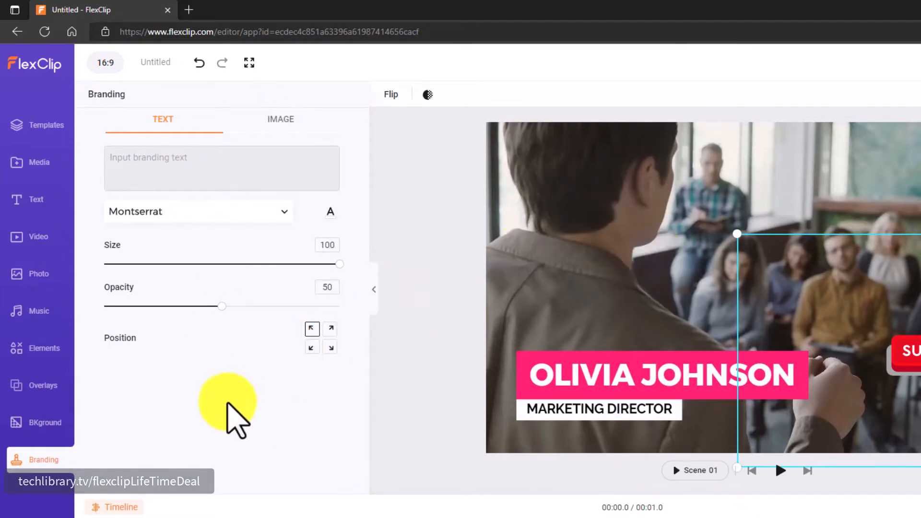
left_click(36, 125)
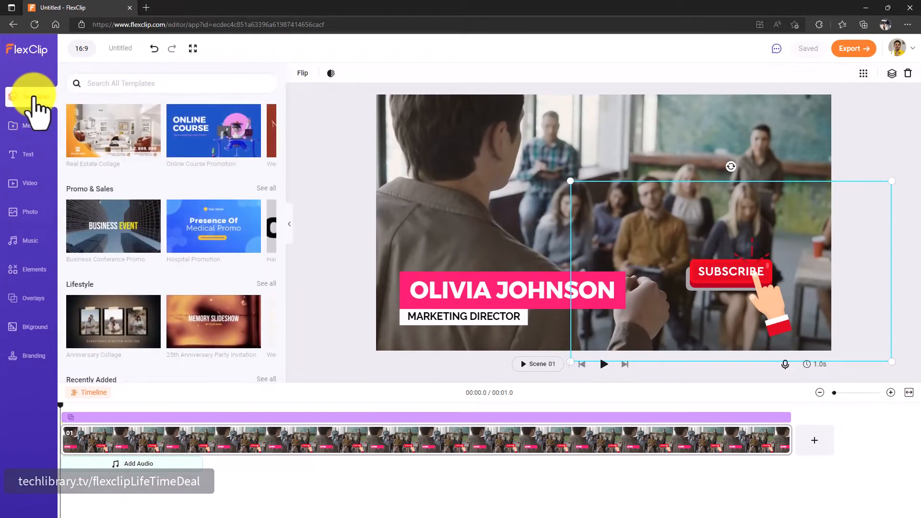
Search templates for 'teaching' and open the five-page Writing Skills template
left_click(170, 83)
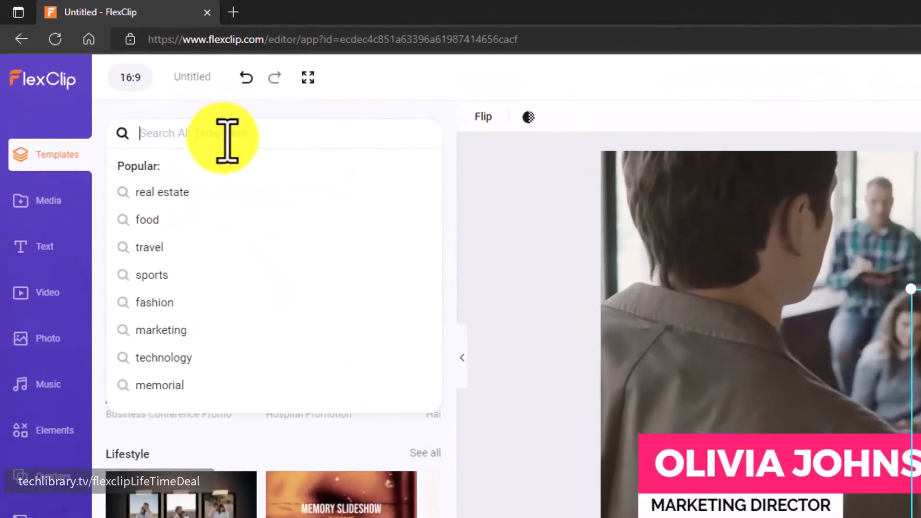
type("teaching")
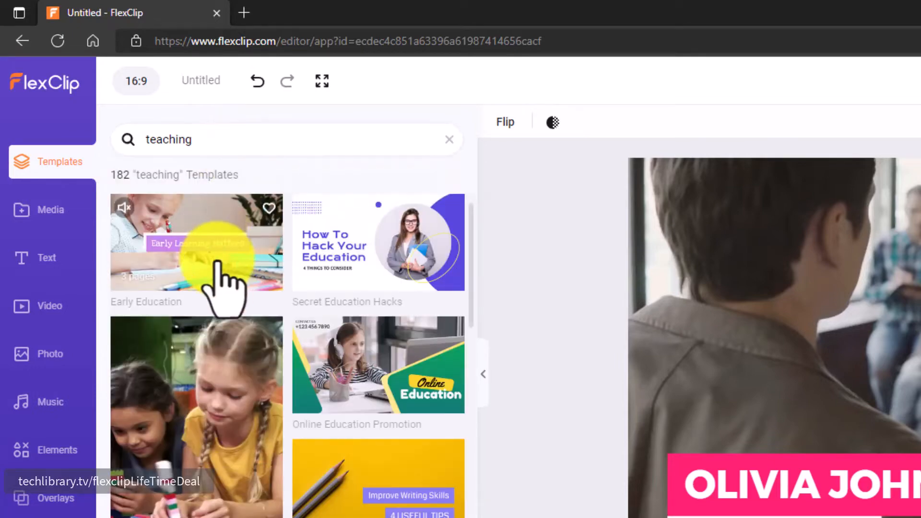
scroll("down", 3)
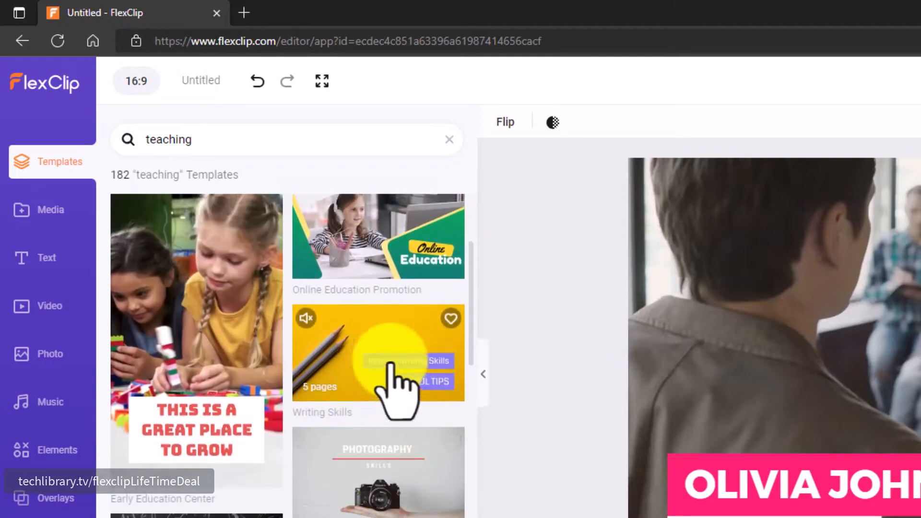
left_click(377, 352)
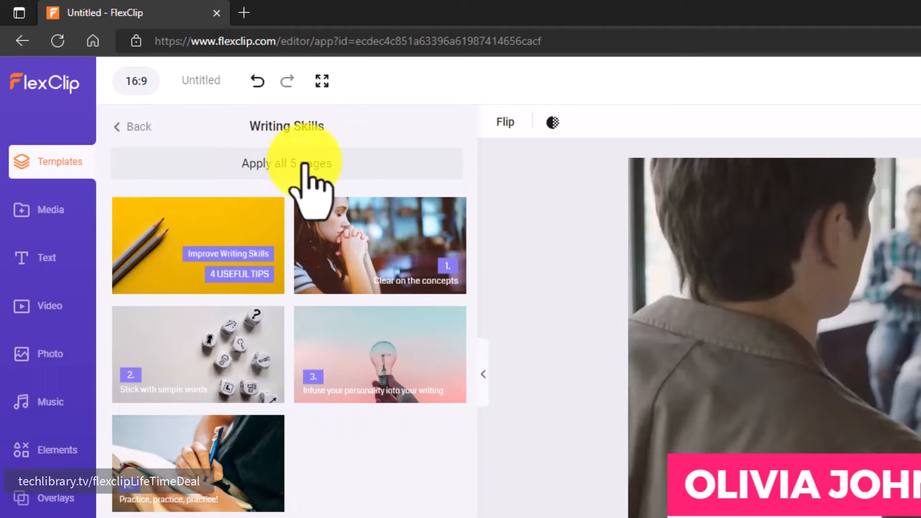
mouse_move(276, 341)
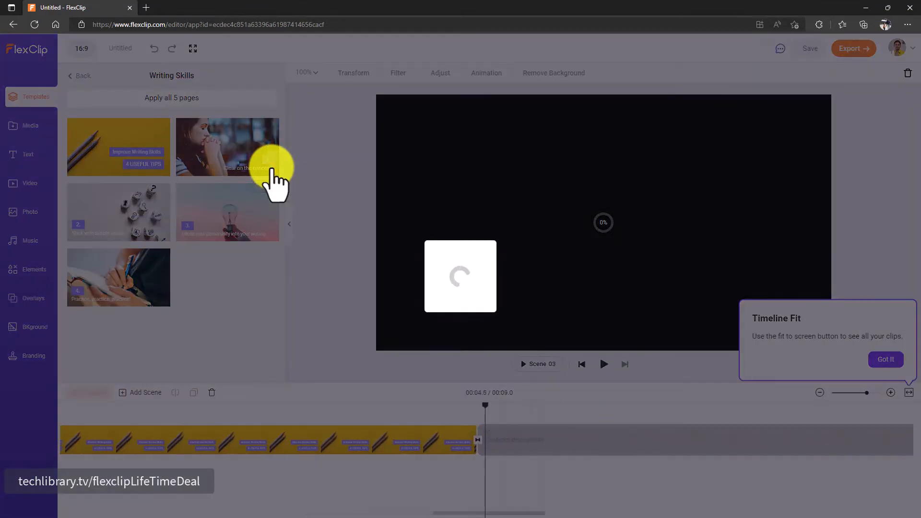
Insert the 'Clear on the concepts' page as a scene and dismiss the Timeline Fit tip
left_click(227, 147)
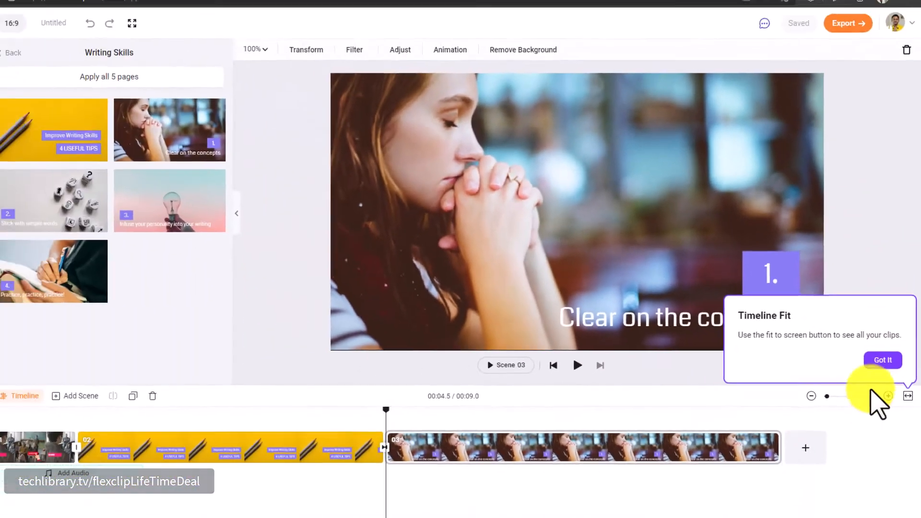
left_click(882, 359)
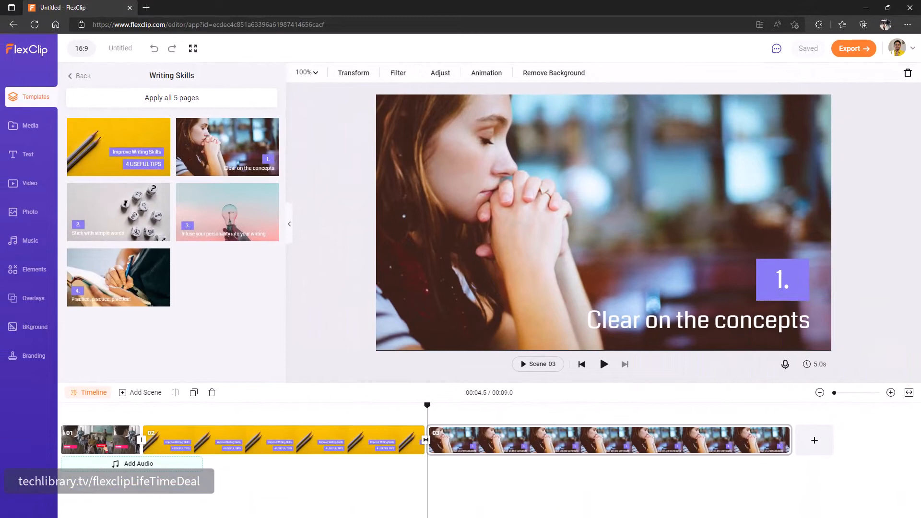
mouse_move(28, 159)
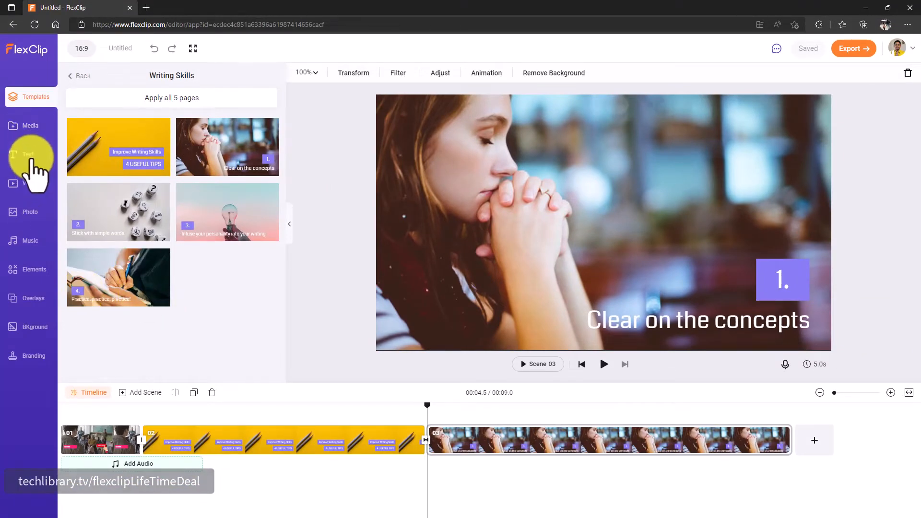
Retype the Simple Design title to 'whatever you want' and change its text alignment
left_click(28, 154)
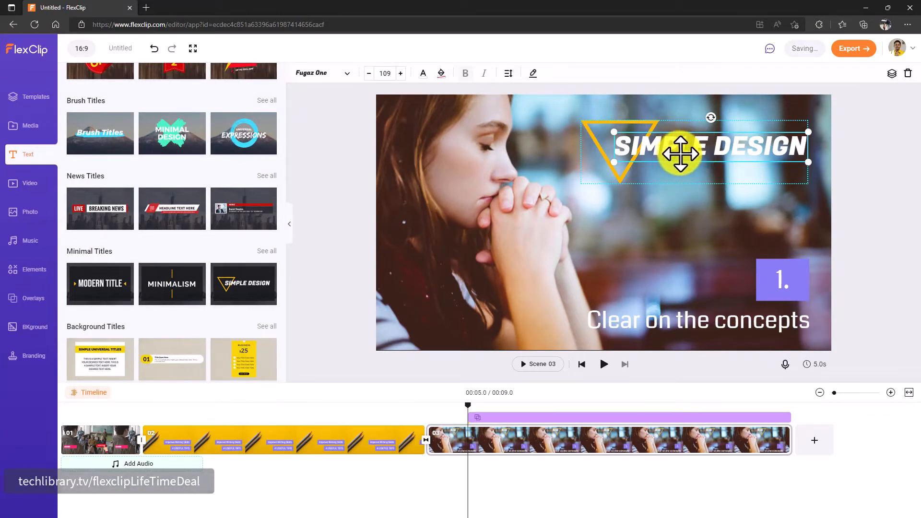
double_click(705, 147)
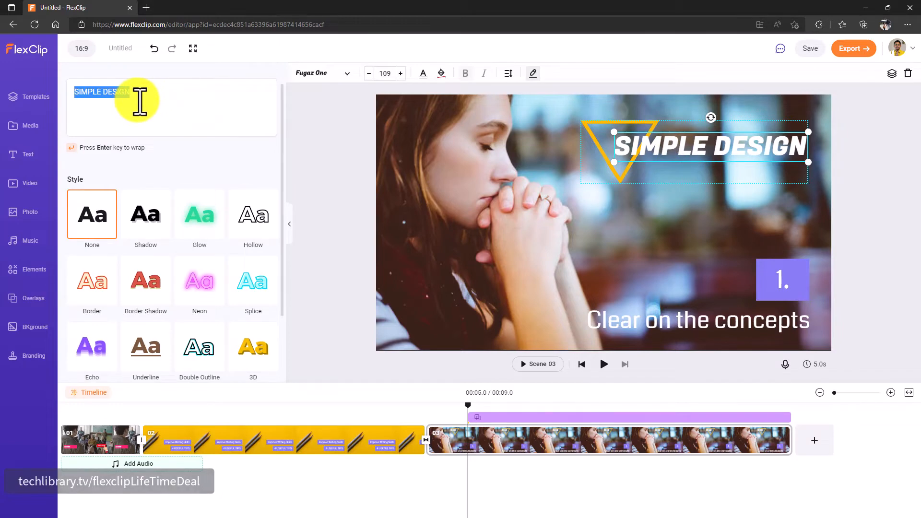
type("whatever you want")
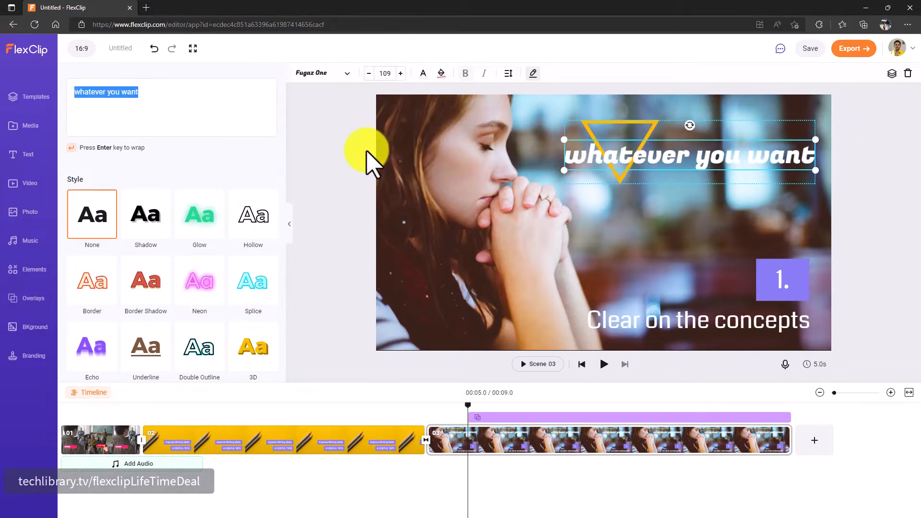
left_click(27, 154)
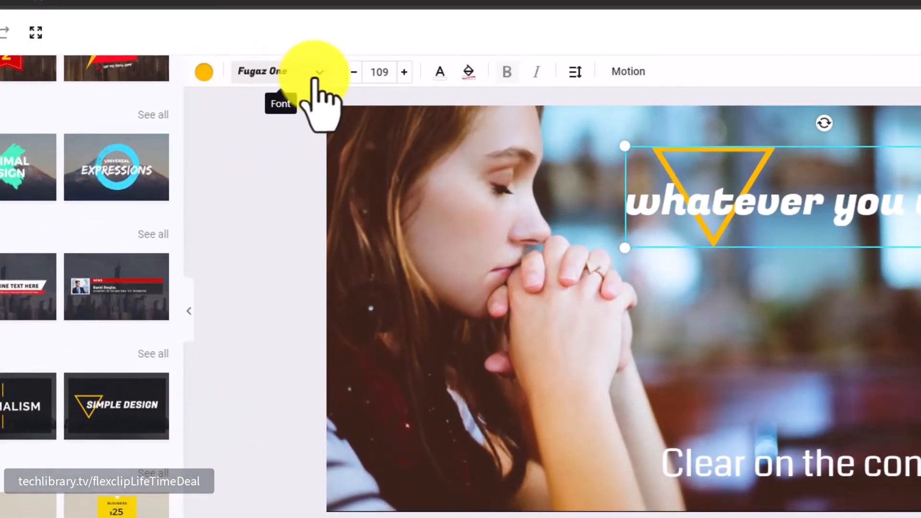
mouse_move(575, 76)
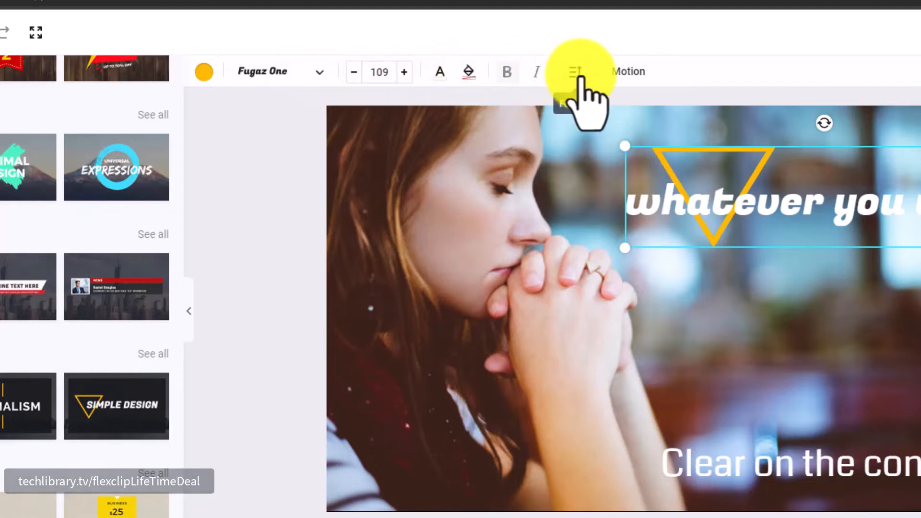
left_click(575, 71)
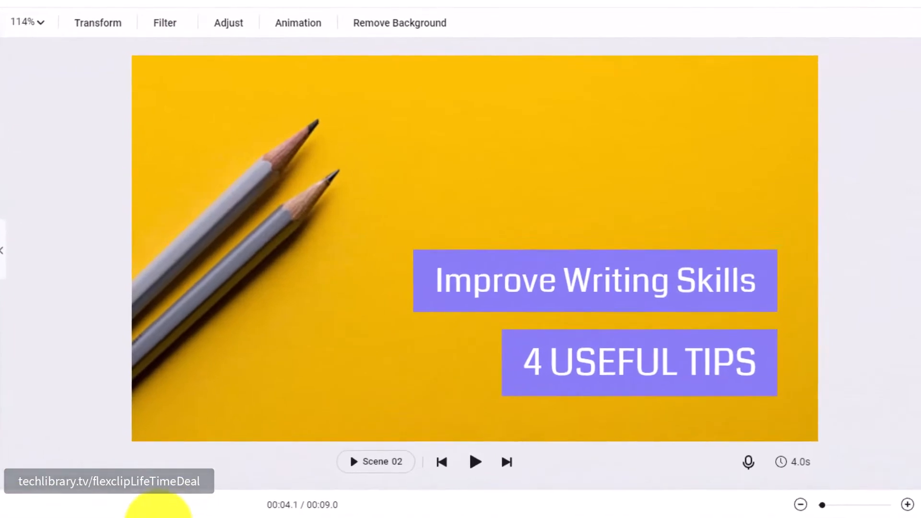
Inspect the first scene's Subscribe animation and background footage layers, then open stock videos
left_click(474, 462)
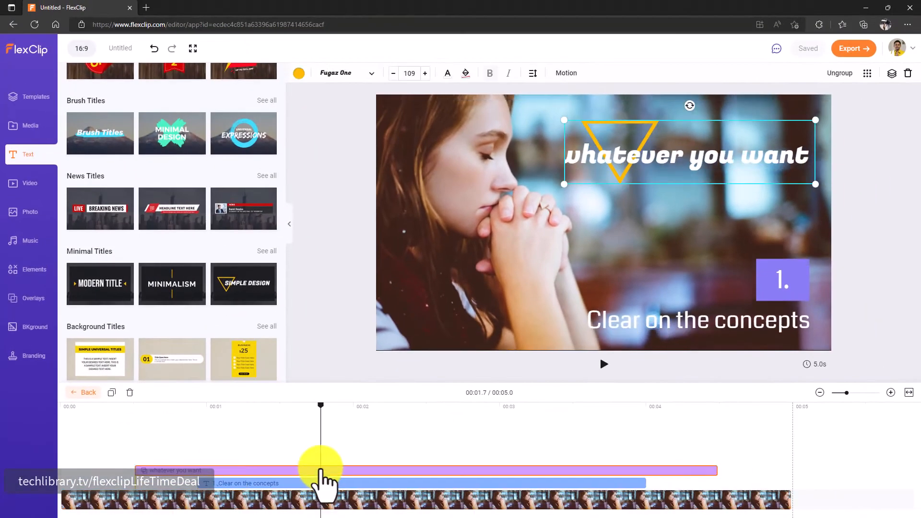
mouse_move(370, 393)
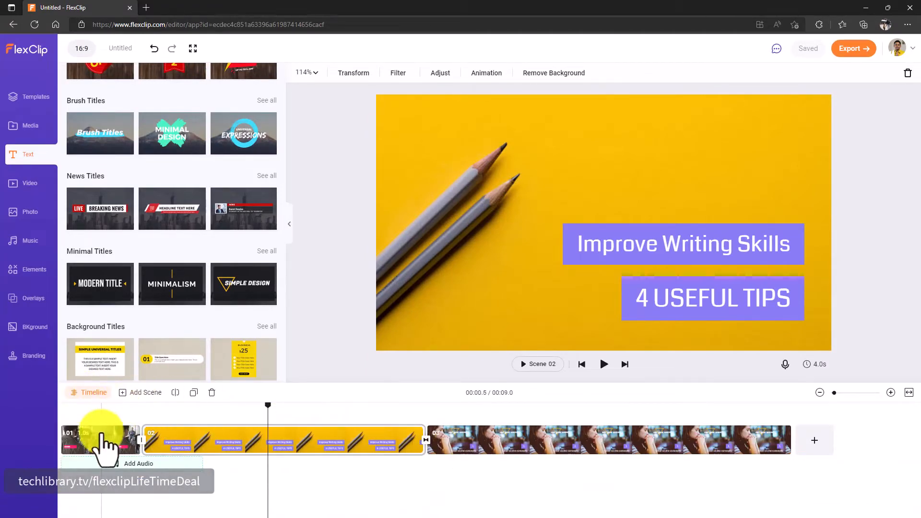
left_click(99, 439)
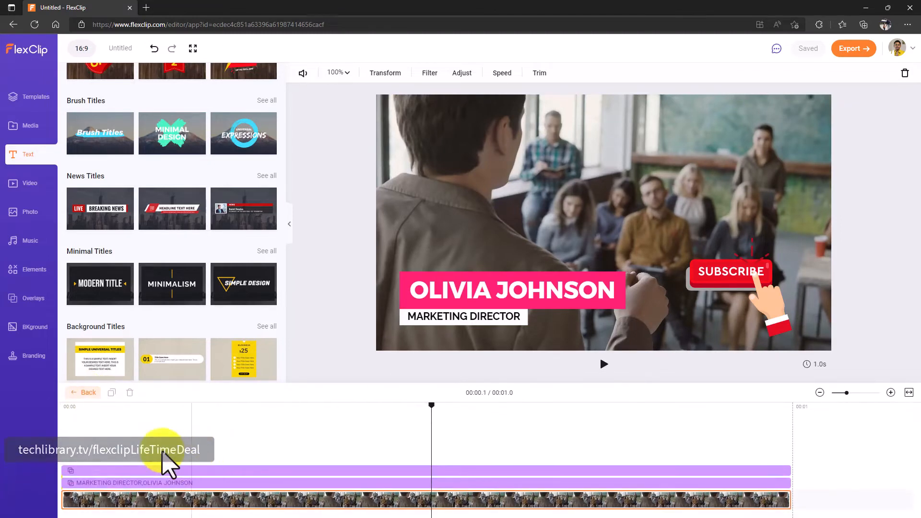
left_click(511, 290)
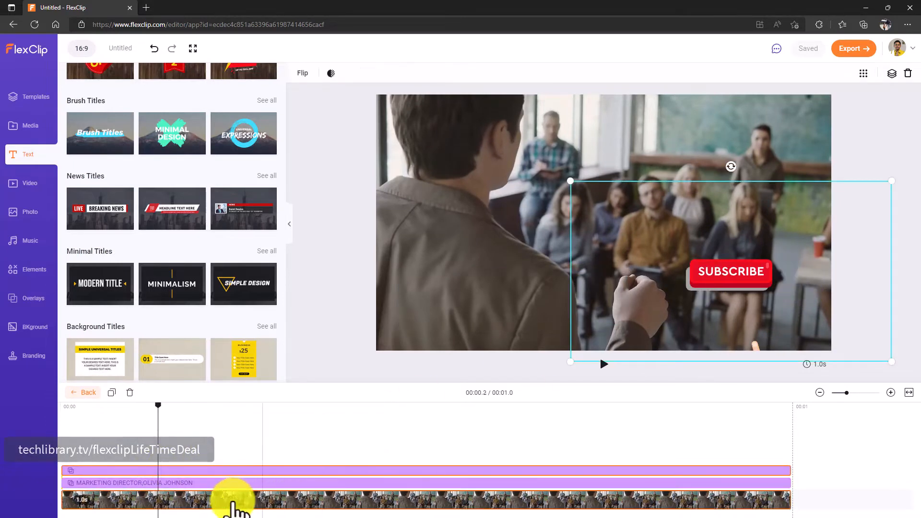
left_click(126, 439)
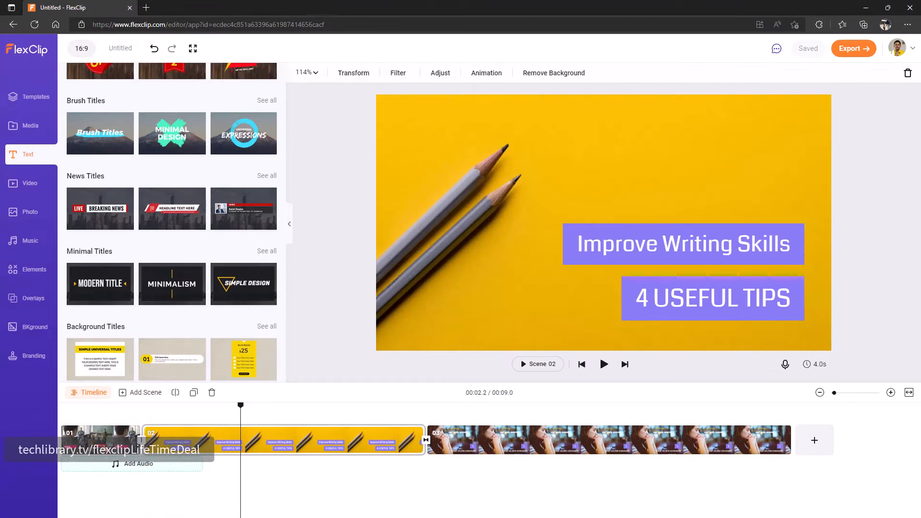
left_click(29, 182)
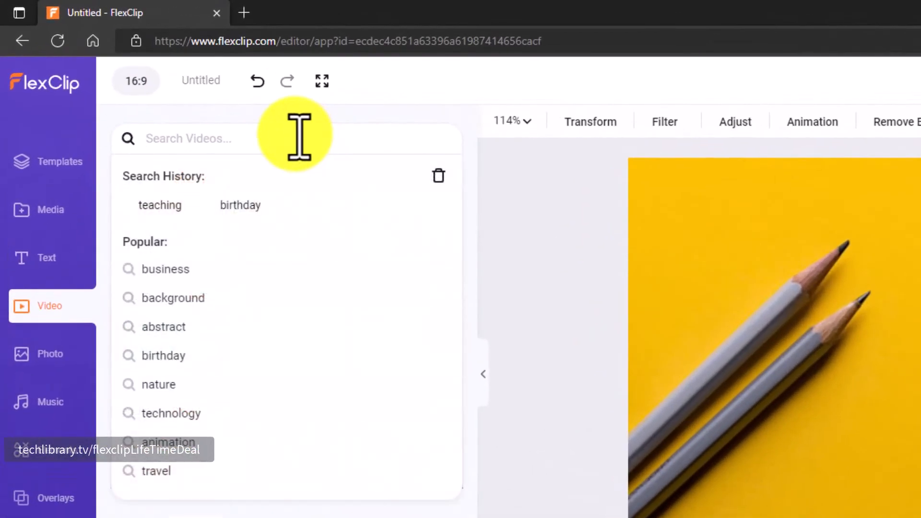
Search stock videos for 'students', browse the results, and open the recording mode chooser
left_click(188, 138)
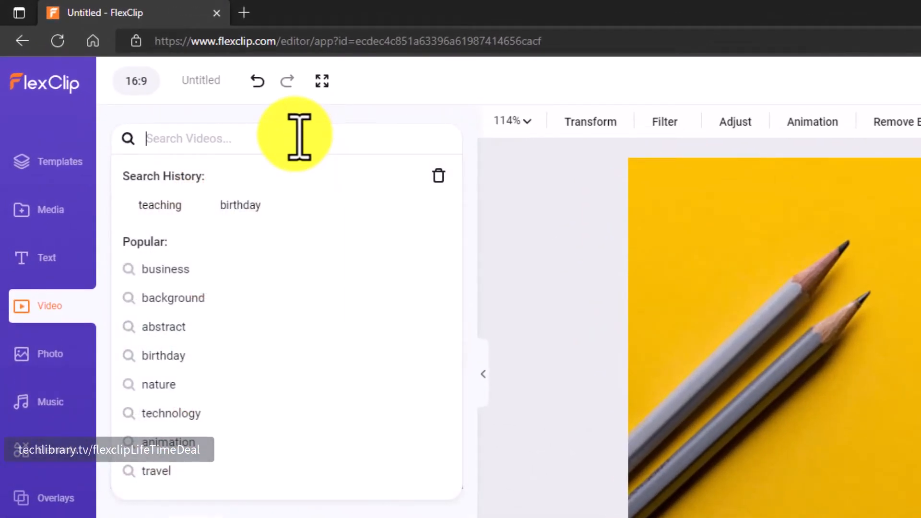
type("students")
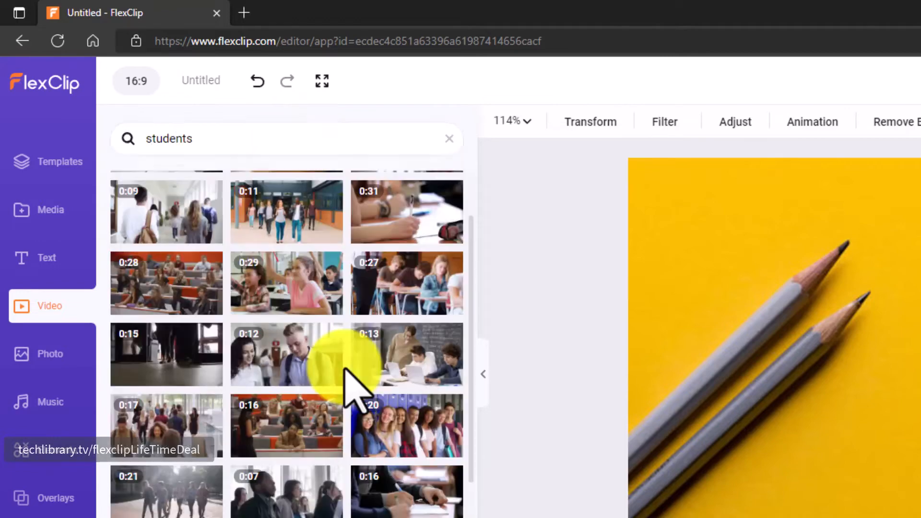
scroll("down", 3)
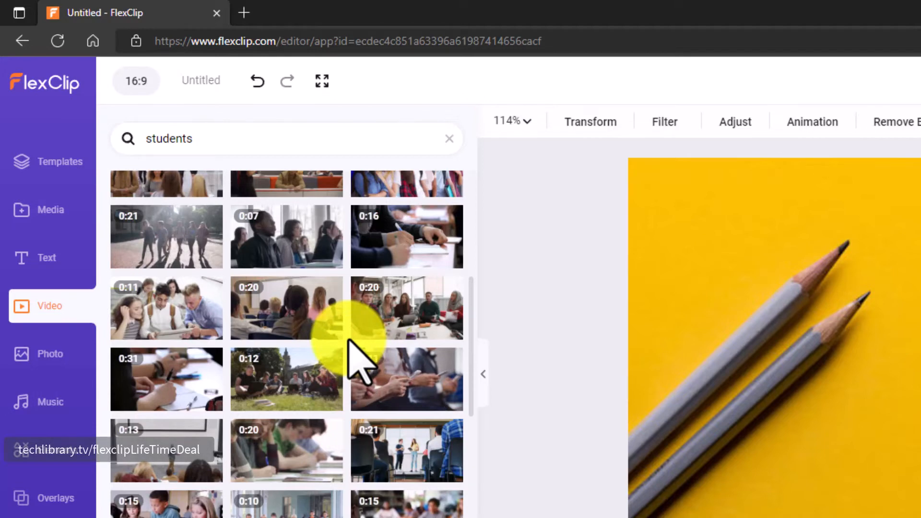
mouse_move(337, 476)
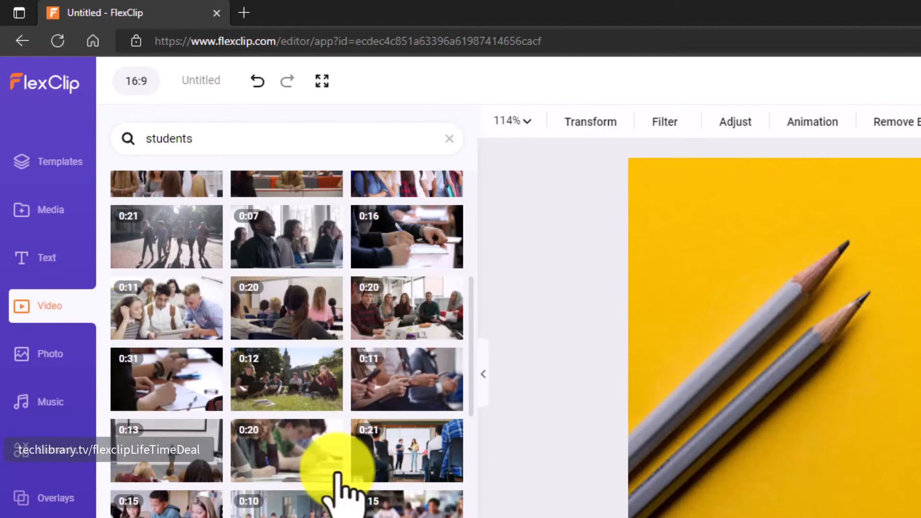
mouse_move(317, 446)
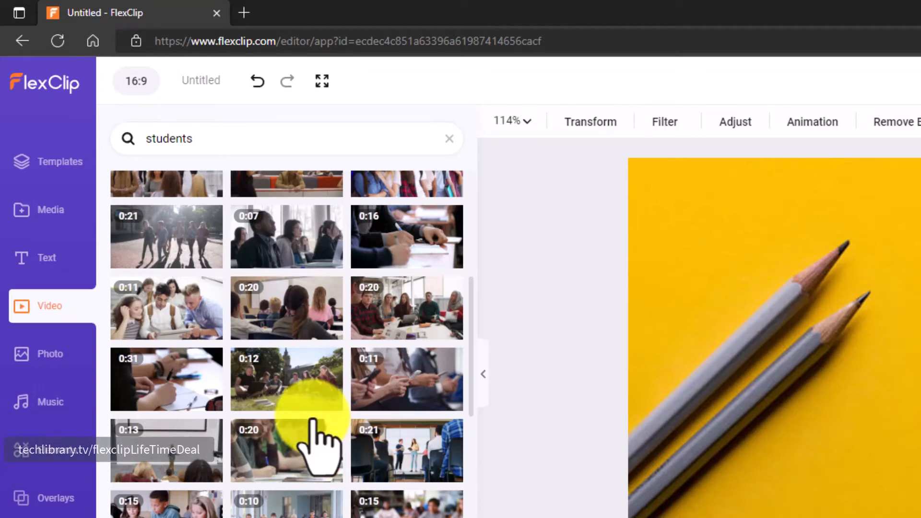
left_click(51, 209)
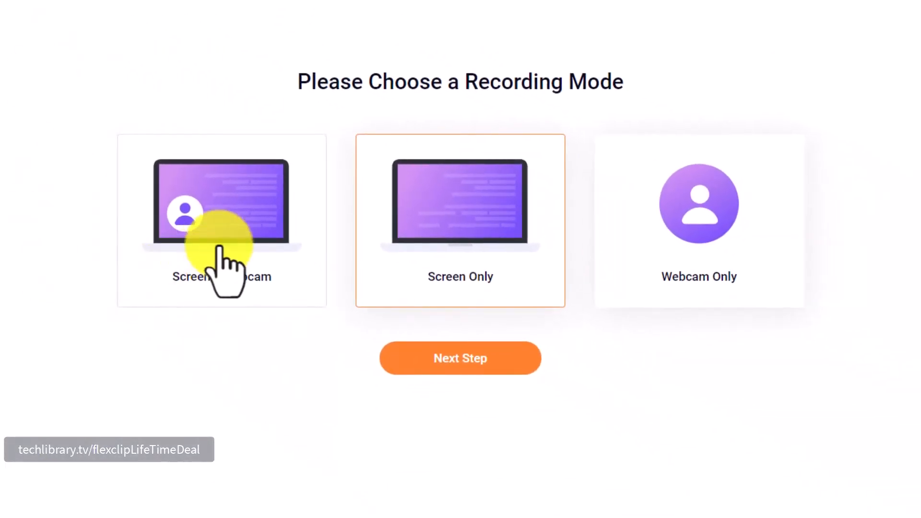
mouse_move(688, 270)
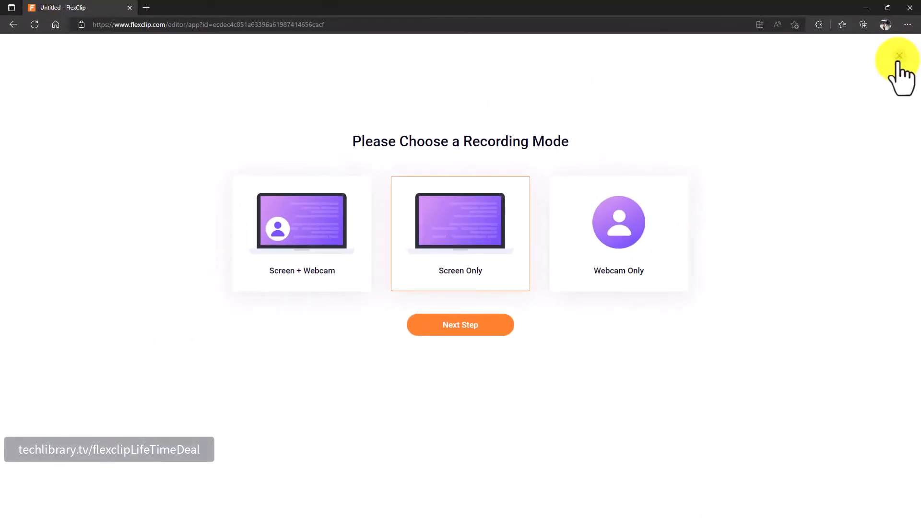
Dismiss the recording chooser, insert the white kitchen photo as Scene 03, and preview it
left_click(898, 56)
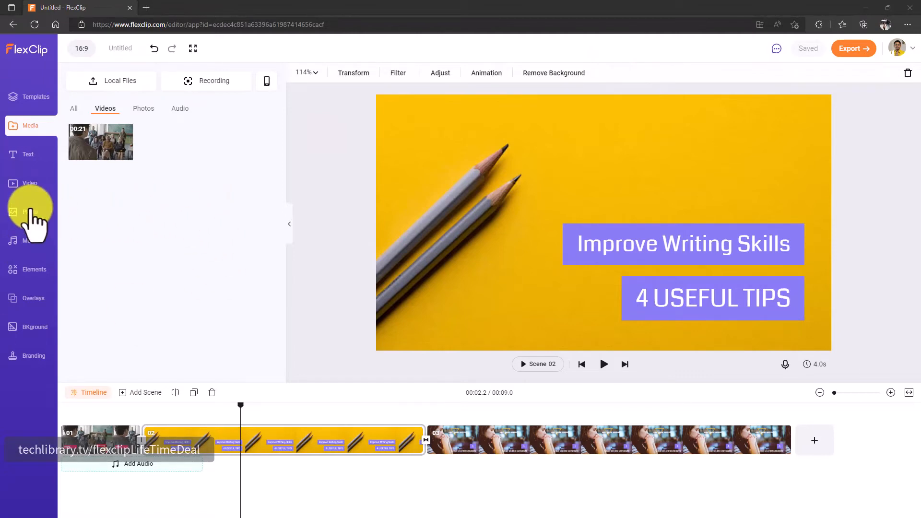
left_click(29, 211)
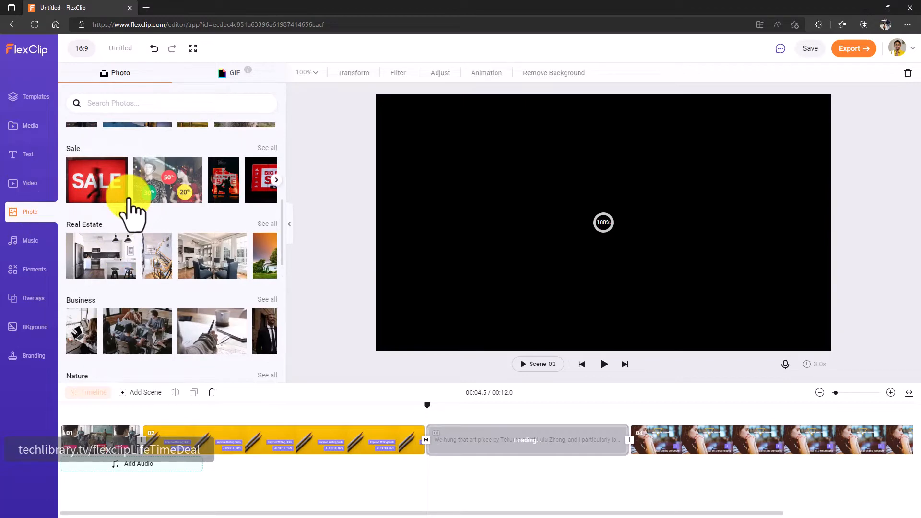
left_click(604, 364)
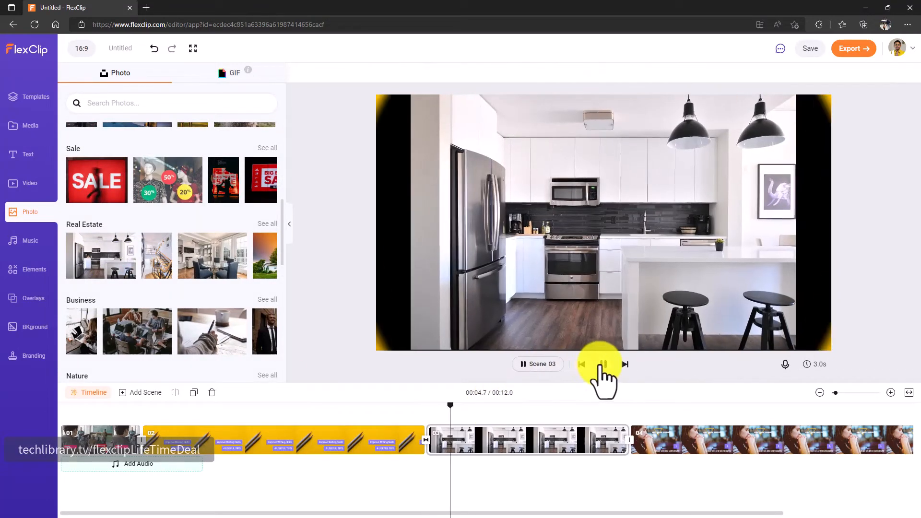
left_click(604, 364)
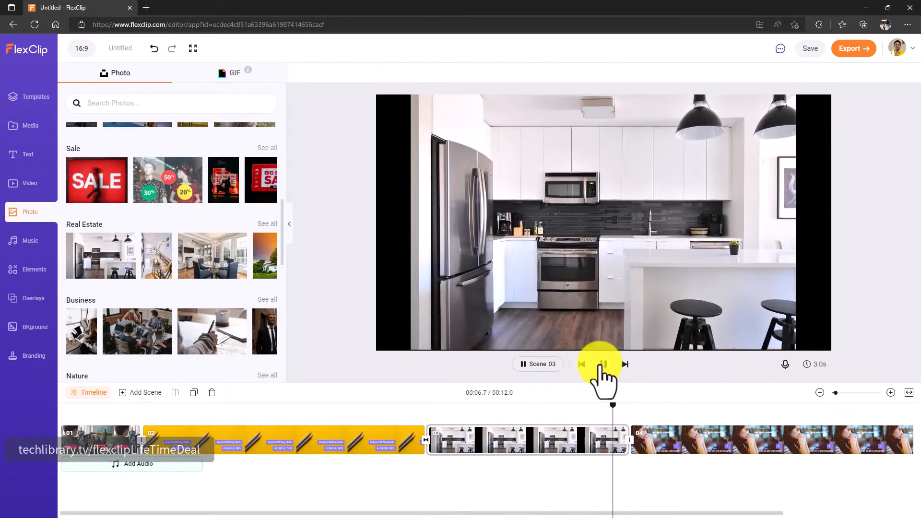
left_click(604, 364)
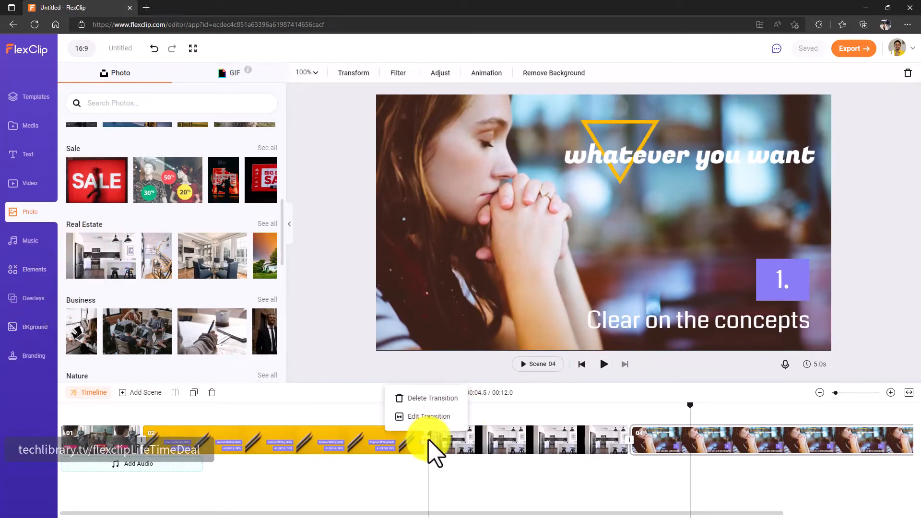
mouse_move(428, 417)
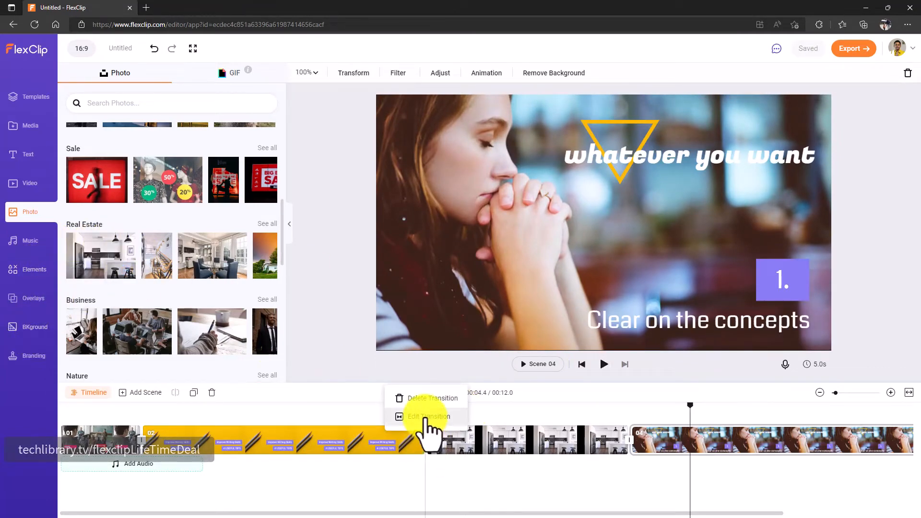
Apply the Circle Brush Rotation transition after the pencils scene and preview it
left_click(428, 417)
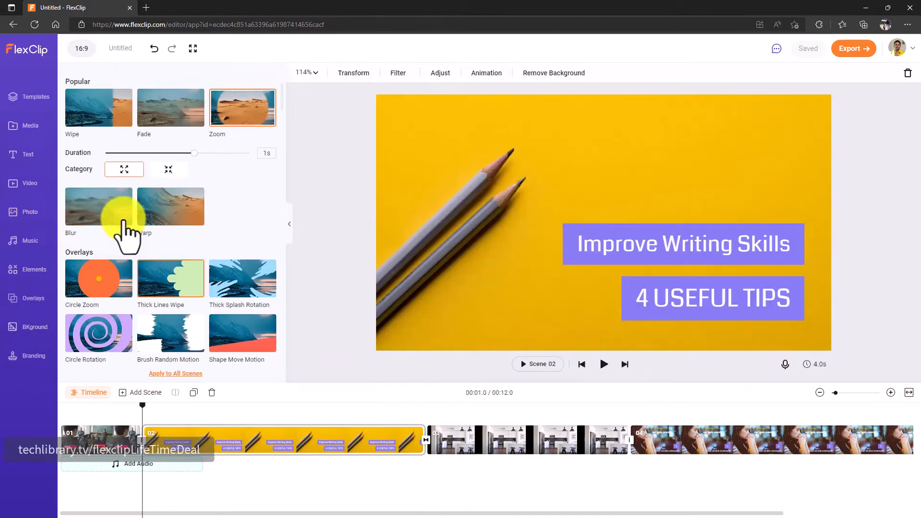
mouse_move(242, 107)
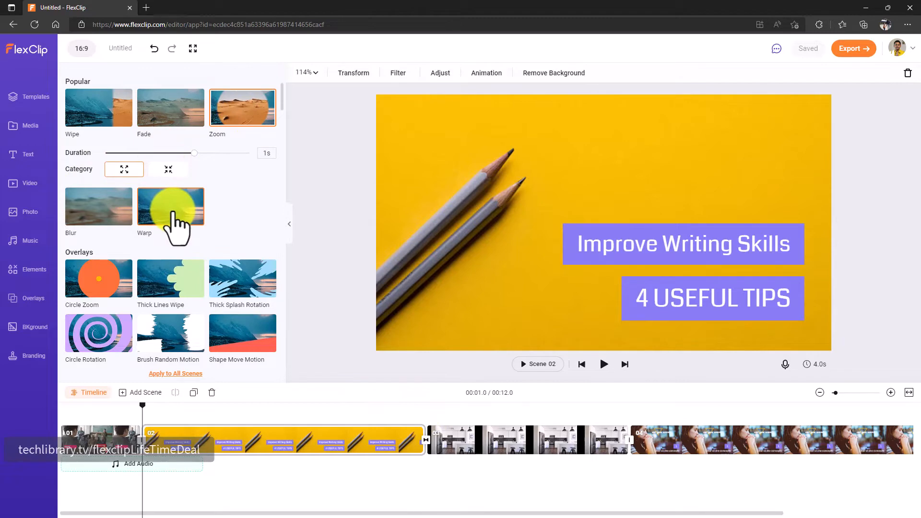
mouse_move(199, 272)
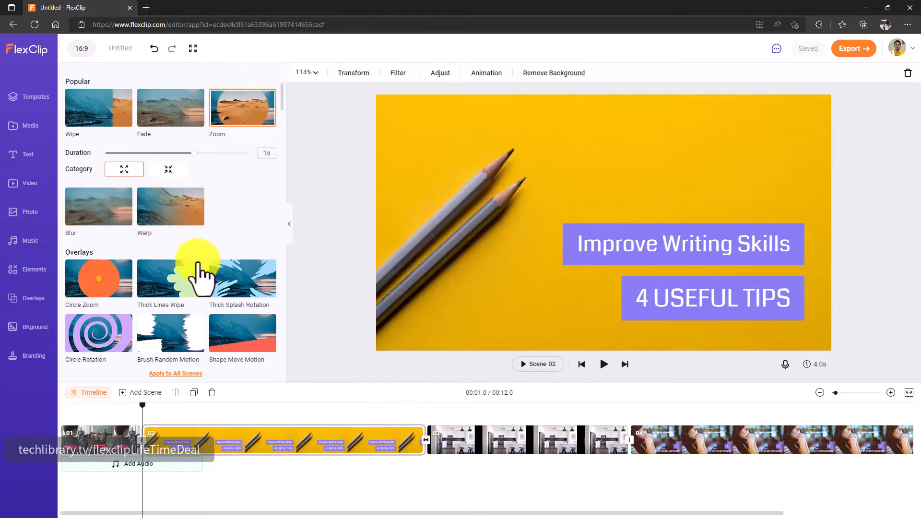
scroll("down", 3)
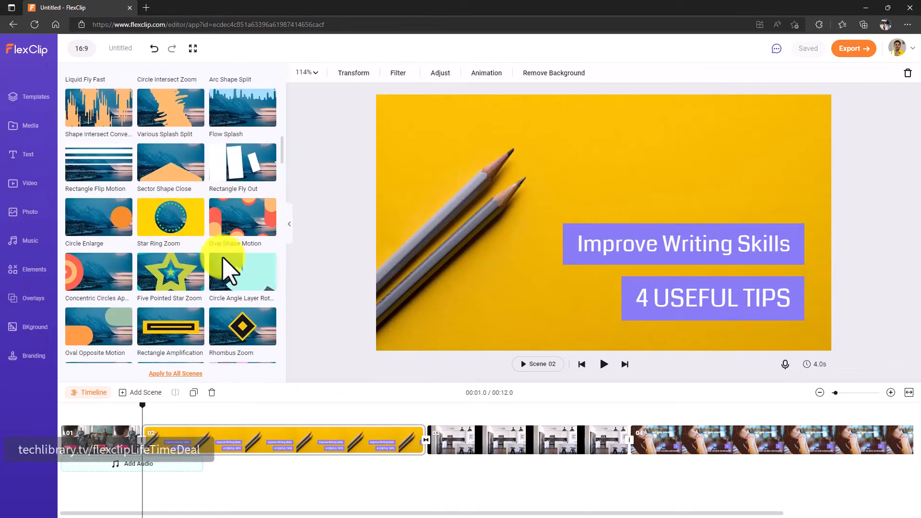
scroll("up", 3)
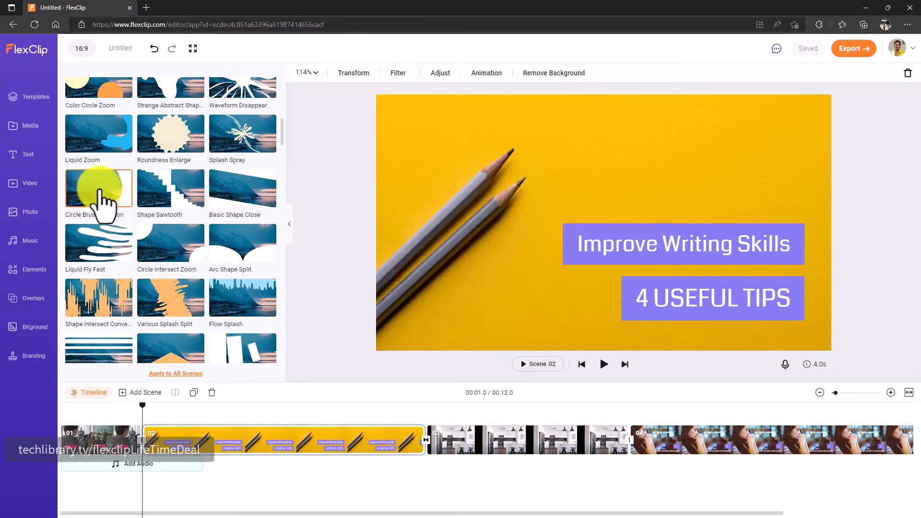
left_click(603, 363)
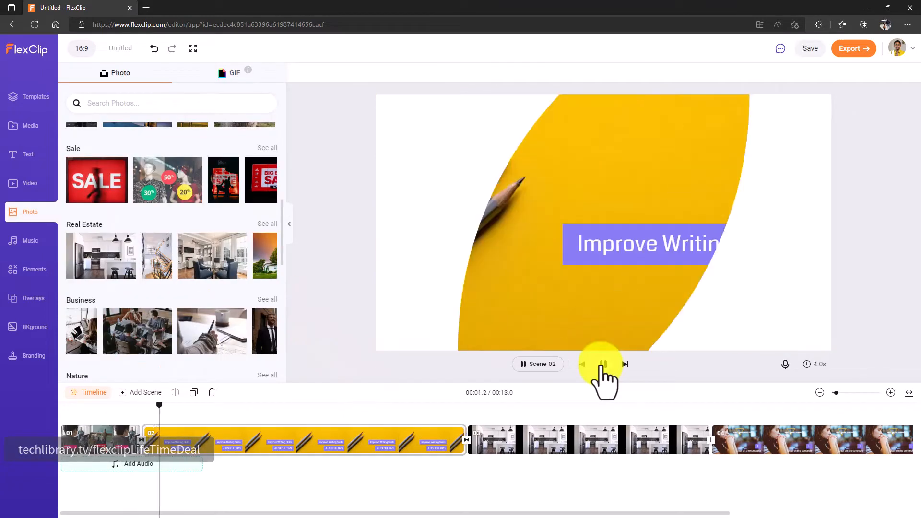
left_click(604, 364)
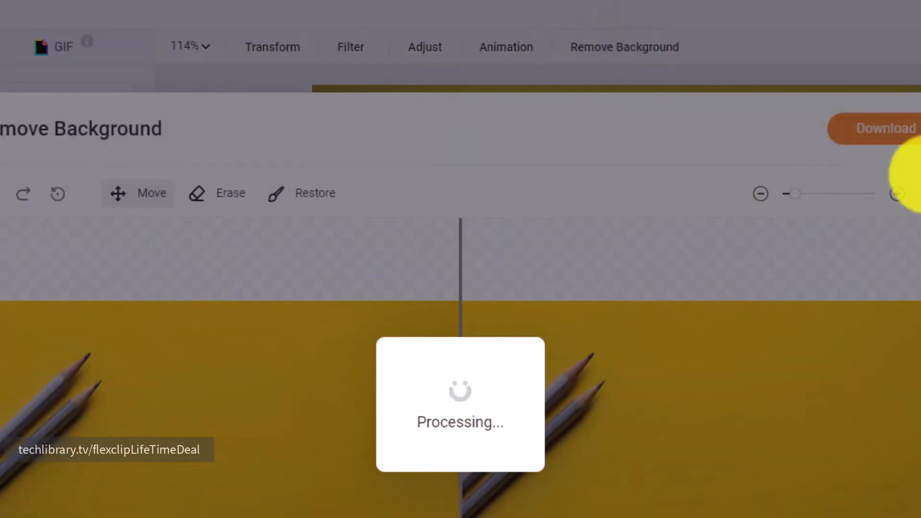
Abandon background removal without keeping the cutout and open the Branding watermark settings
left_click(753, 91)
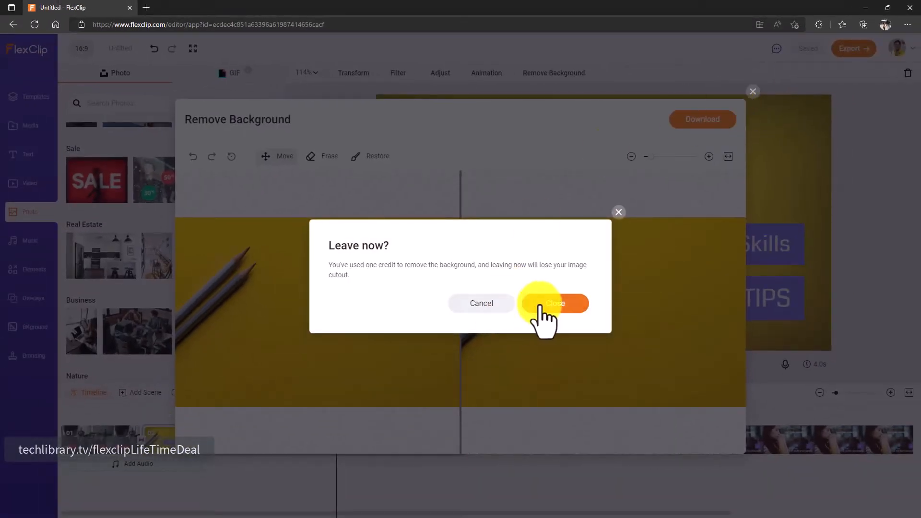
left_click(554, 303)
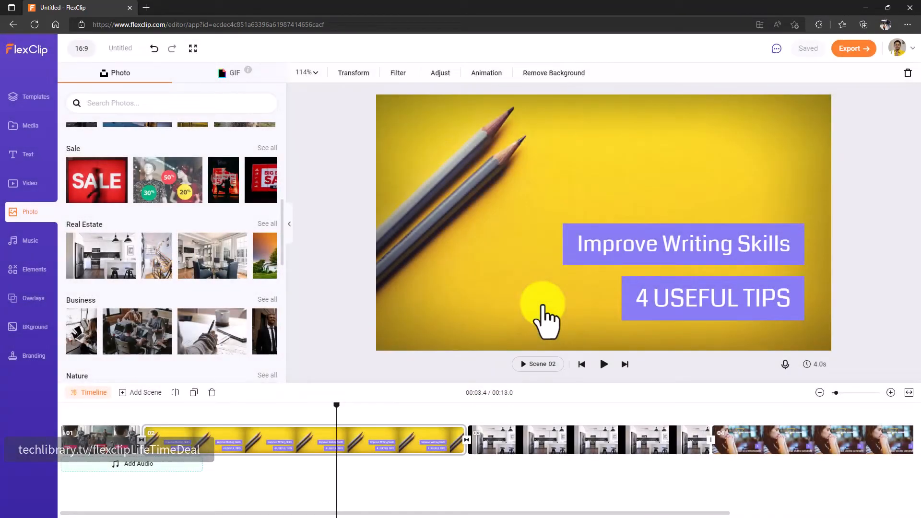
left_click(33, 356)
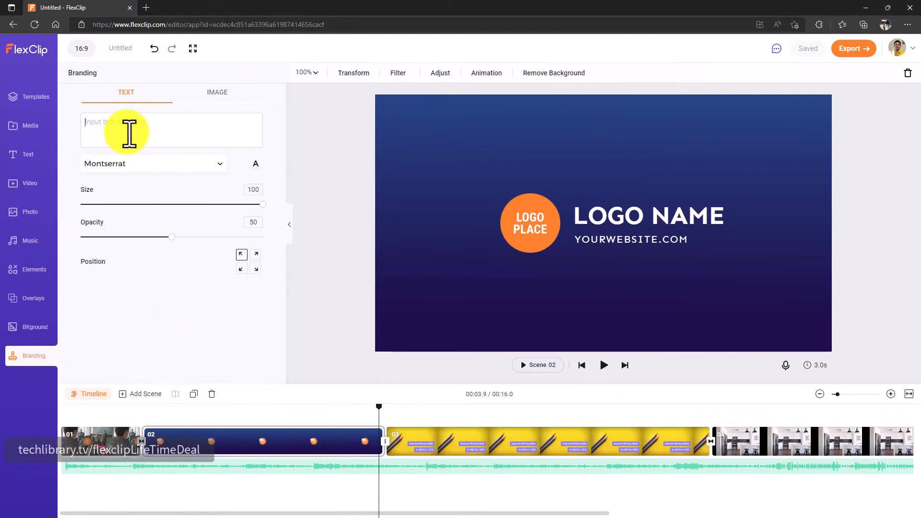
Add a 'Tech Library TV' text watermark at size 41 and 40% opacity
type("Tech Library TV")
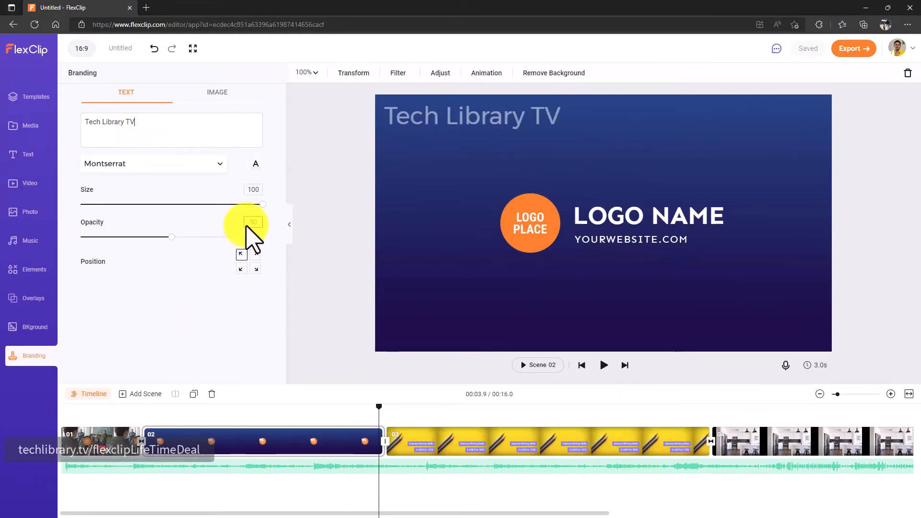
left_click_drag(263, 204, 120, 204)
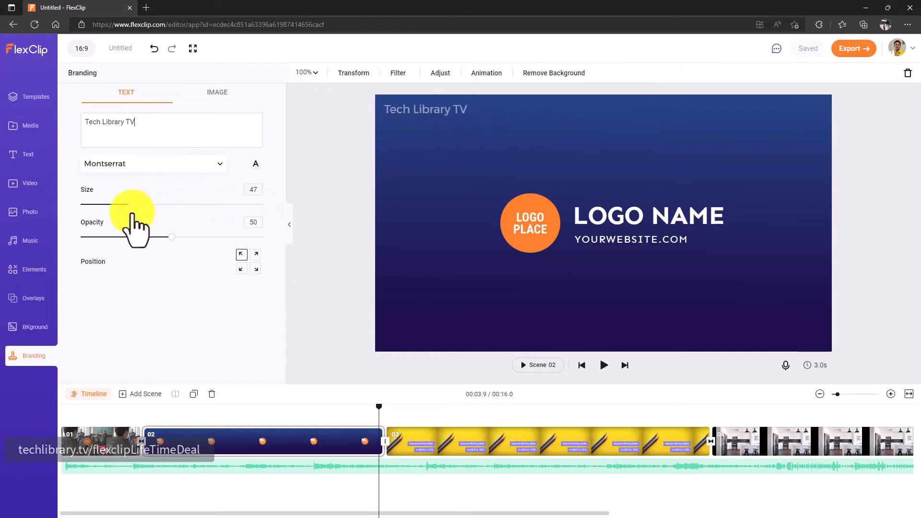
left_click_drag(132, 204, 121, 204)
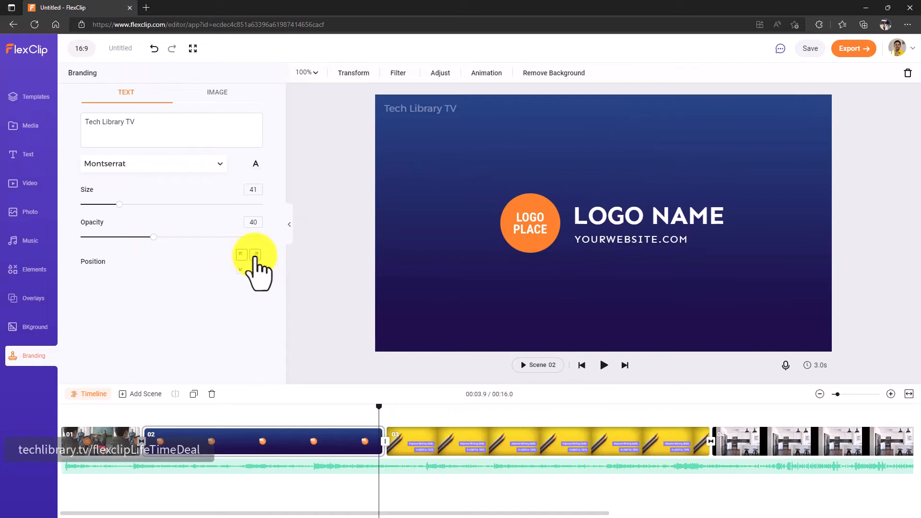
Try the watermark in bottom-left, top-left and top-right corners, settling on bottom-left
left_click(256, 254)
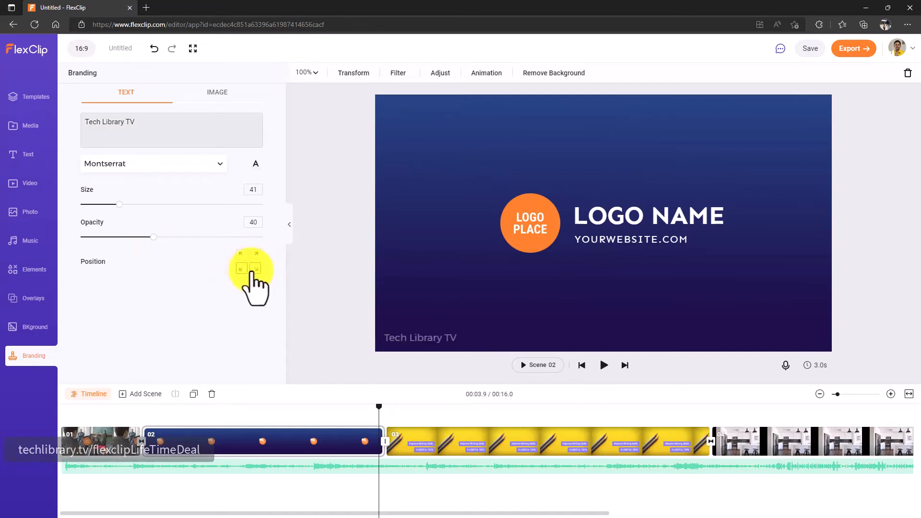
left_click(240, 254)
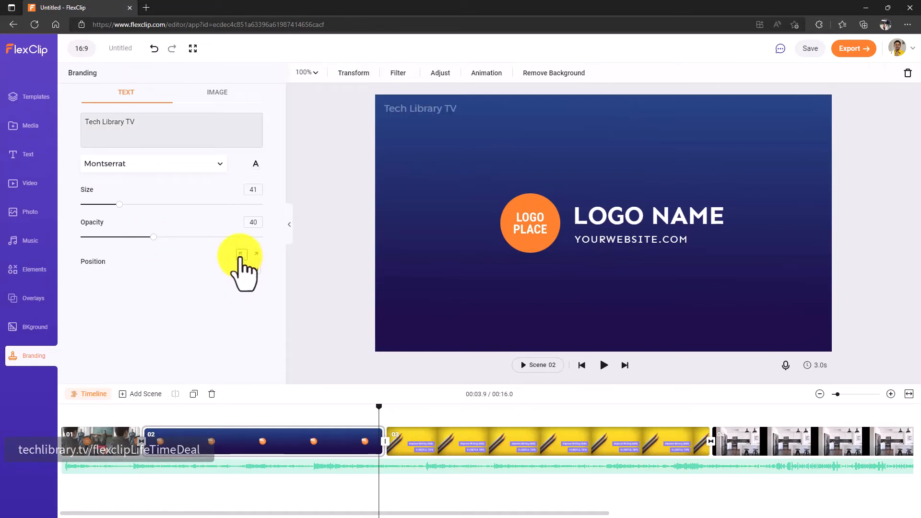
left_click(255, 254)
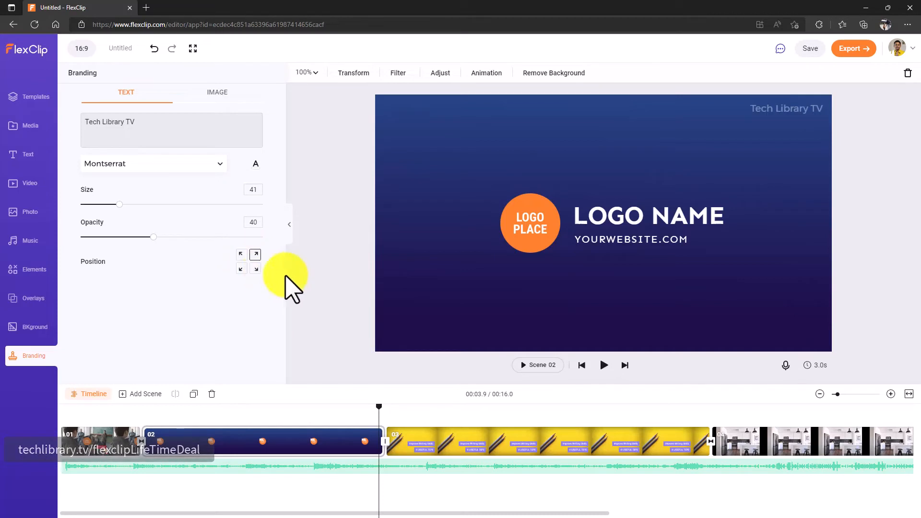
left_click(240, 269)
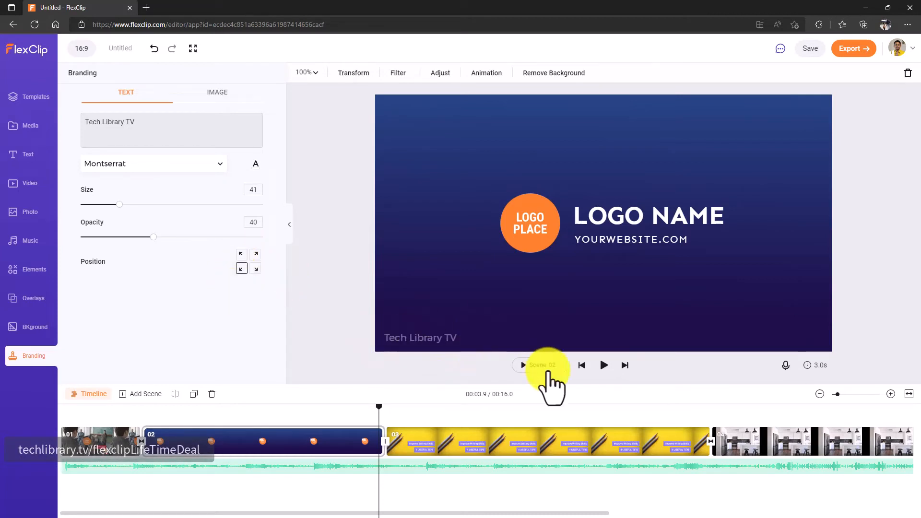
left_click(240, 255)
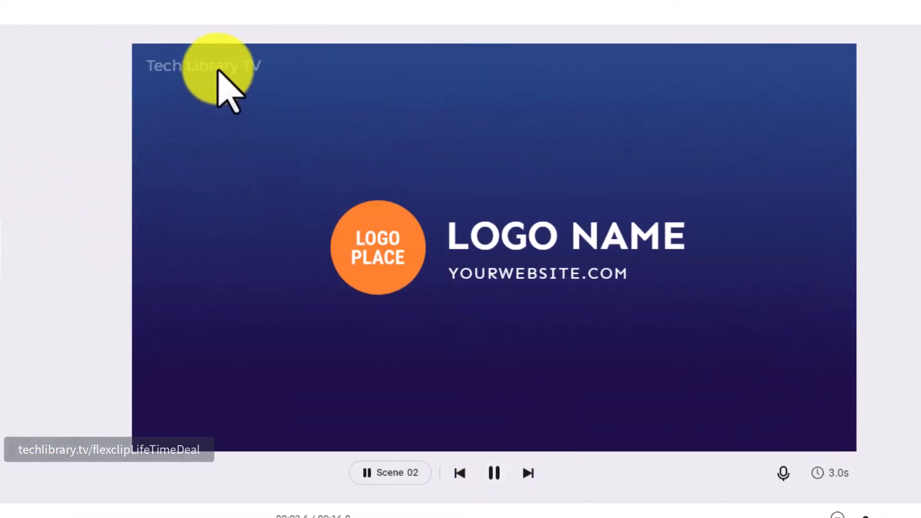
Play the preview through the scenes and pause at Scene 05
left_click(527, 473)
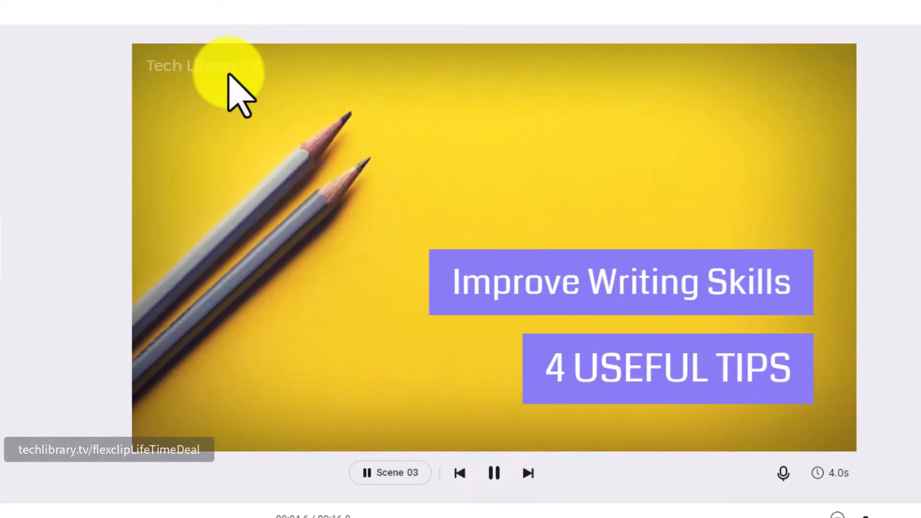
mouse_move(288, 58)
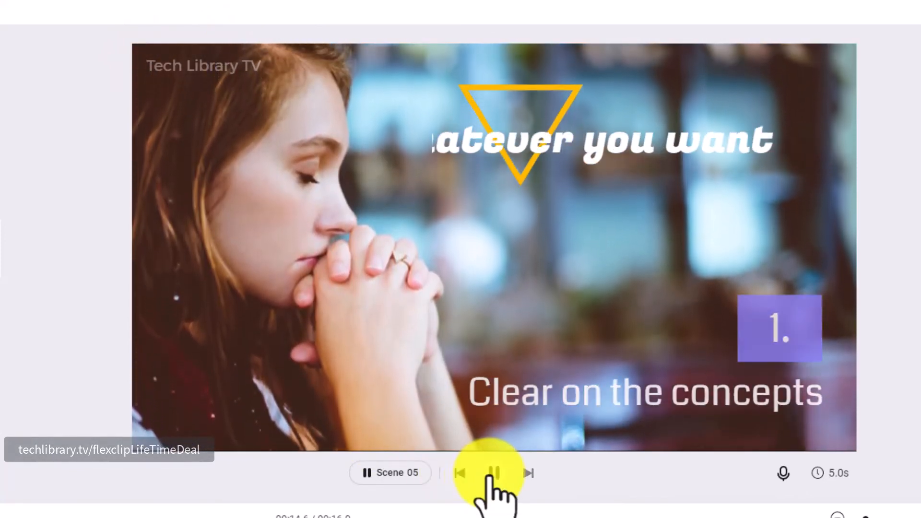
left_click(495, 473)
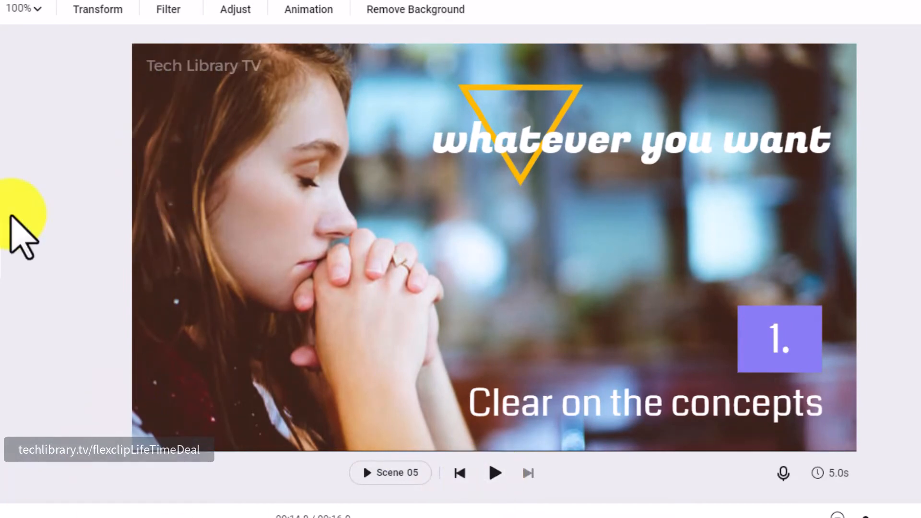
mouse_move(199, 94)
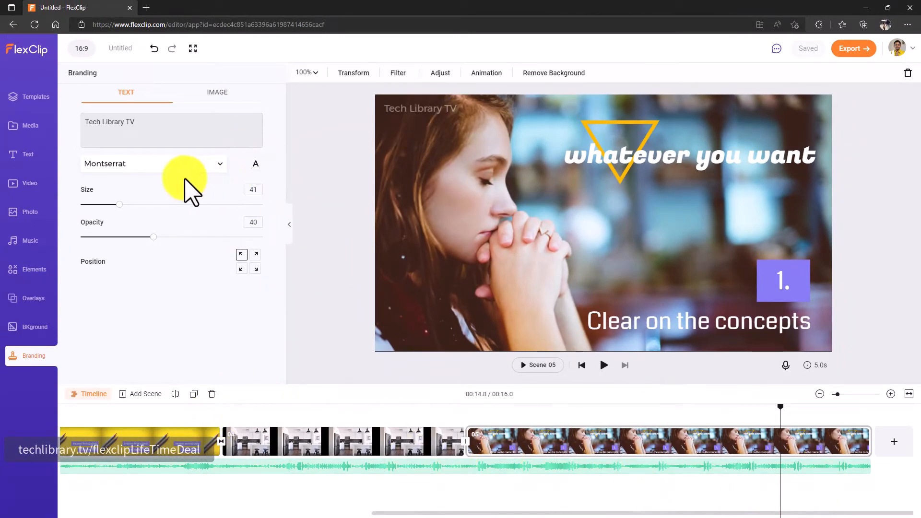
mouse_move(482, 173)
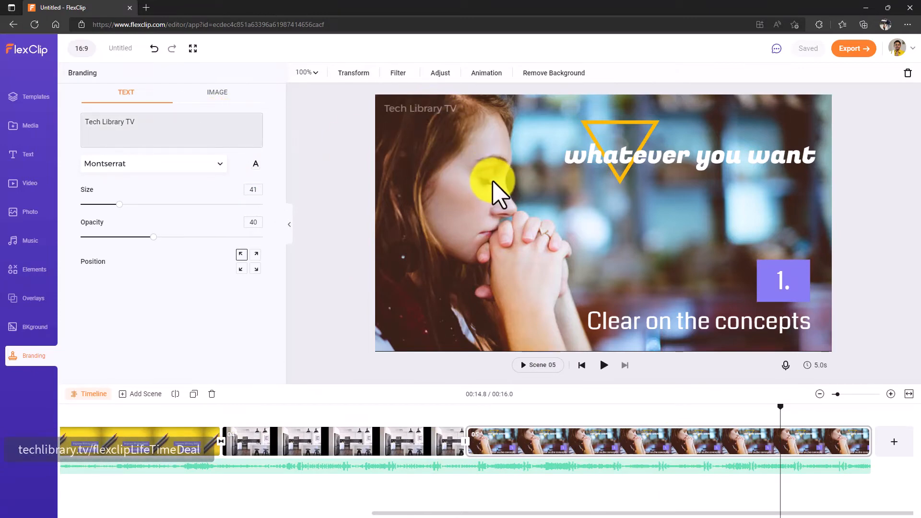
mouse_move(308, 112)
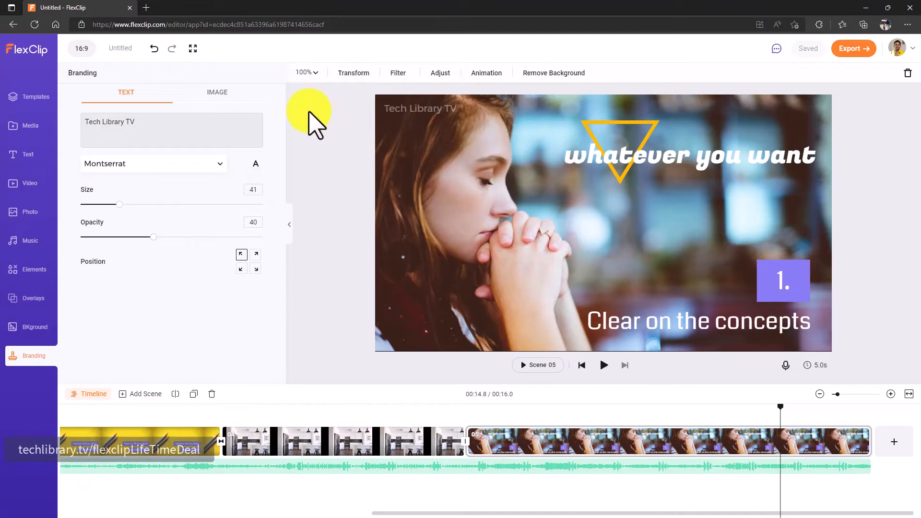
mouse_move(211, 102)
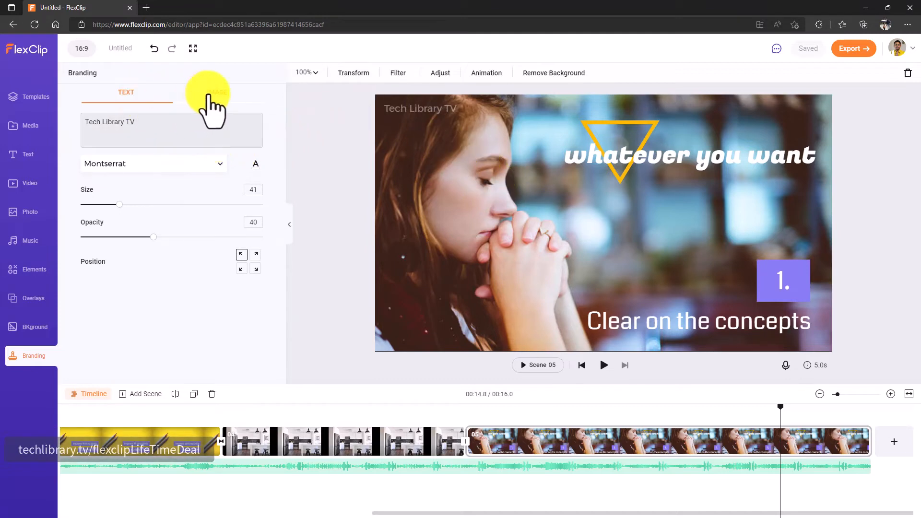
left_click(217, 92)
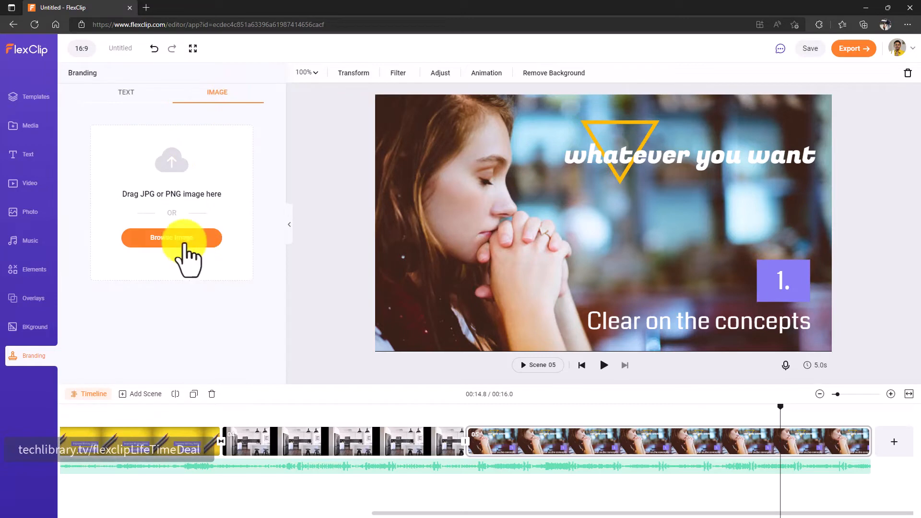
left_click(125, 92)
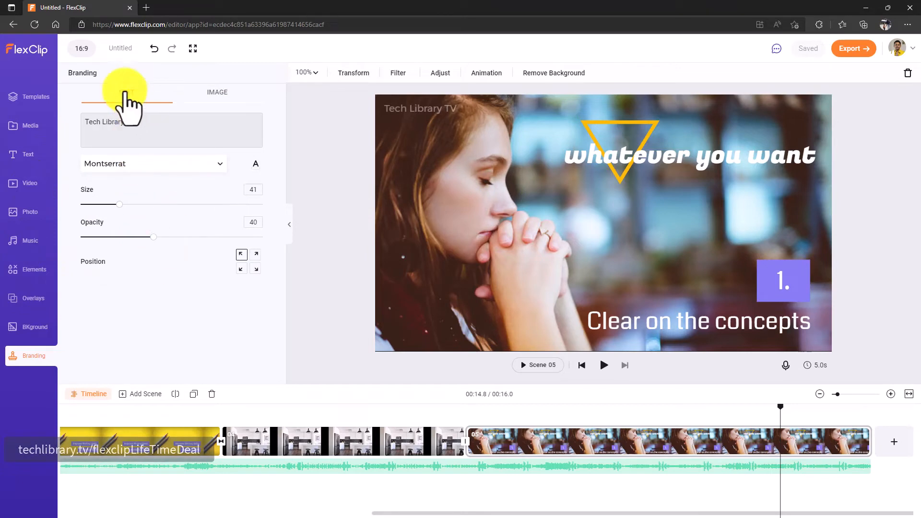
Return to the Text watermark settings in Branding
left_click(126, 92)
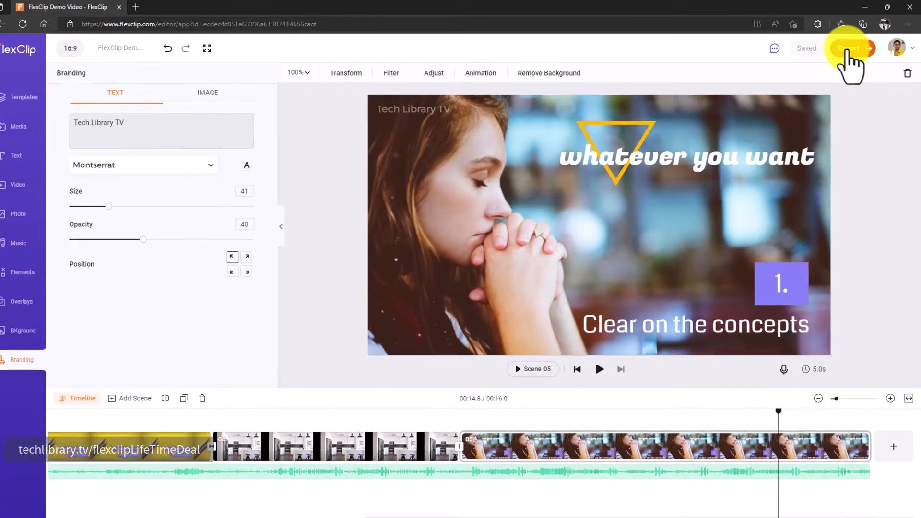
Open the export chooser, select 1080p high-quality video, and return to Video after viewing GIF
left_click(847, 48)
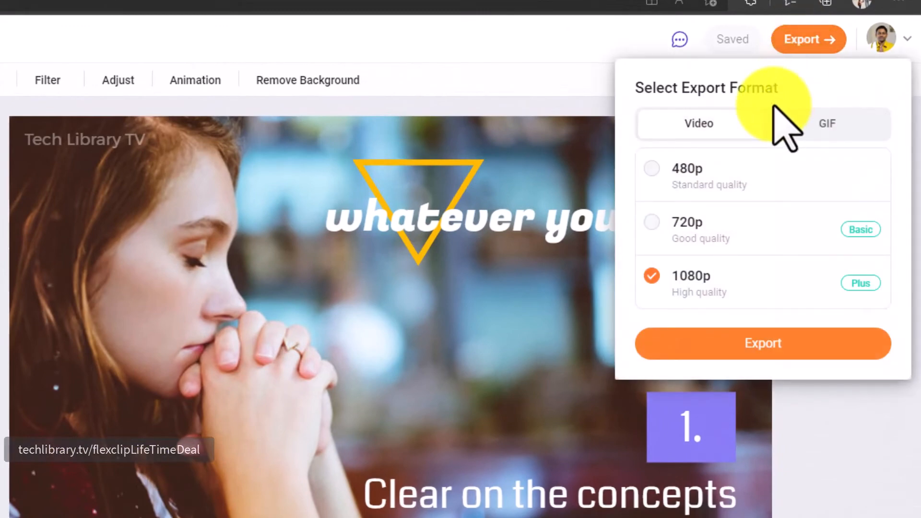
mouse_move(675, 199)
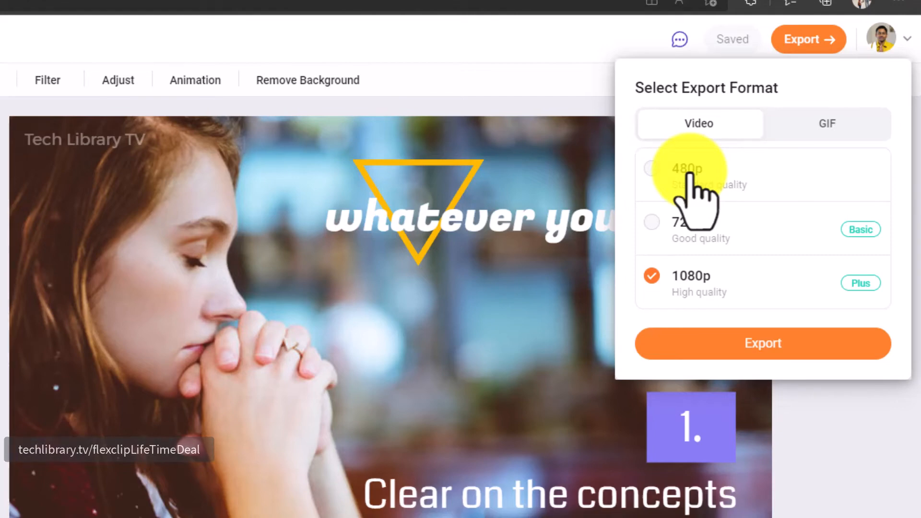
mouse_move(681, 235)
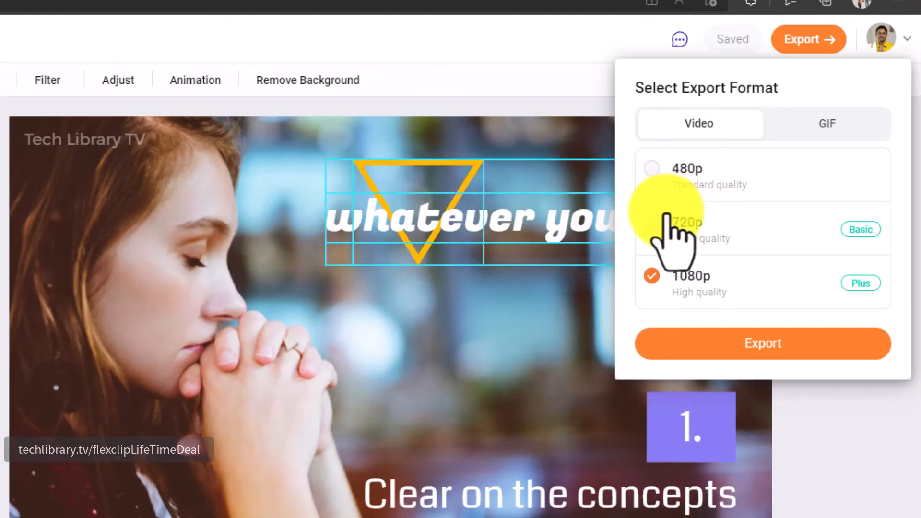
mouse_move(740, 235)
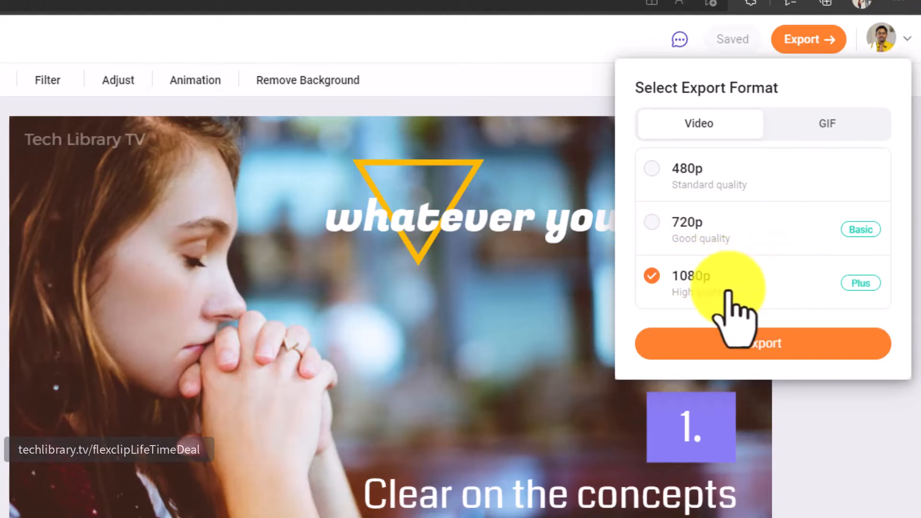
left_click(826, 123)
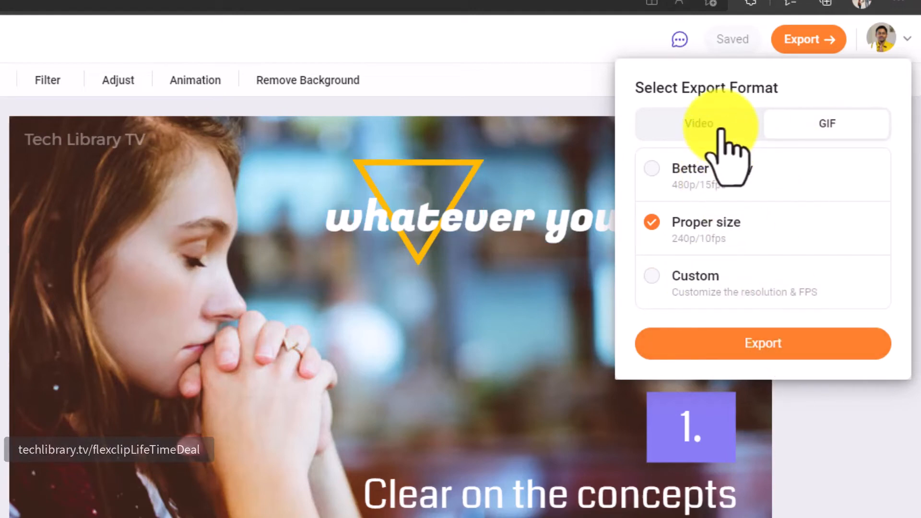
left_click(699, 123)
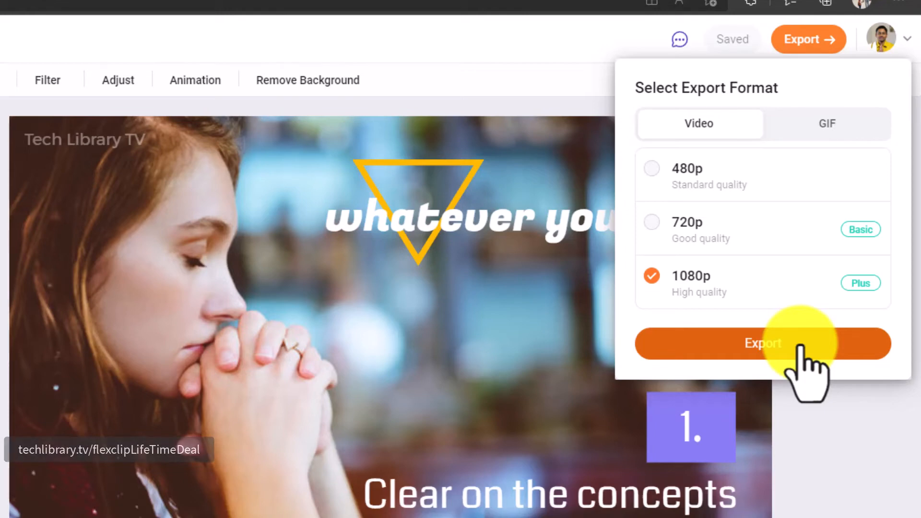
Export the demo video at 1080p and view the downloaded MP4 in Edge's Downloads panel
left_click(762, 343)
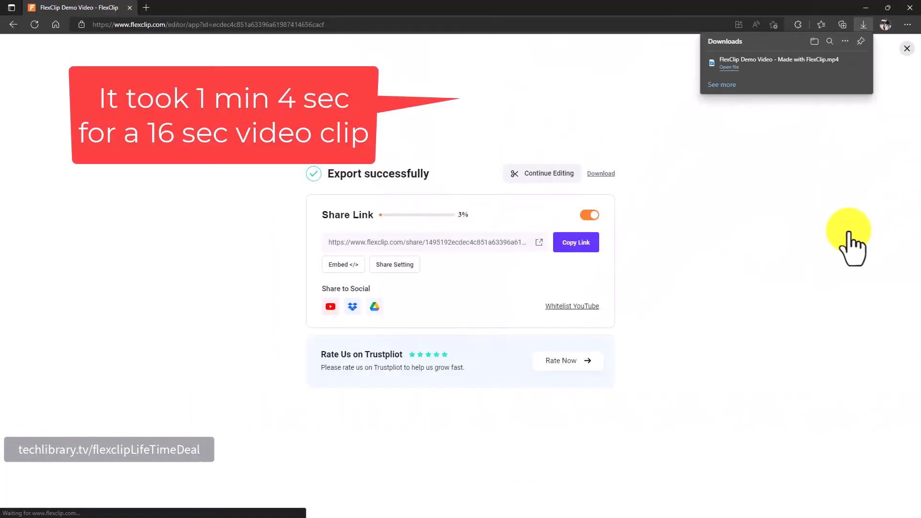
mouse_move(685, 143)
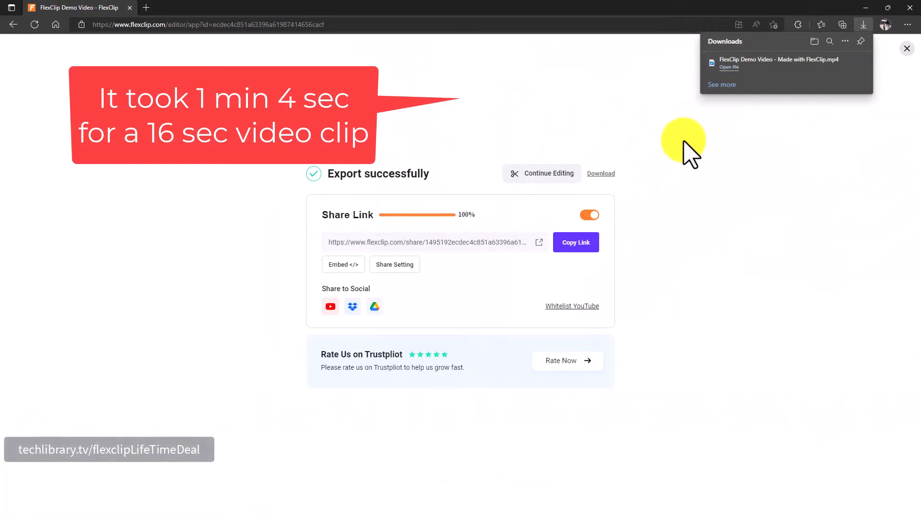
mouse_move(343, 243)
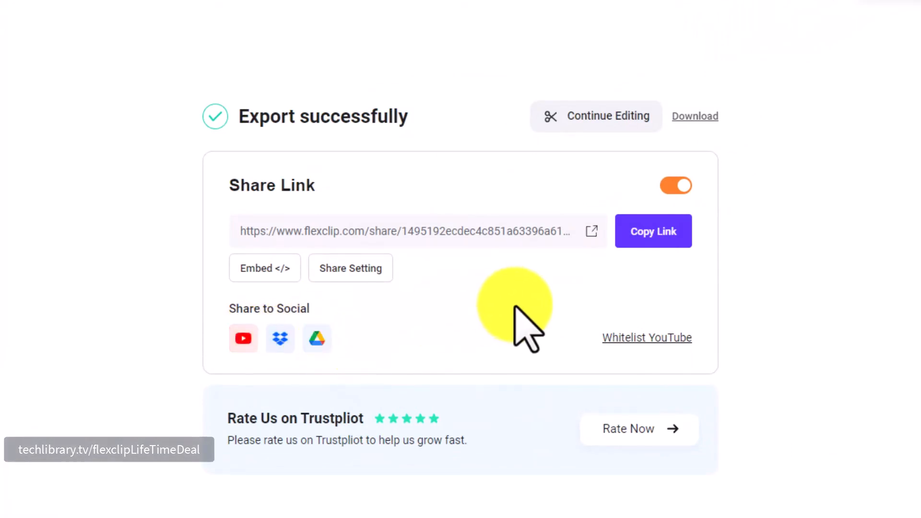
left_click(695, 115)
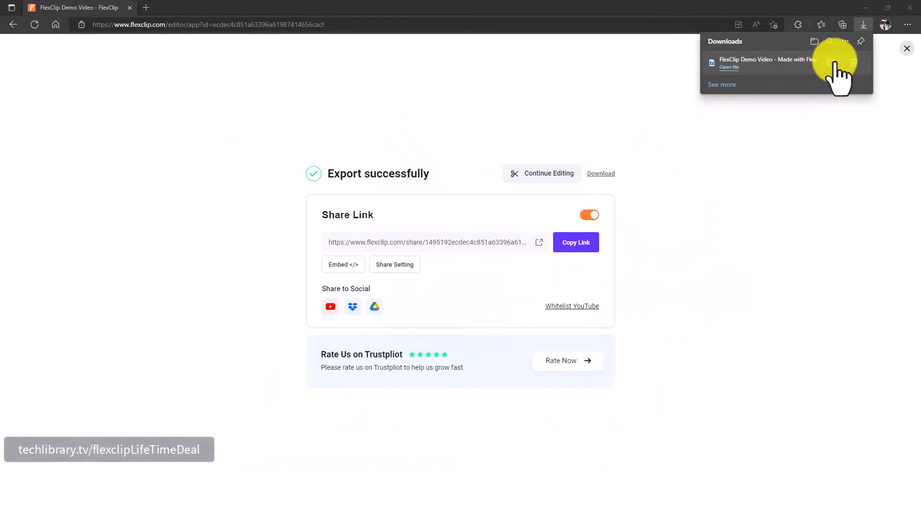
Play 'FlexClip Demo Video - Made with FlexClip.mp4' maximized in Media Player, then close it
left_click(728, 67)
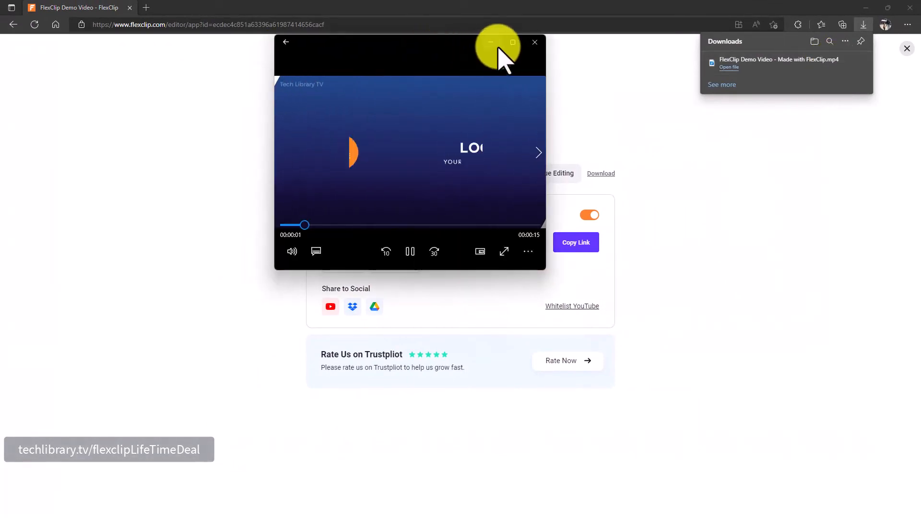
left_click(503, 251)
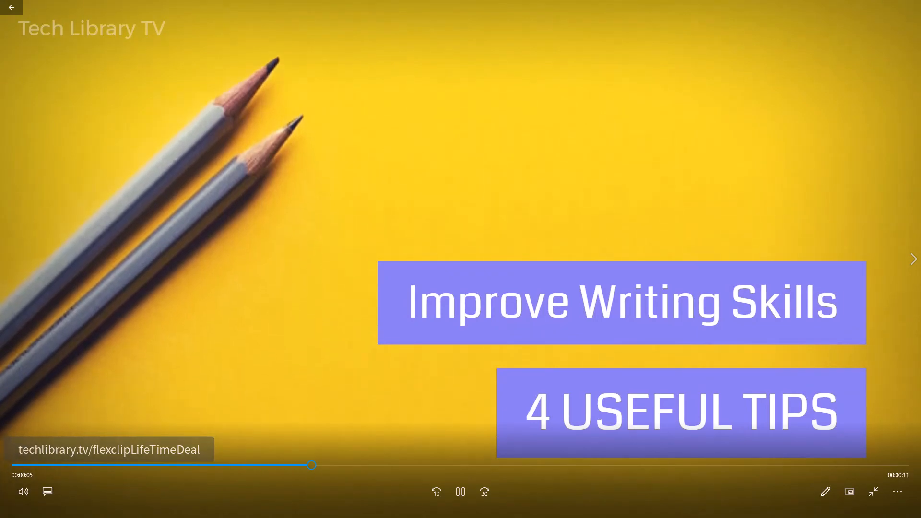
left_click(461, 491)
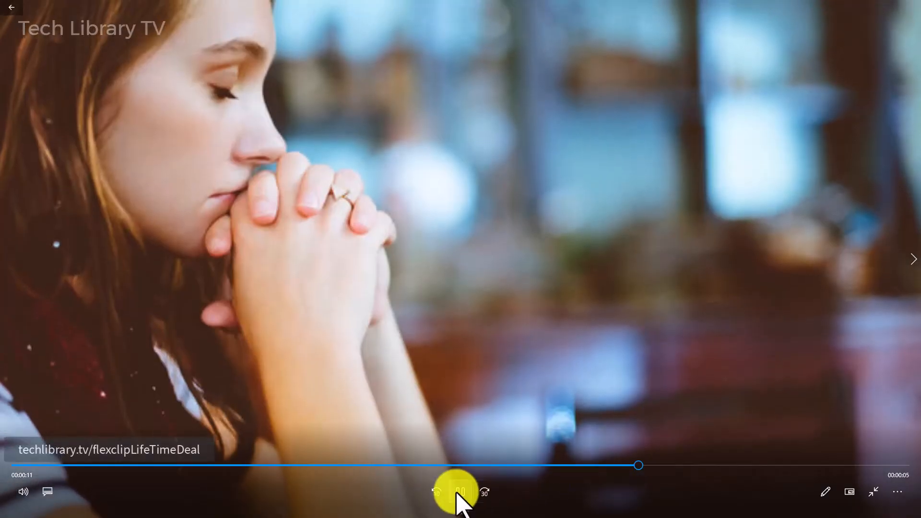
left_click(460, 492)
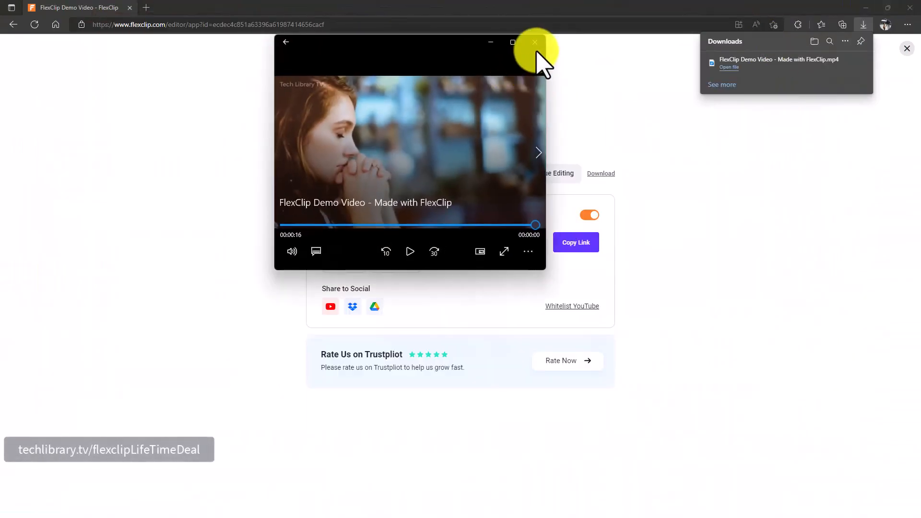
left_click(534, 42)
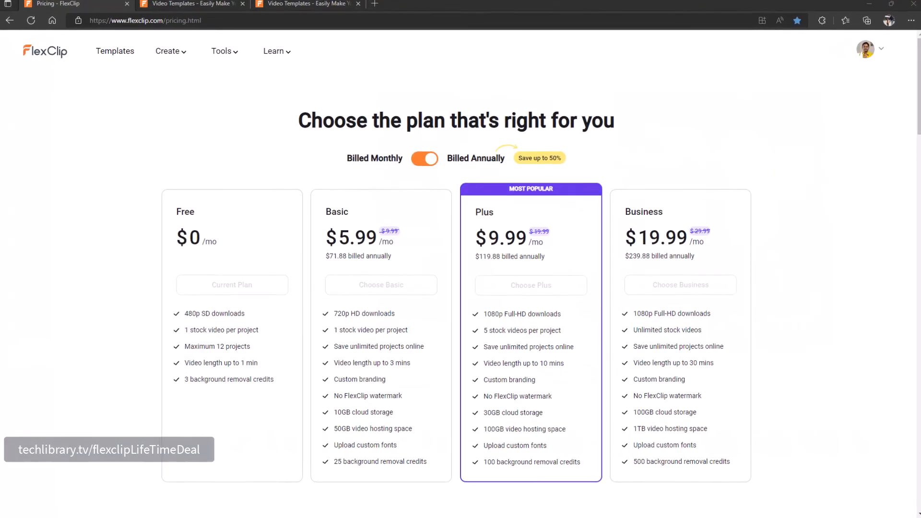
View the $49 Basic Plan lifetime deal, then return to the annual pricing plans
scroll("down", 3)
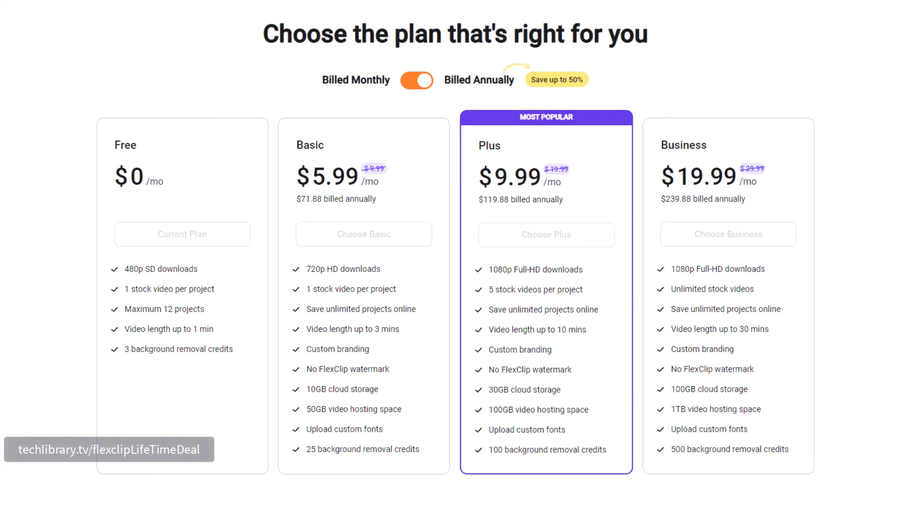
left_click(363, 233)
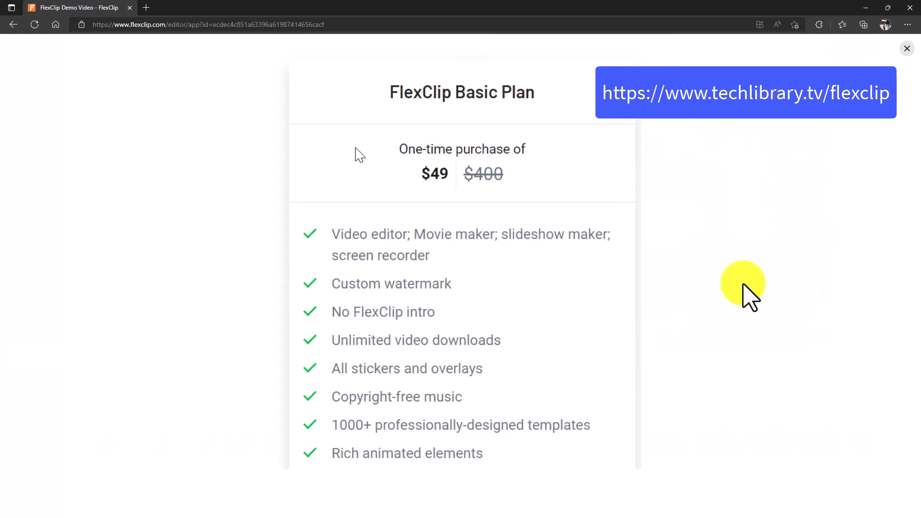
left_click(906, 49)
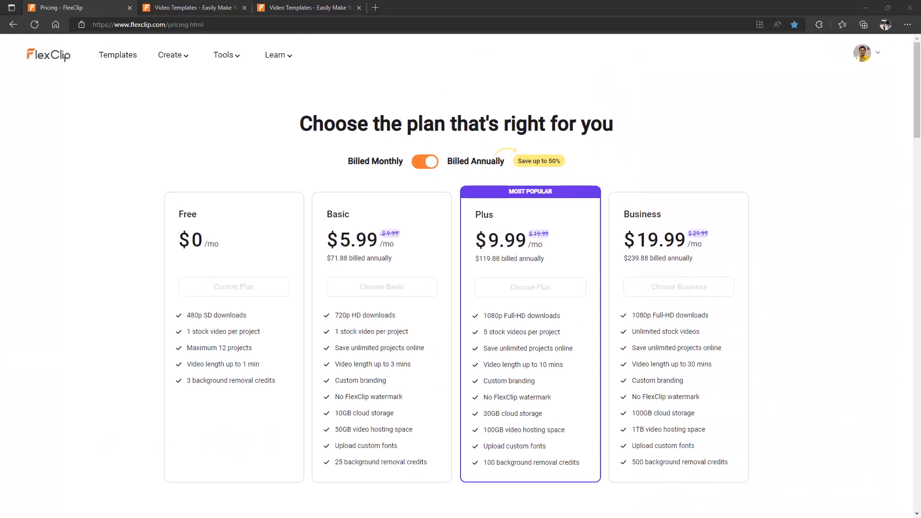
scroll("down", 3)
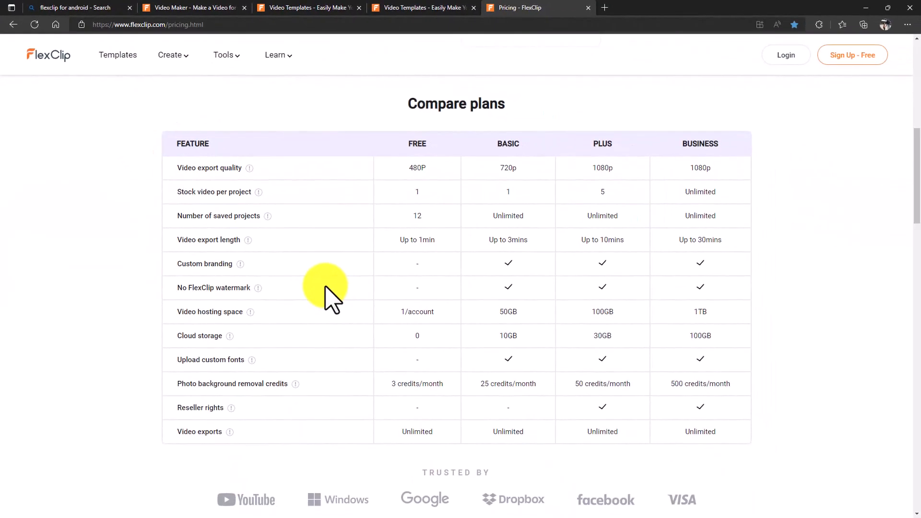
mouse_move(412, 259)
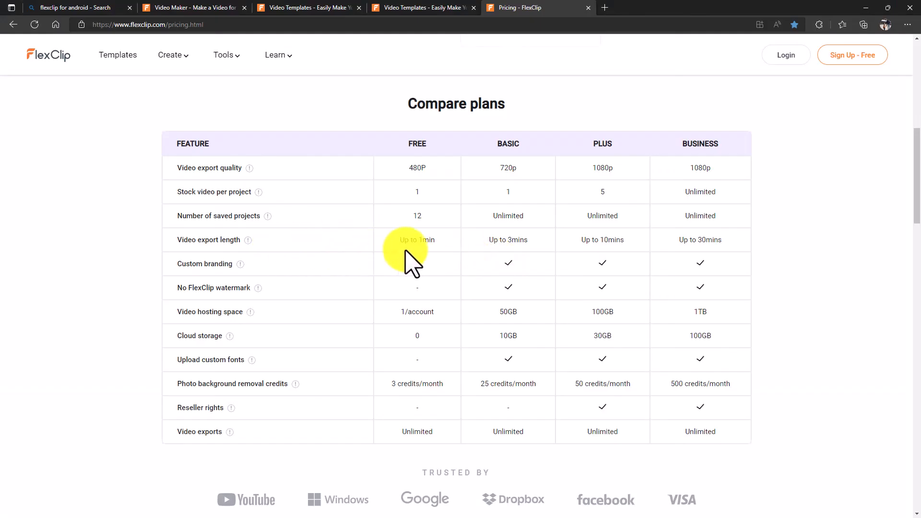
mouse_move(449, 253)
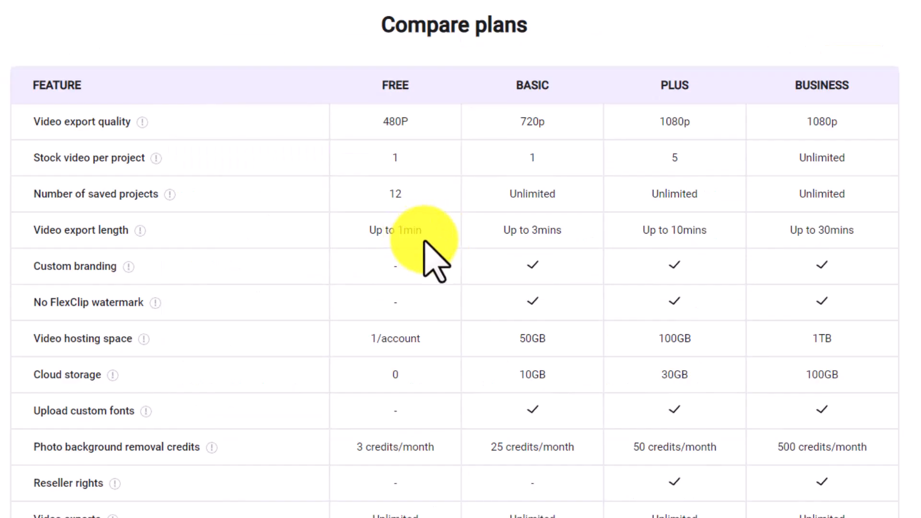
mouse_move(308, 253)
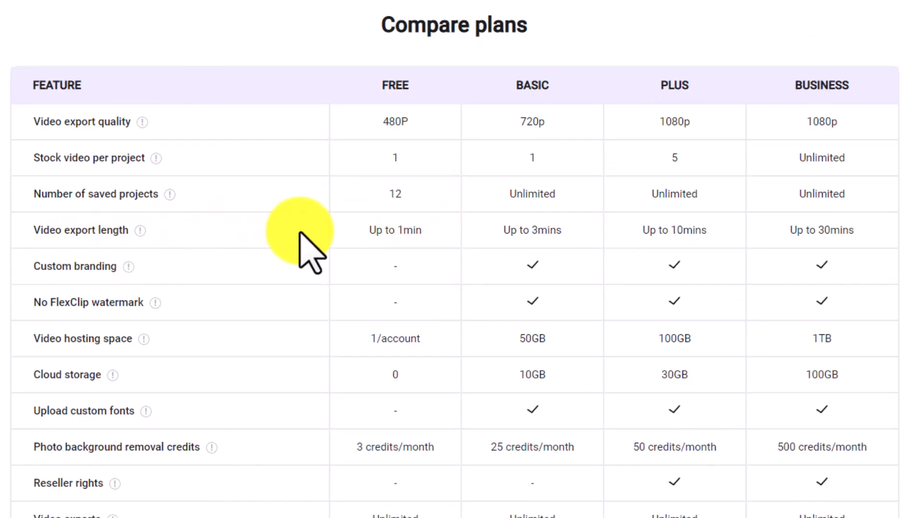
mouse_move(552, 193)
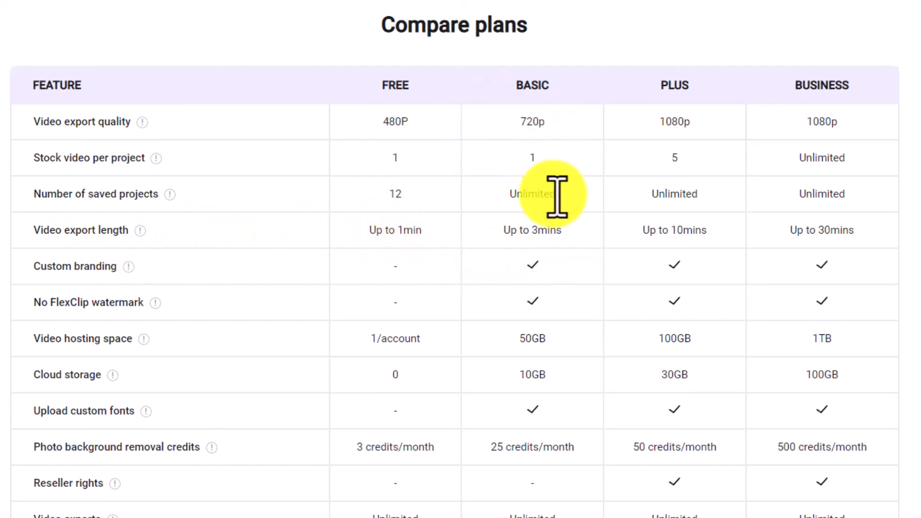
mouse_move(558, 264)
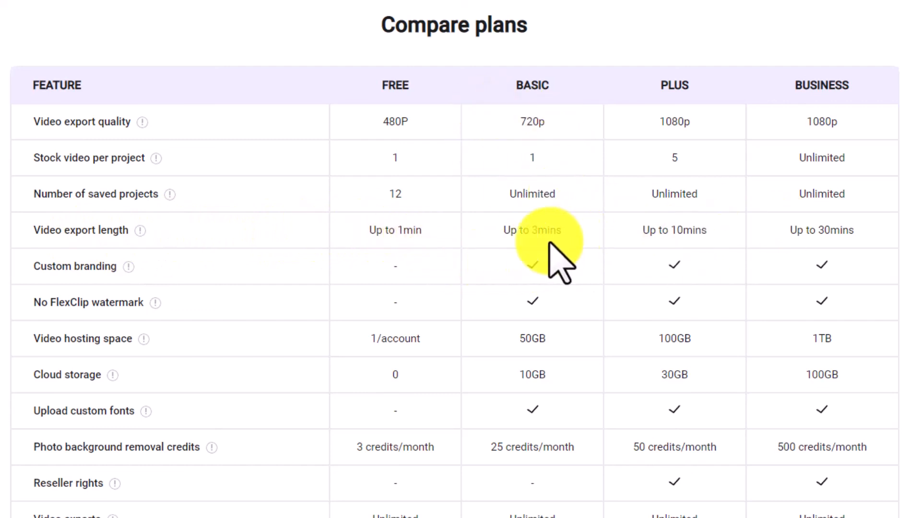
mouse_move(687, 246)
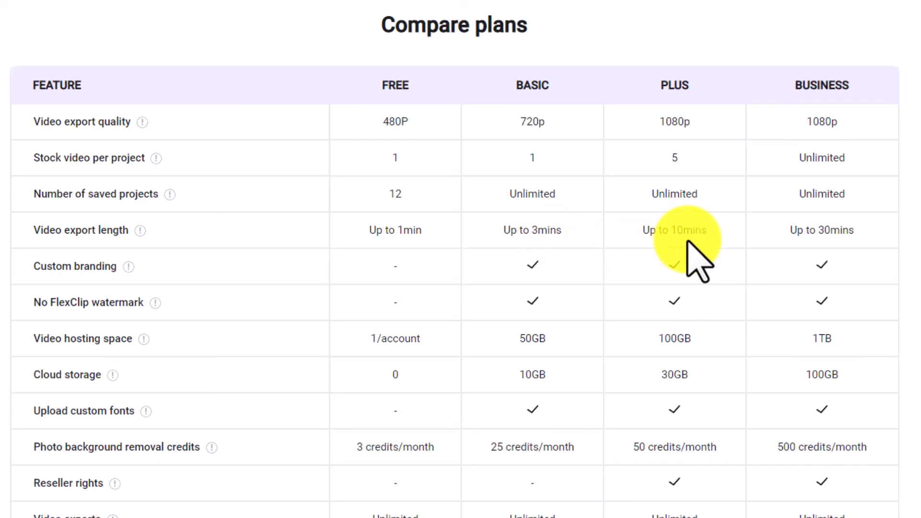
mouse_move(594, 246)
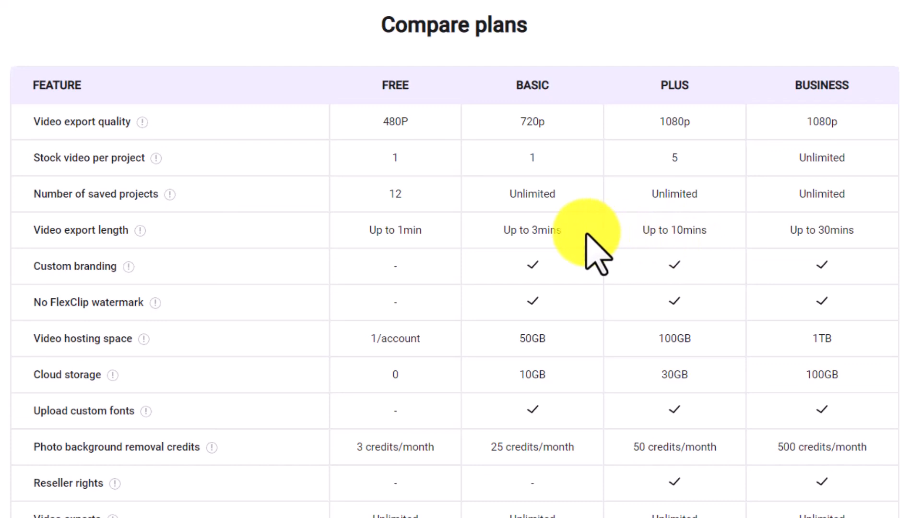
mouse_move(805, 230)
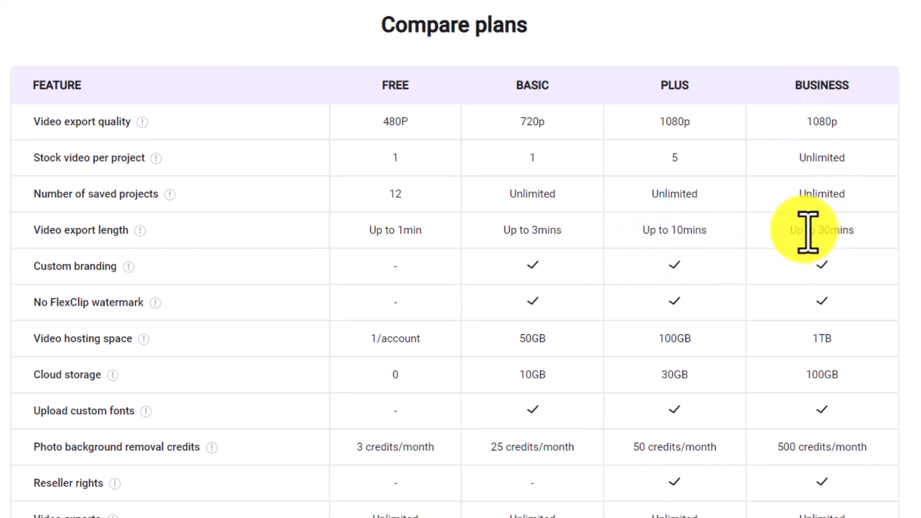
mouse_move(875, 258)
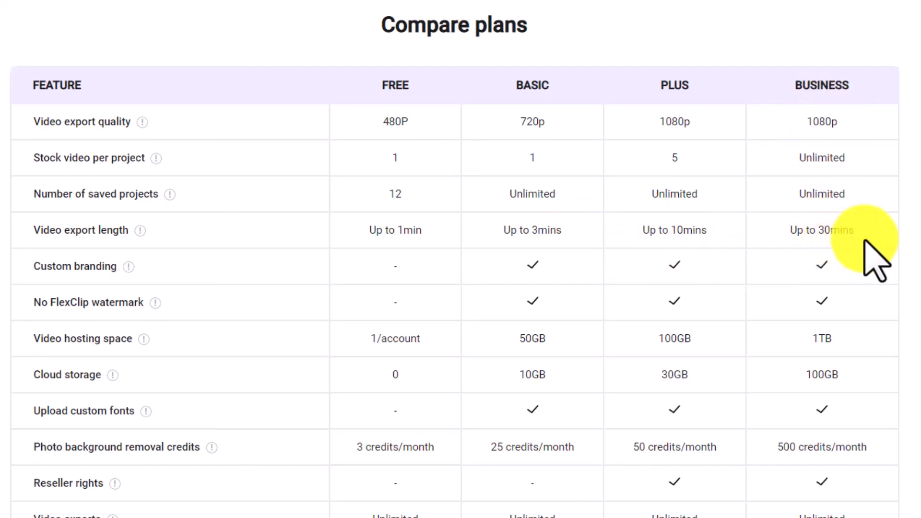
mouse_move(916, 241)
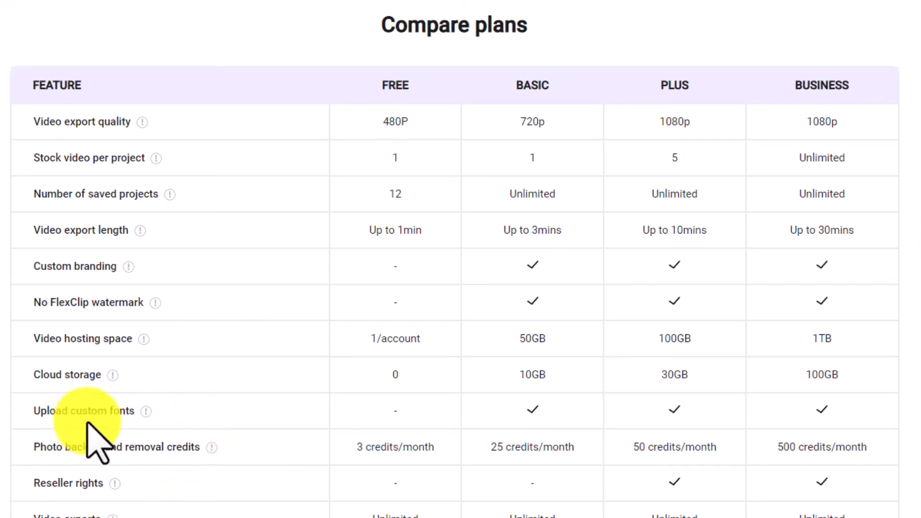
mouse_move(423, 432)
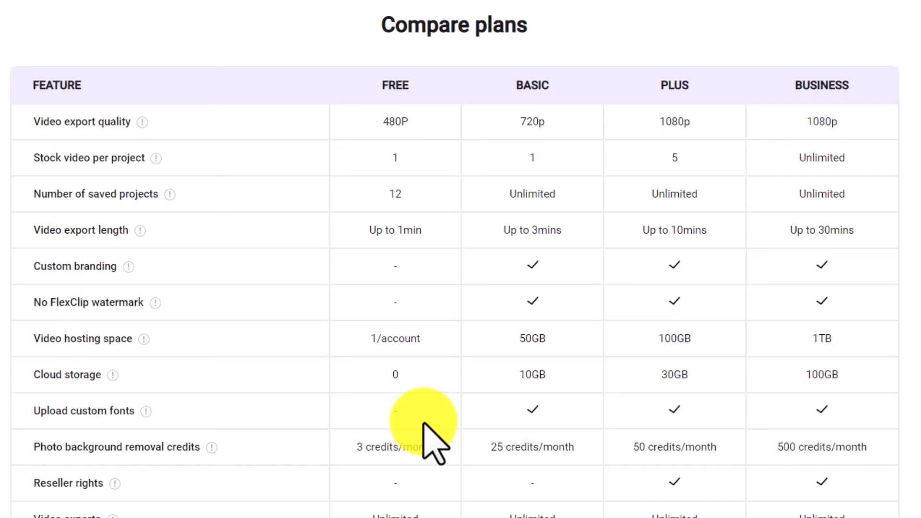
mouse_move(270, 400)
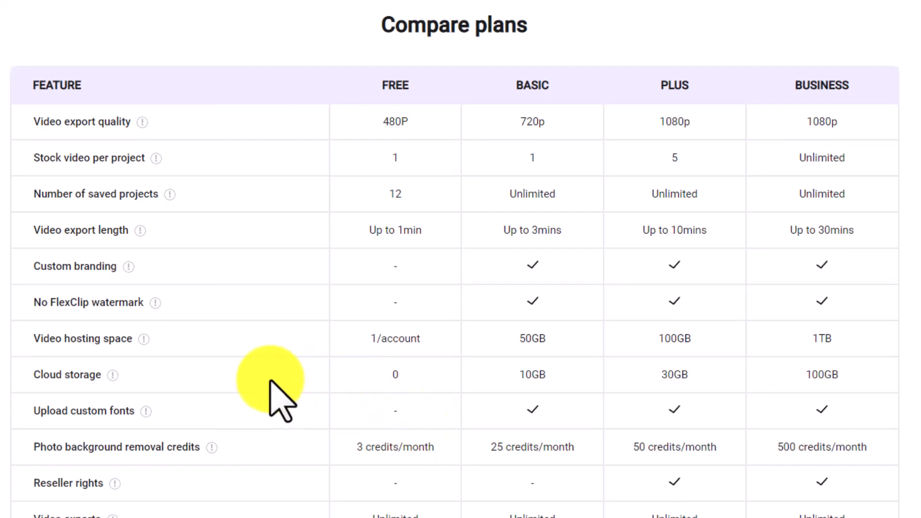
mouse_move(598, 397)
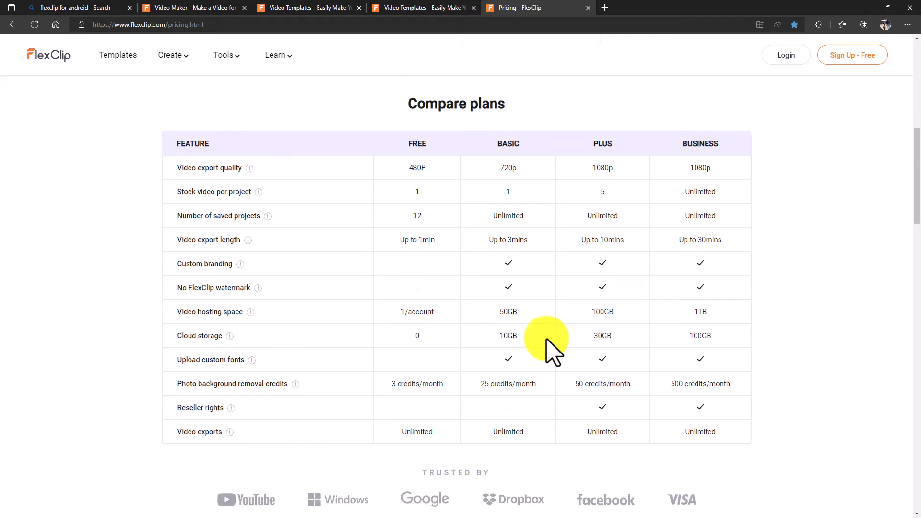
mouse_move(678, 426)
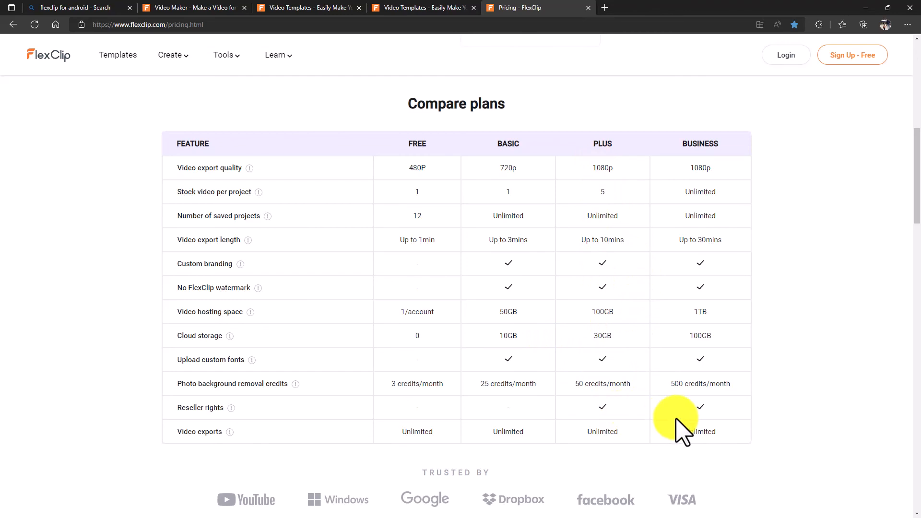
scroll("down", 3)
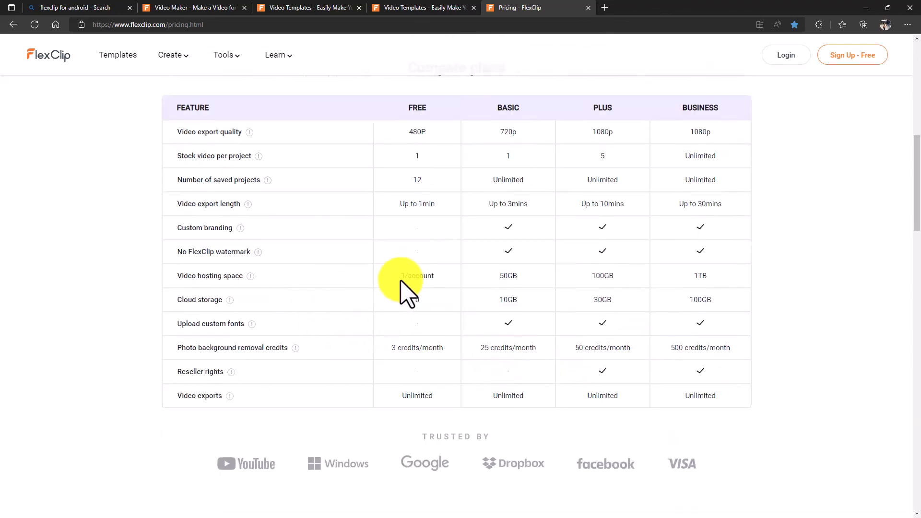
scroll("up", 3)
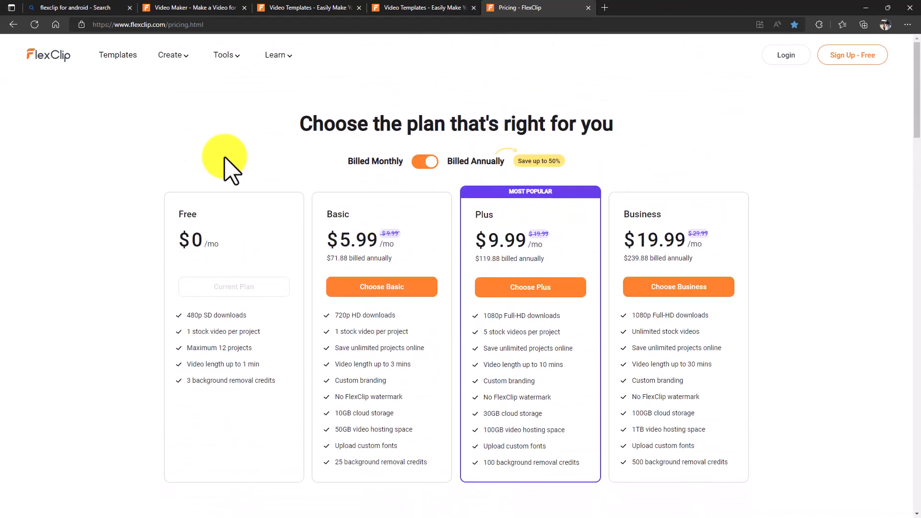